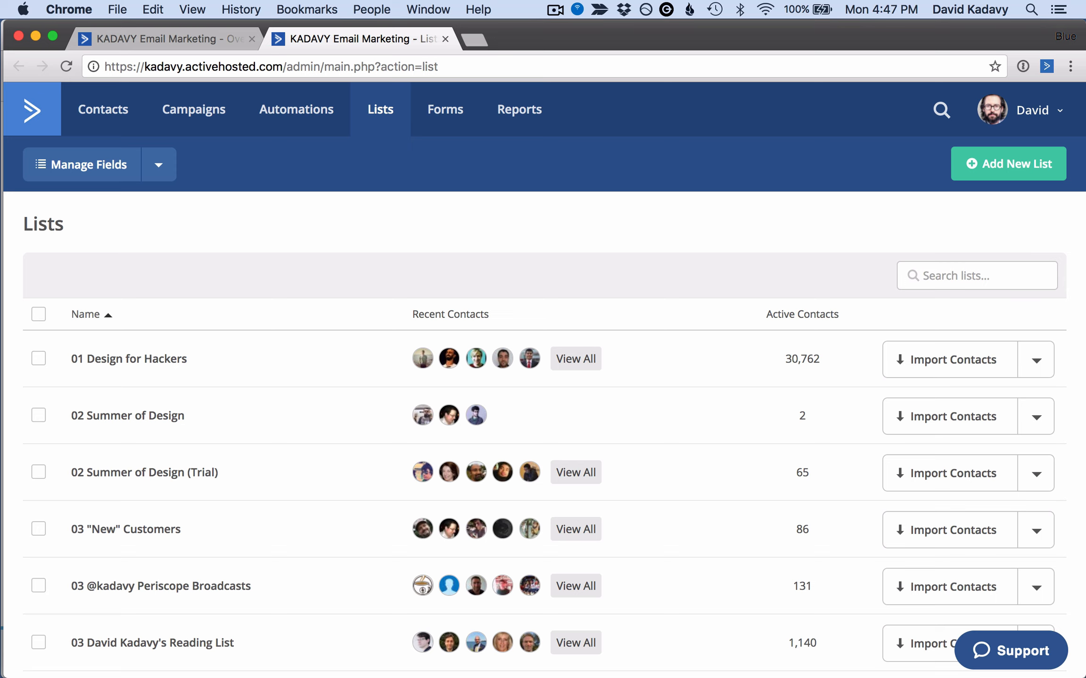
pyautogui.moveTo(255, 323)
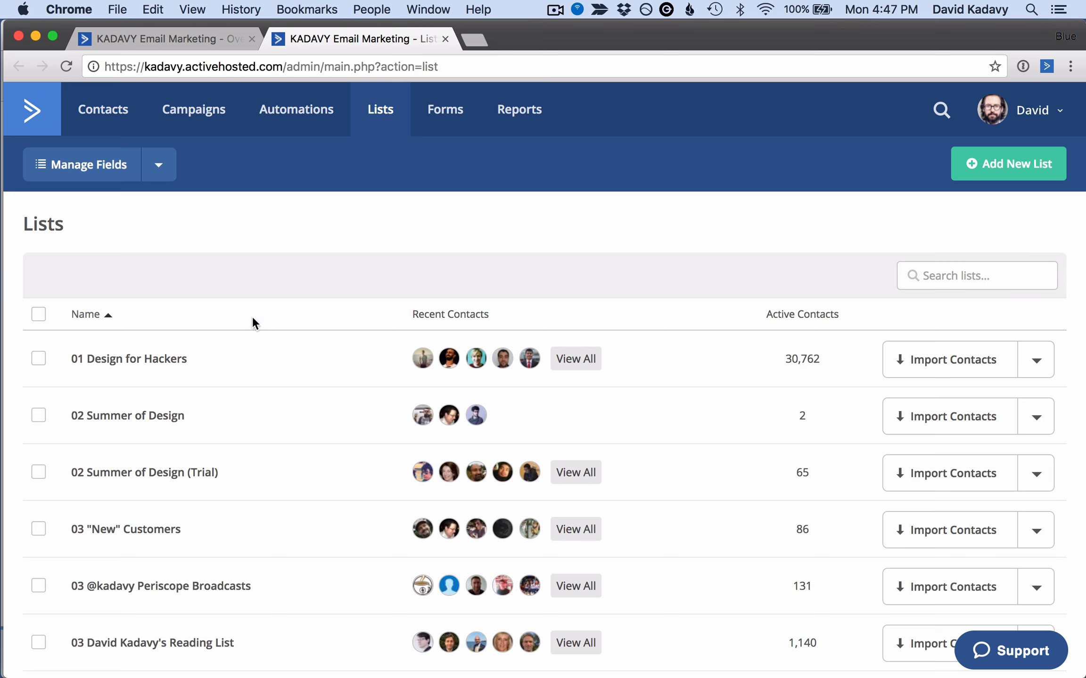
# Search automations for 'sumo' and scroll the SumoMe Scroll Box to Design Pitfalls workflow.
pyautogui.scroll(-3)
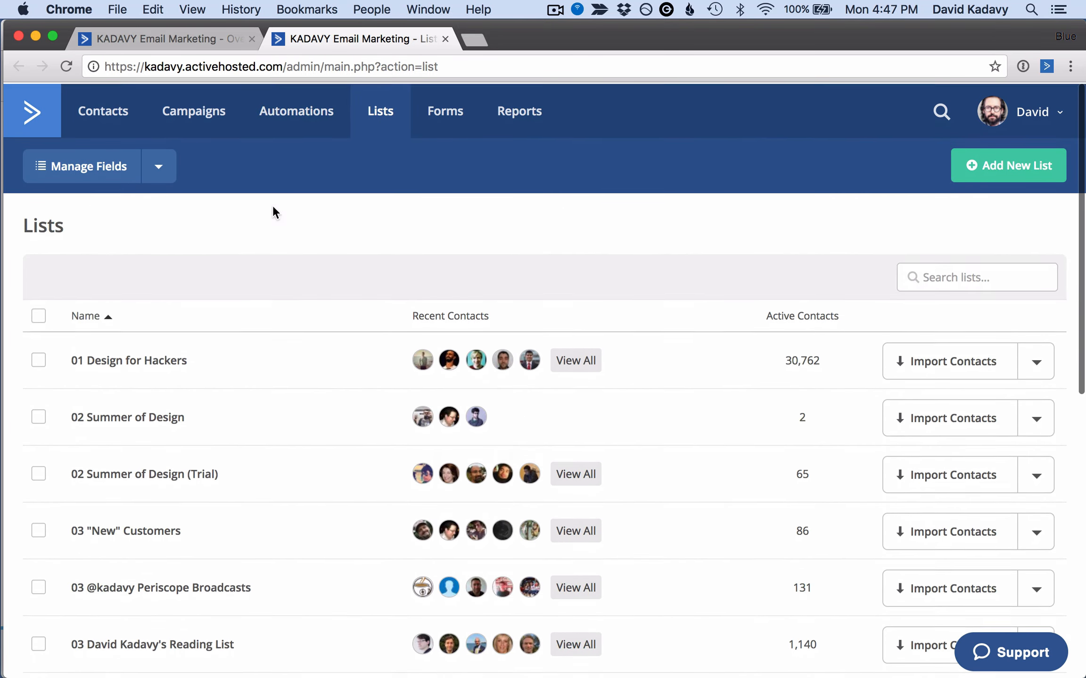
pyautogui.click(295, 111)
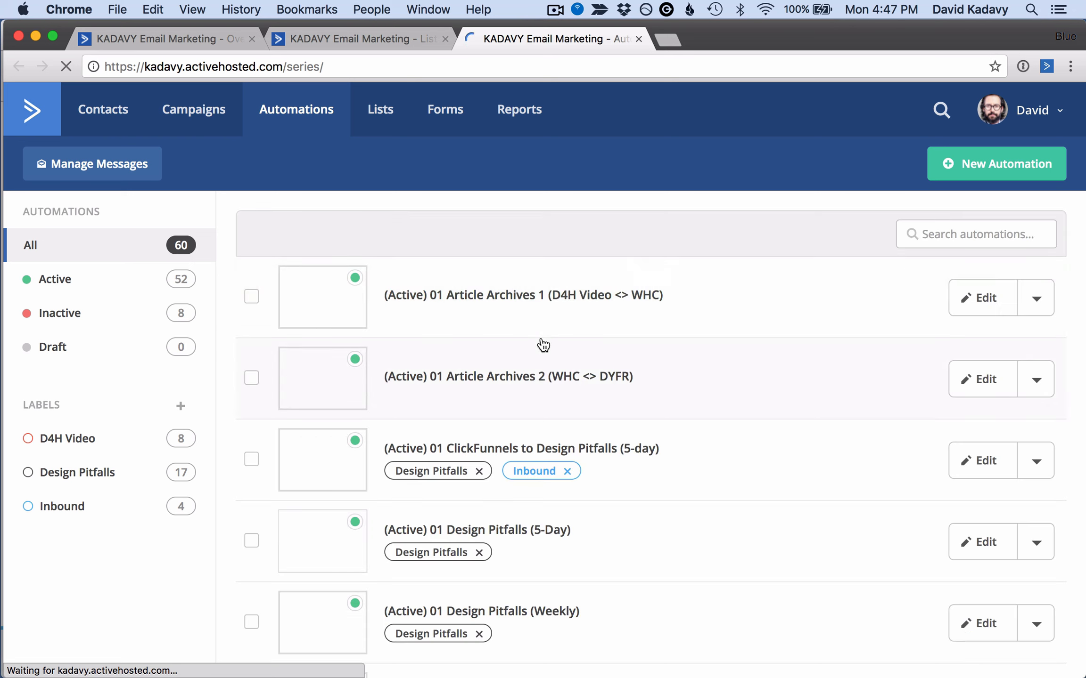
pyautogui.write('sumo')
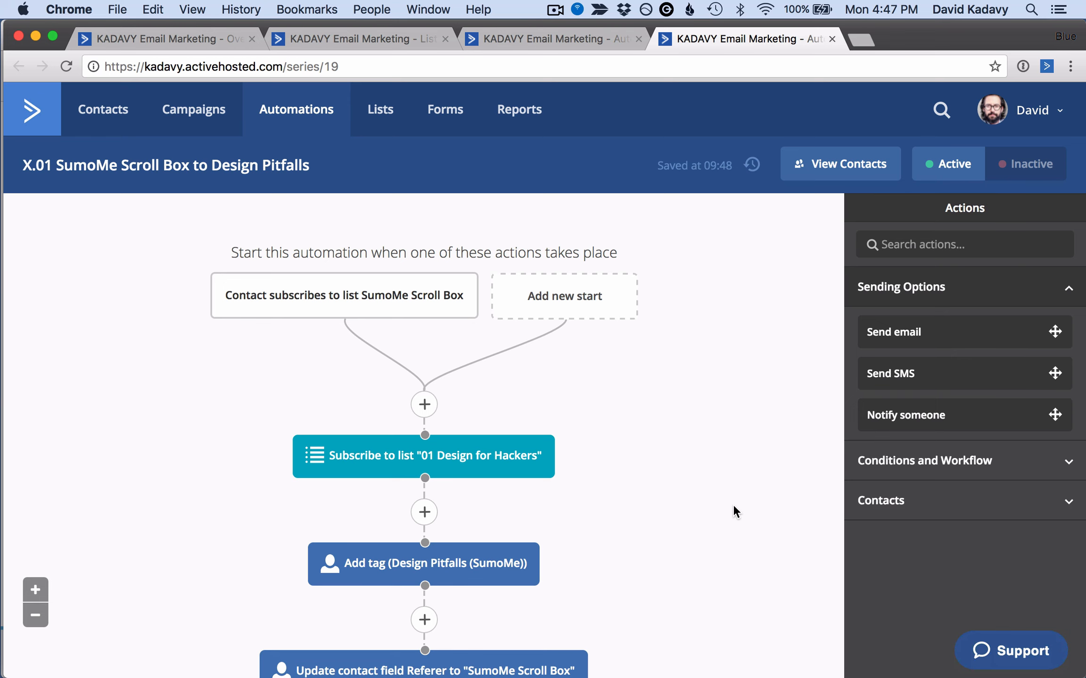
pyautogui.scroll(-3)
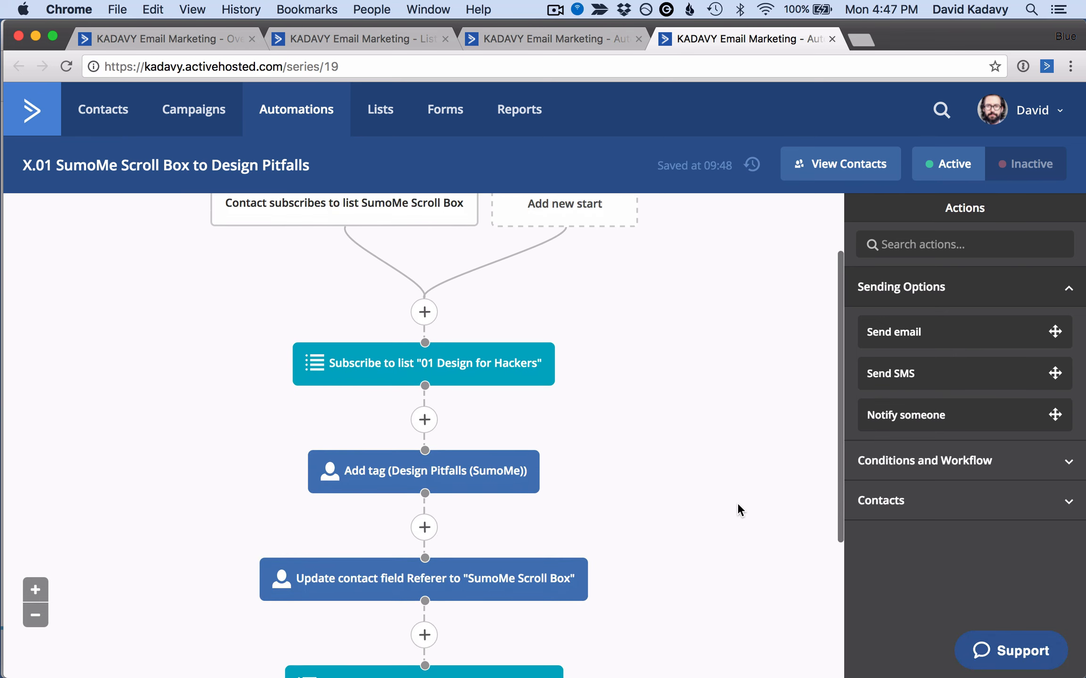
pyautogui.scroll(-3)
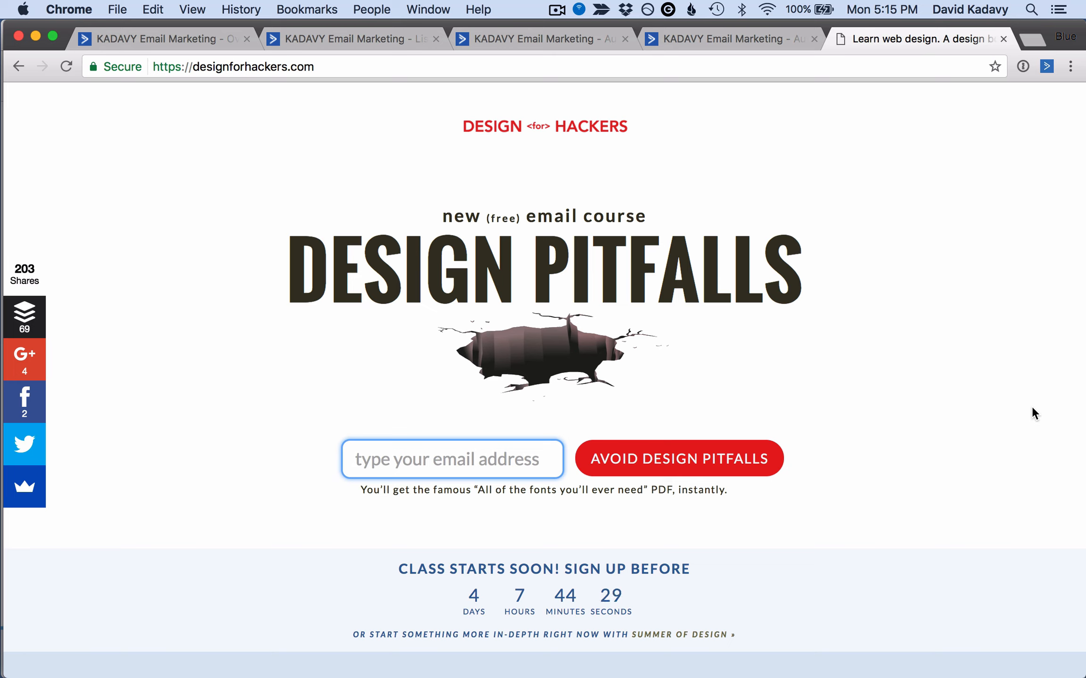
# Focus the Design Pitfalls sign-up email field, then return to the ActiveCampaign tab.
pyautogui.click(451, 459)
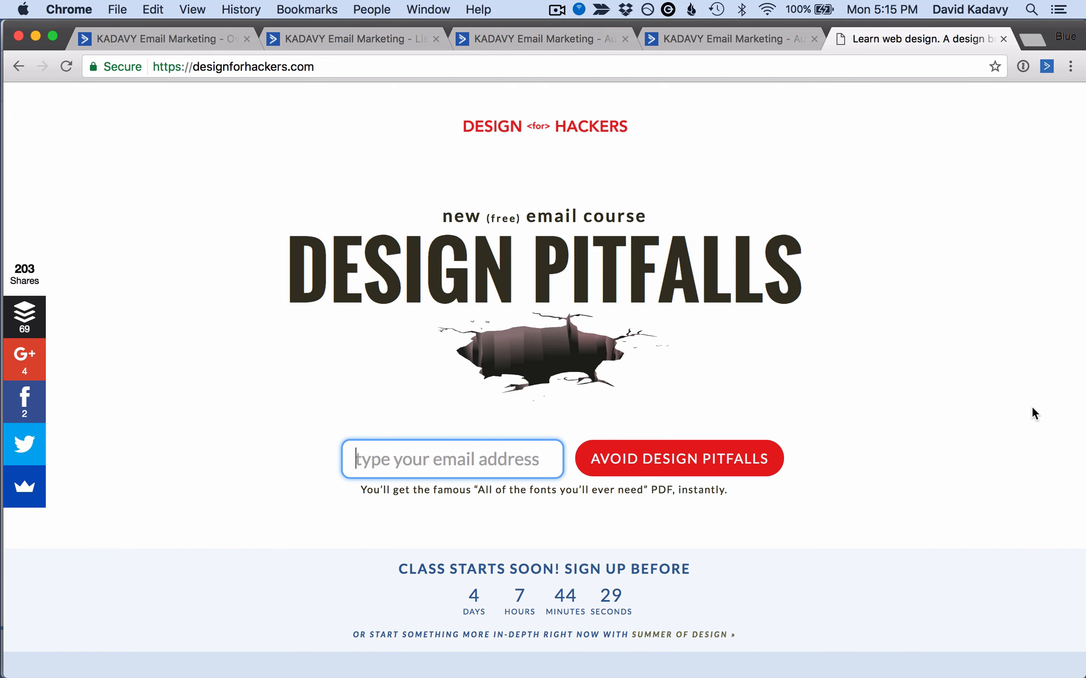
pyautogui.click(727, 38)
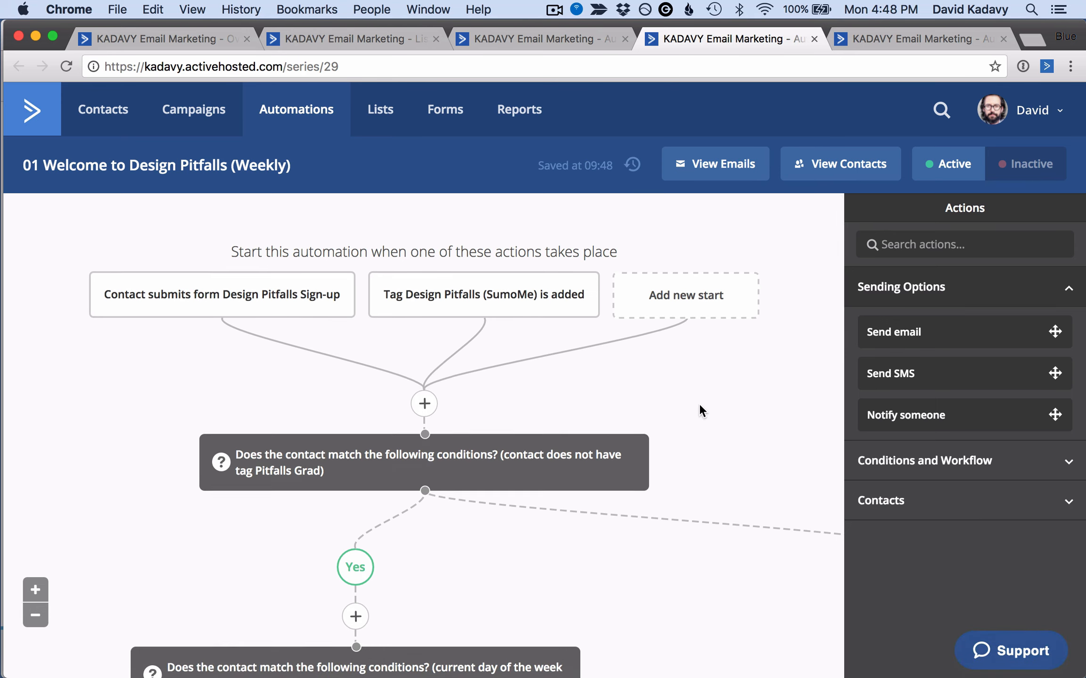
# Zoom out on the 01 Welcome to Design Pitfalls (Weekly) workflow.
pyautogui.scroll(-3)
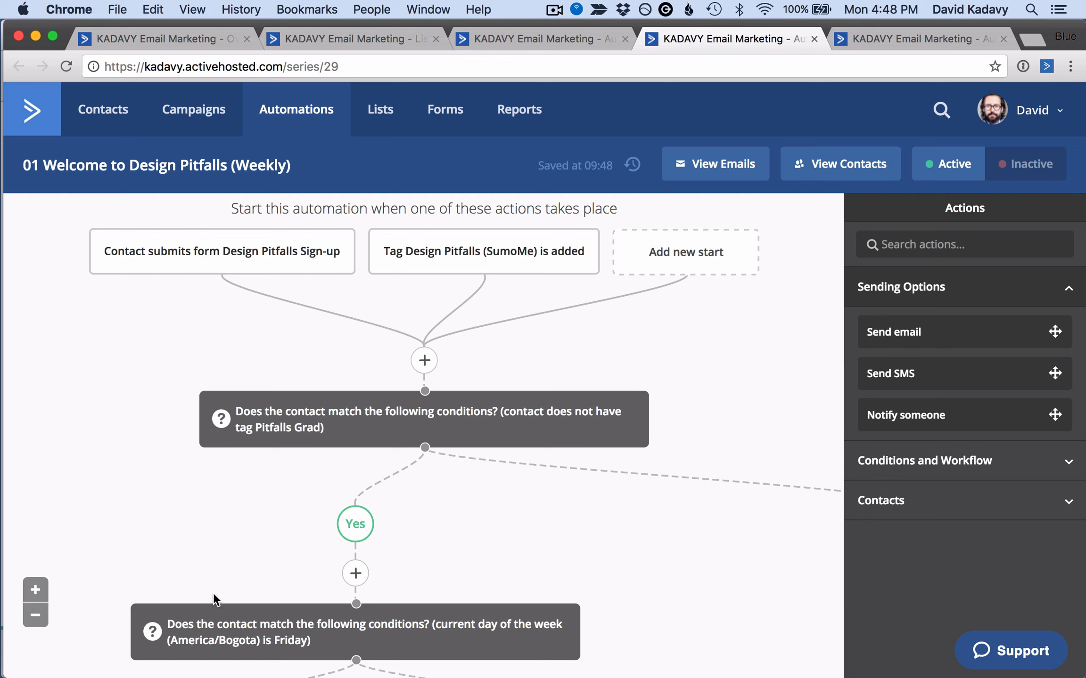
pyautogui.click(34, 615)
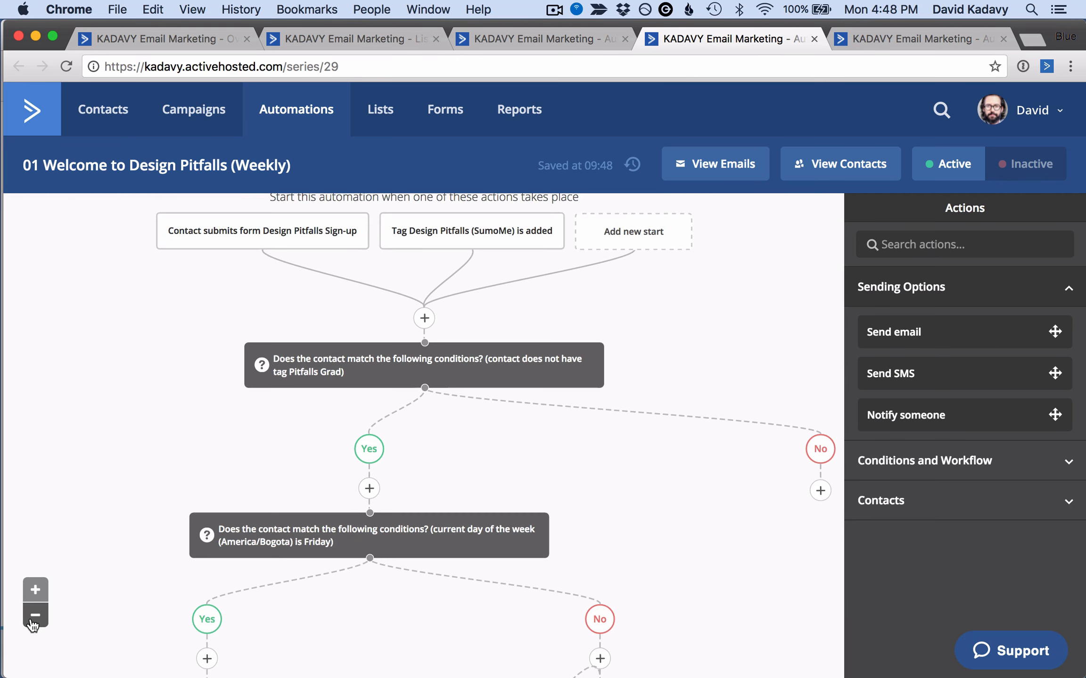
pyautogui.click(35, 615)
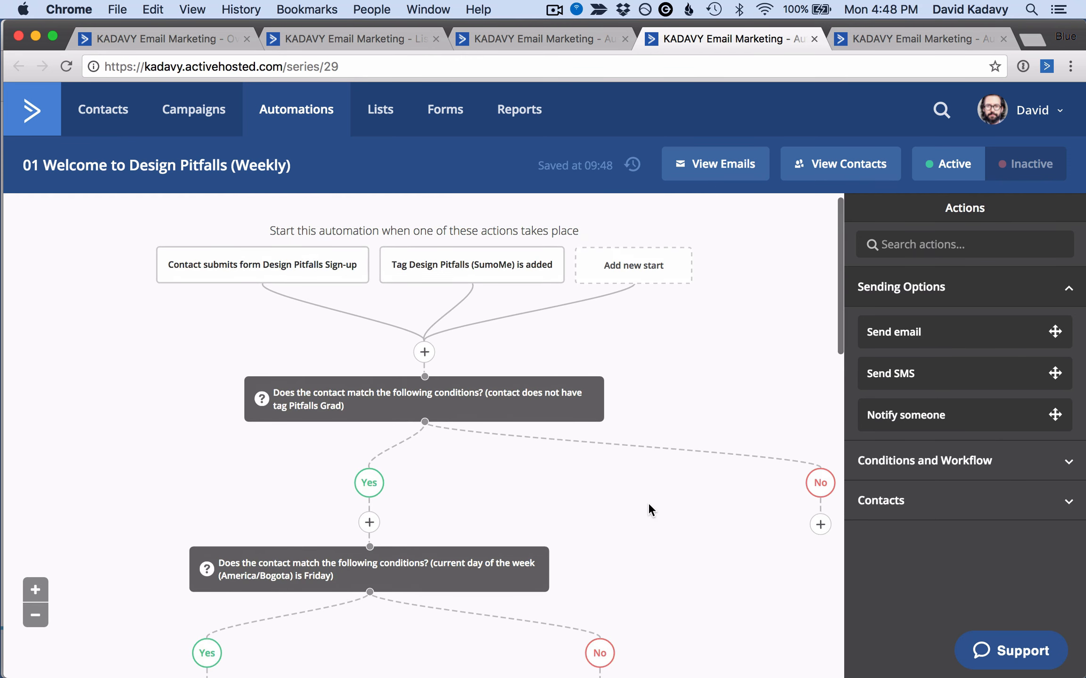
# Scroll 01 Design Pitfalls (Weekly) down to Monthly emails, Pitfalls Grad tag and Video Customer branch.
pyautogui.scroll(-3)
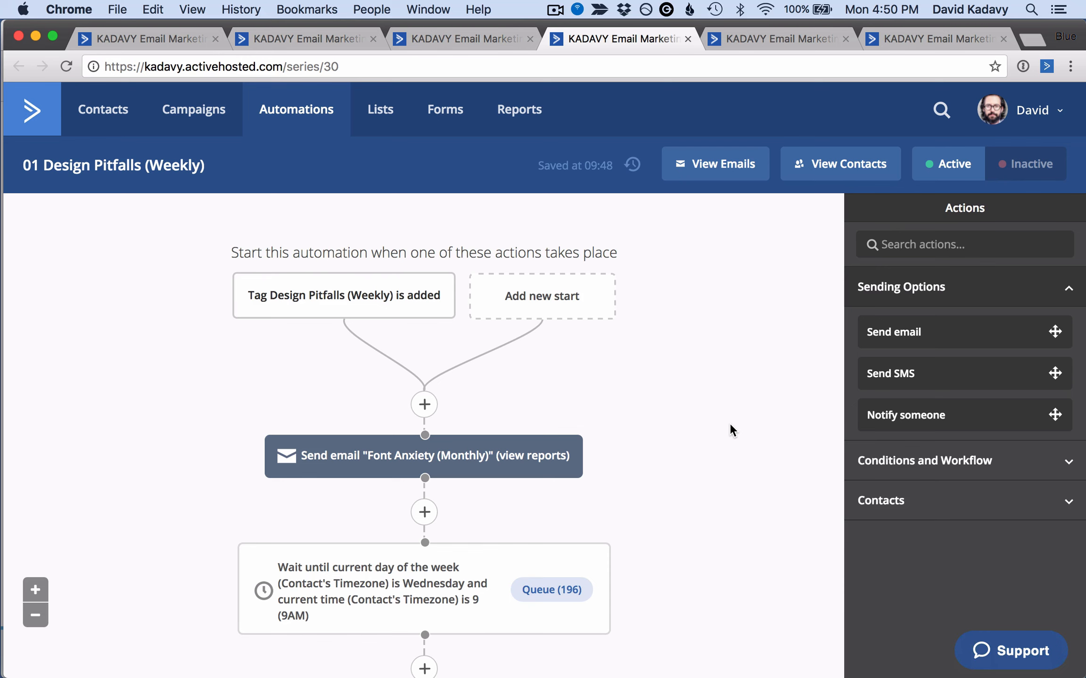
pyautogui.scroll(-3)
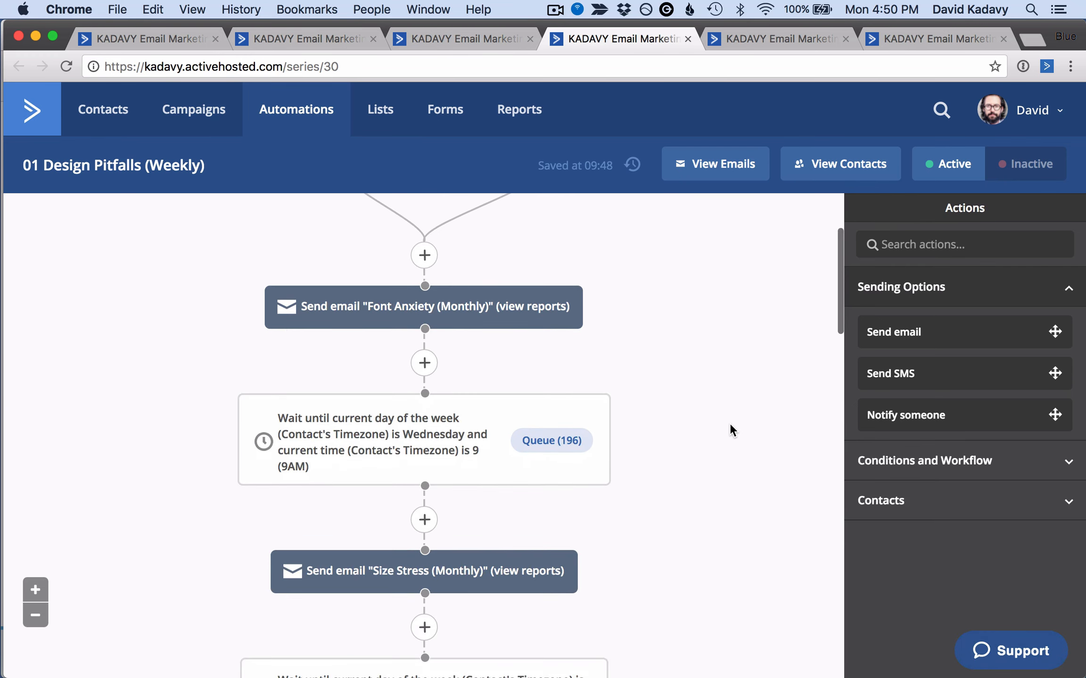
pyautogui.scroll(-3)
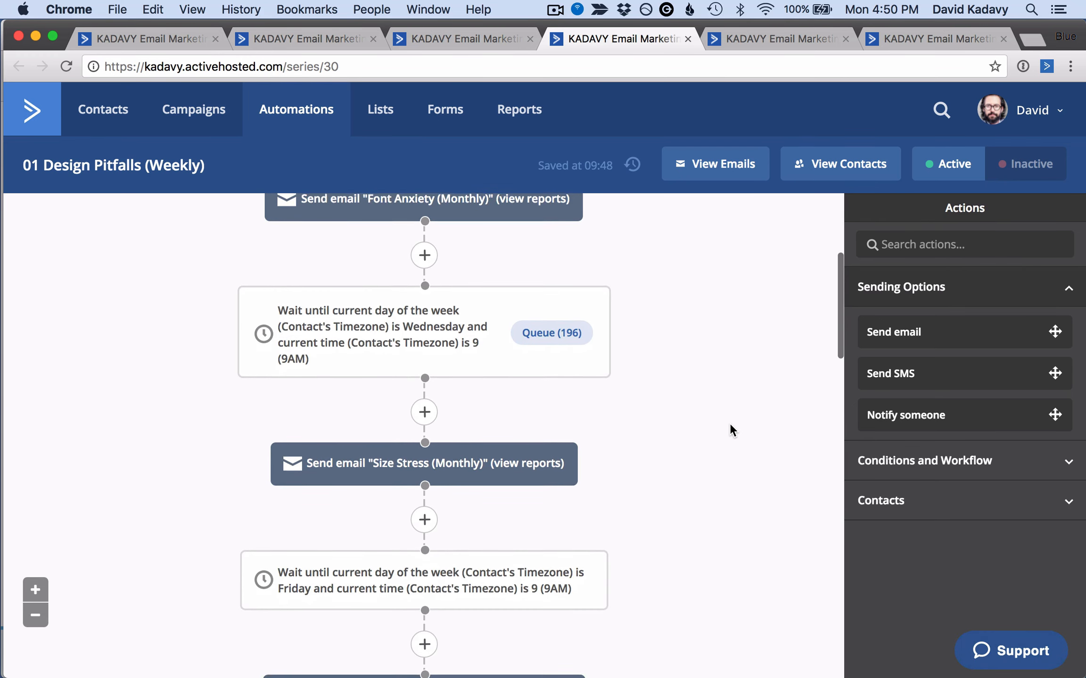
pyautogui.scroll(-3)
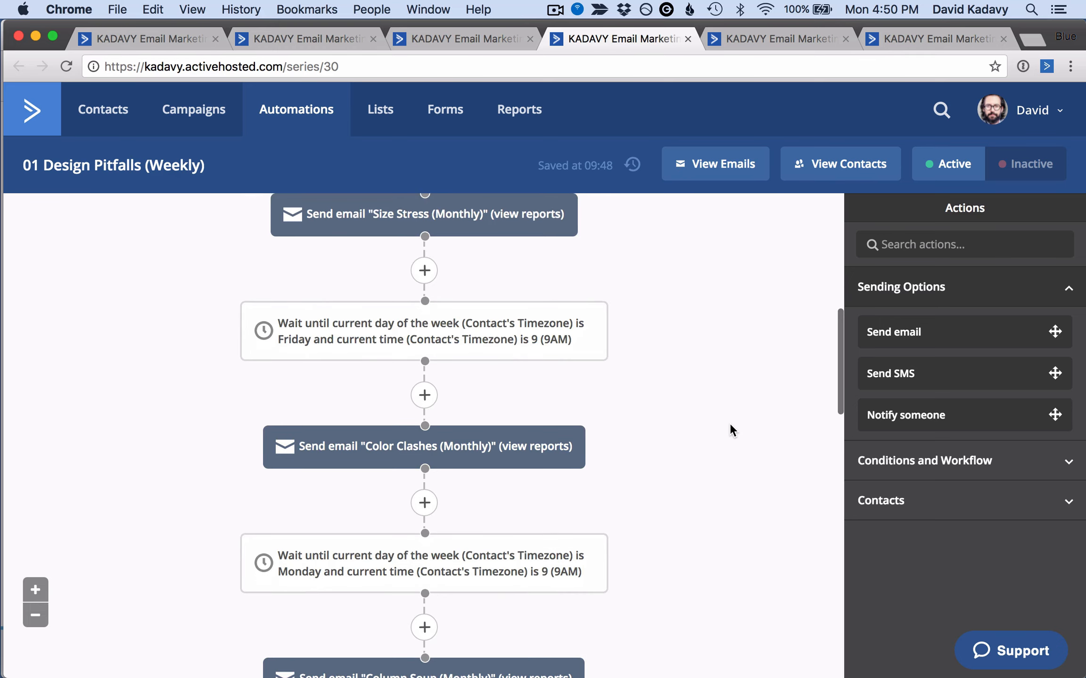
pyautogui.scroll(-3)
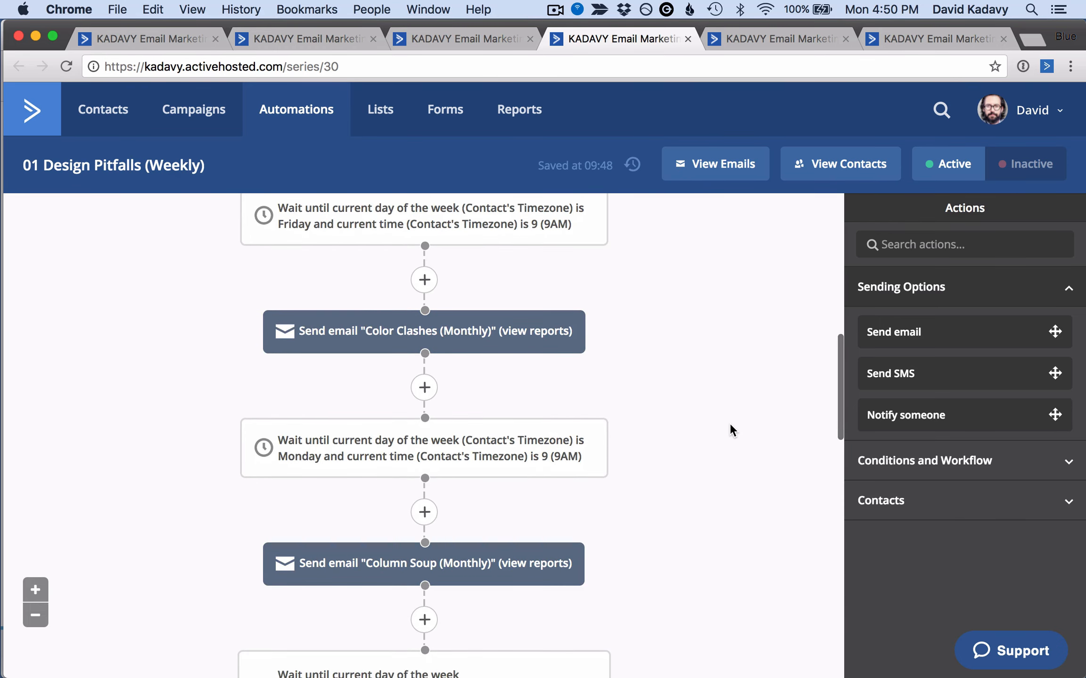
pyautogui.scroll(-3)
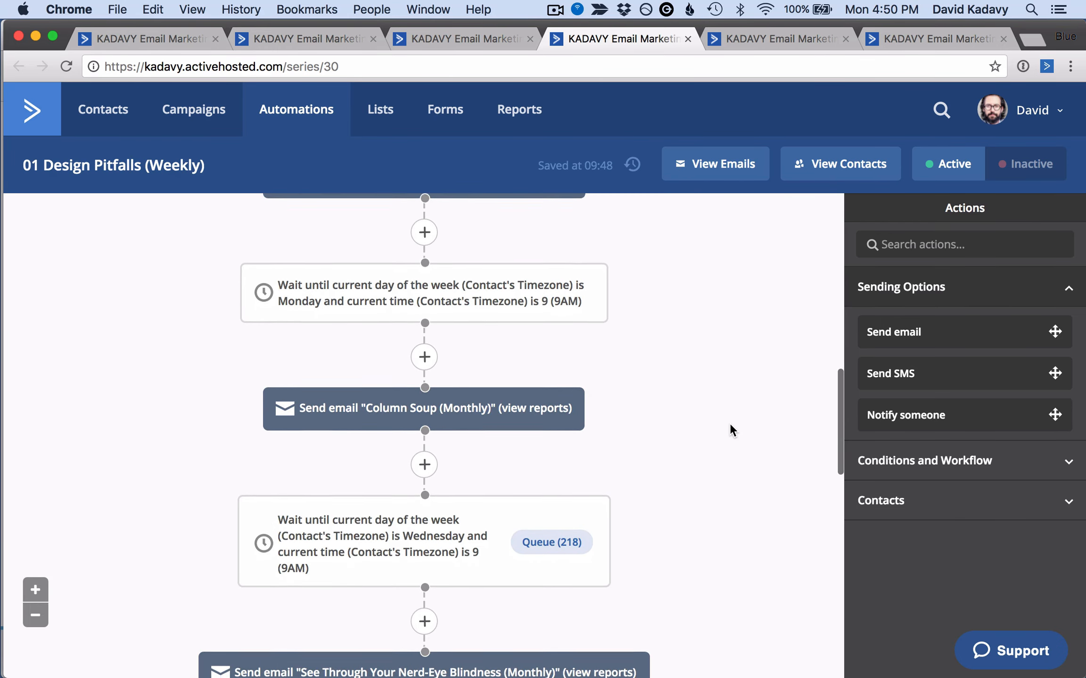
pyautogui.scroll(-3)
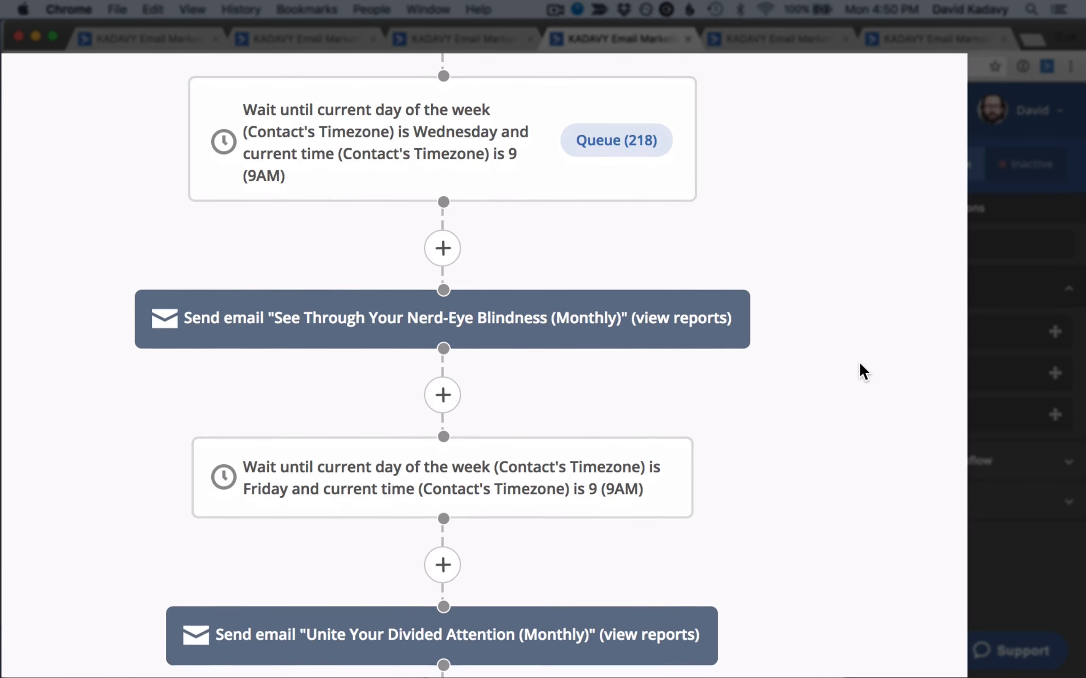
pyautogui.scroll(-3)
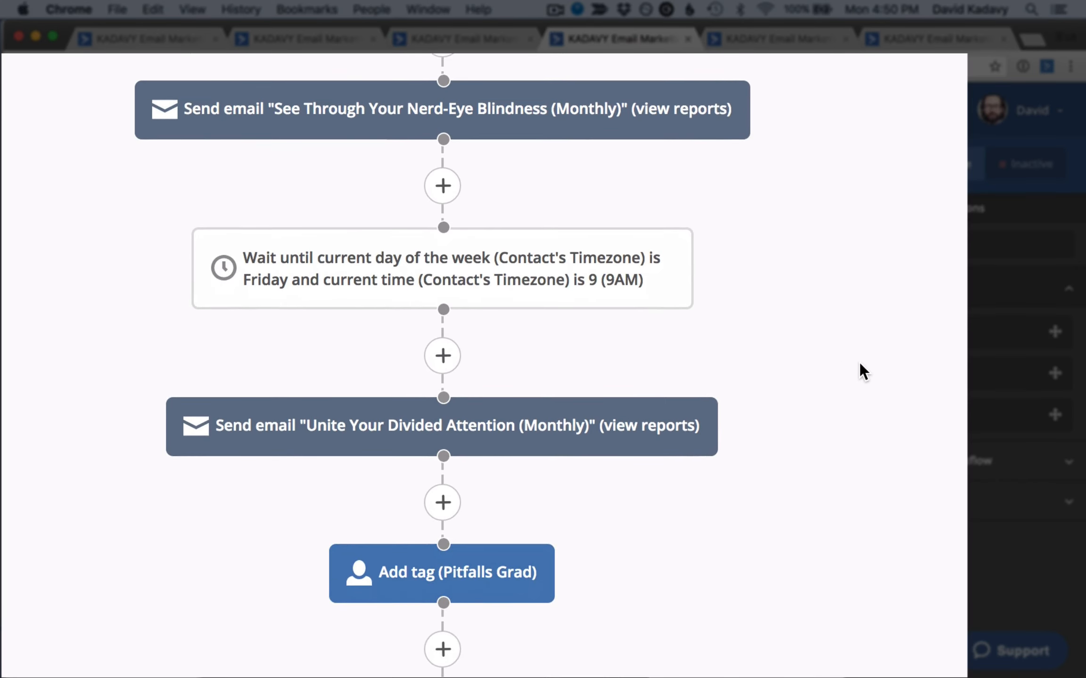
pyautogui.scroll(-3)
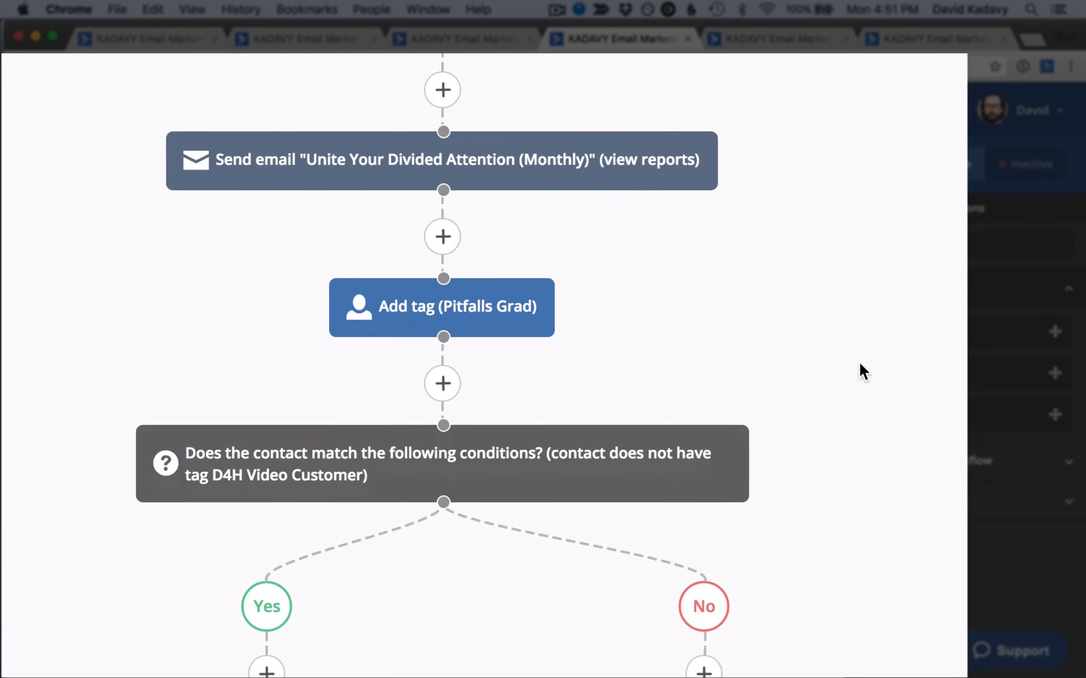
pyautogui.scroll(-3)
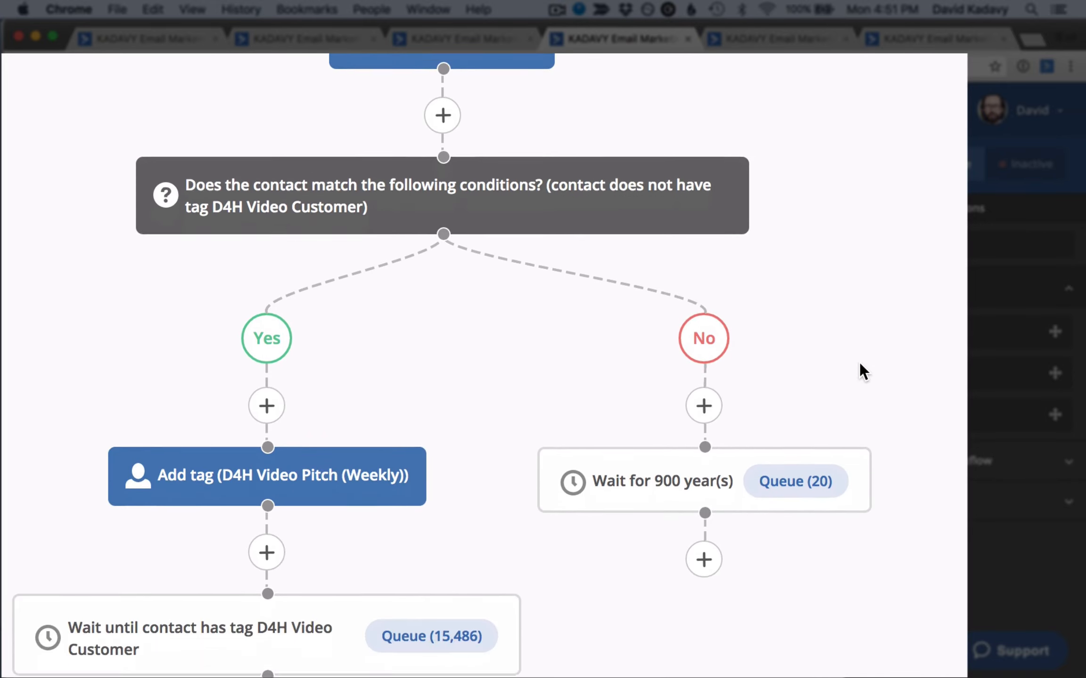
pyautogui.scroll(-3)
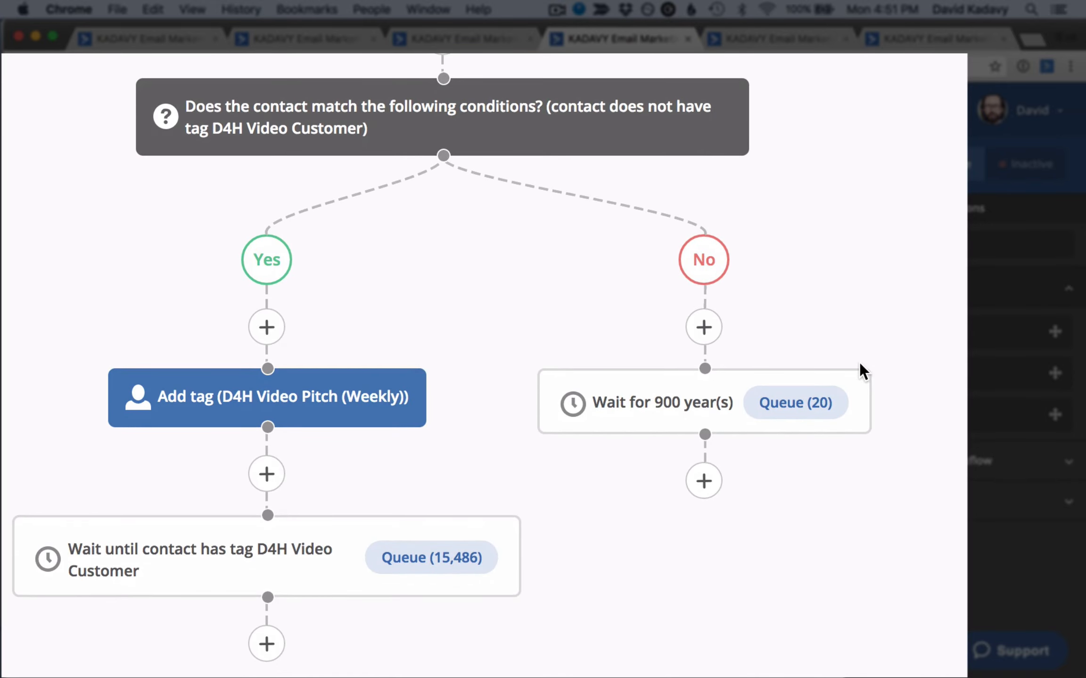
pyautogui.moveTo(907, 430)
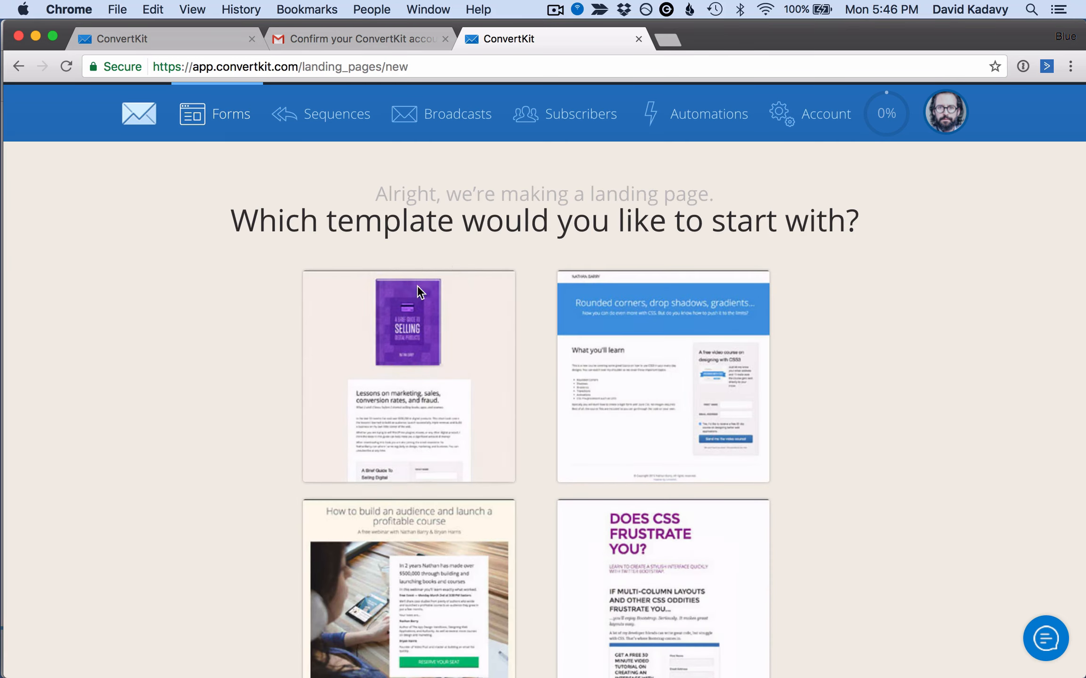
# Start an untitled landing page from a template and review a form's 70%-scroll modal display.
pyautogui.scroll(-3)
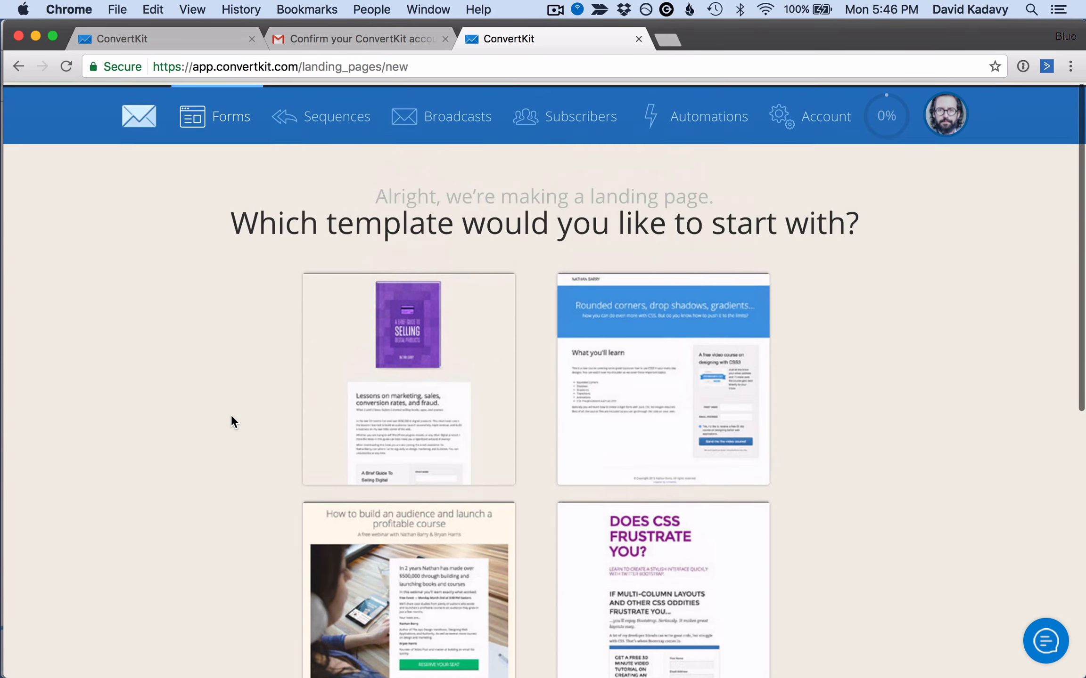
pyautogui.scroll(-3)
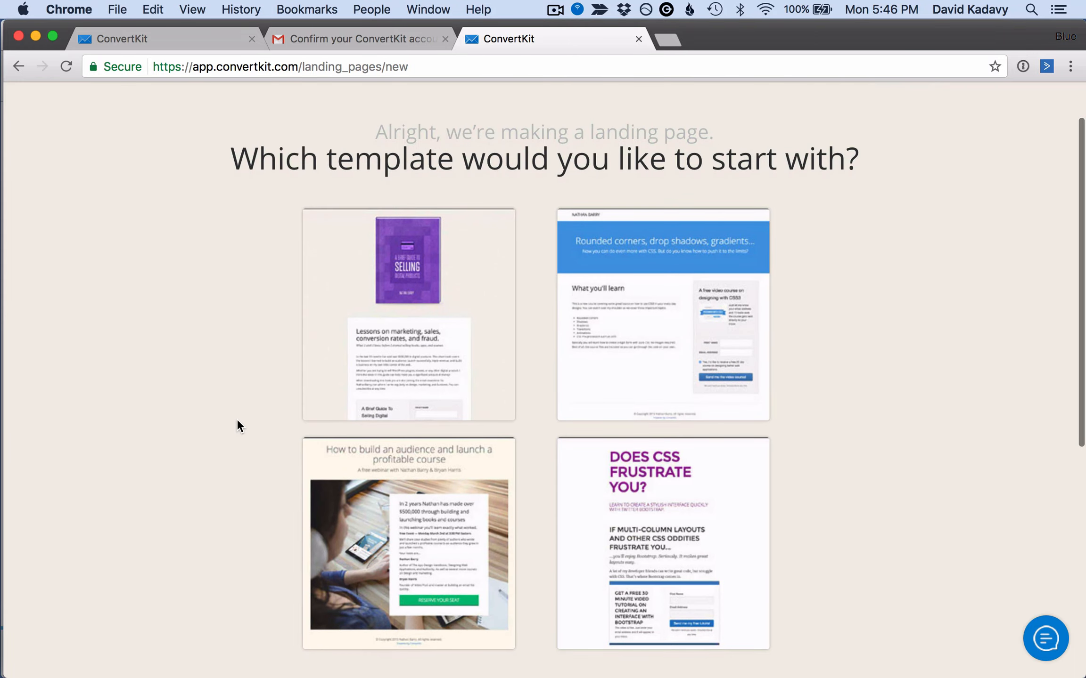
pyautogui.click(408, 314)
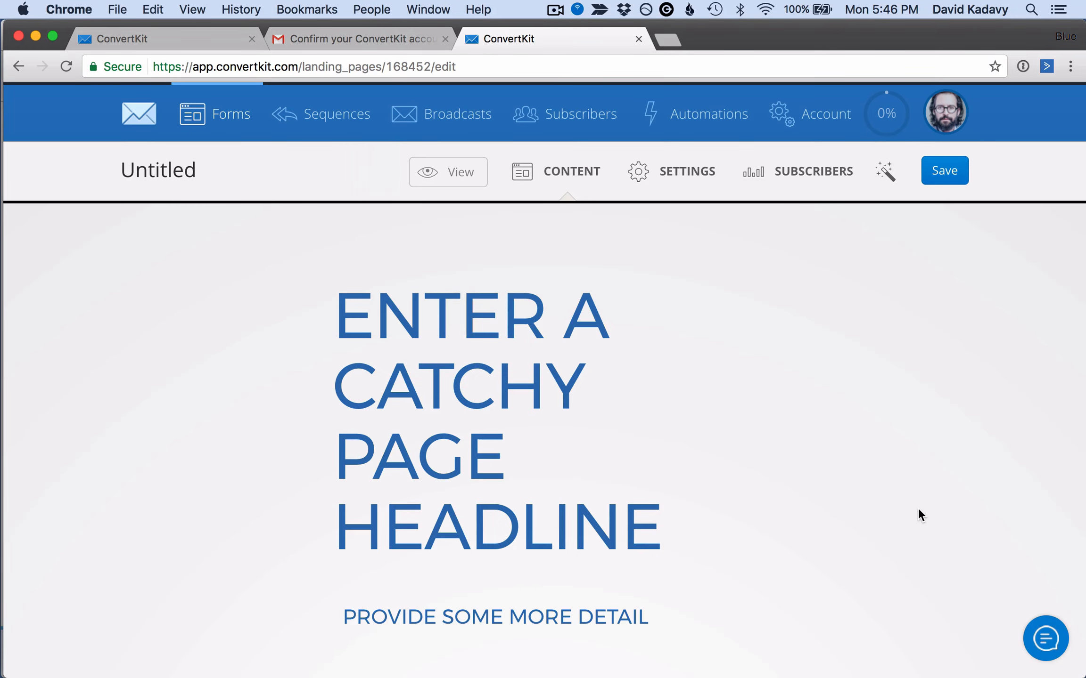
pyautogui.scroll(-3)
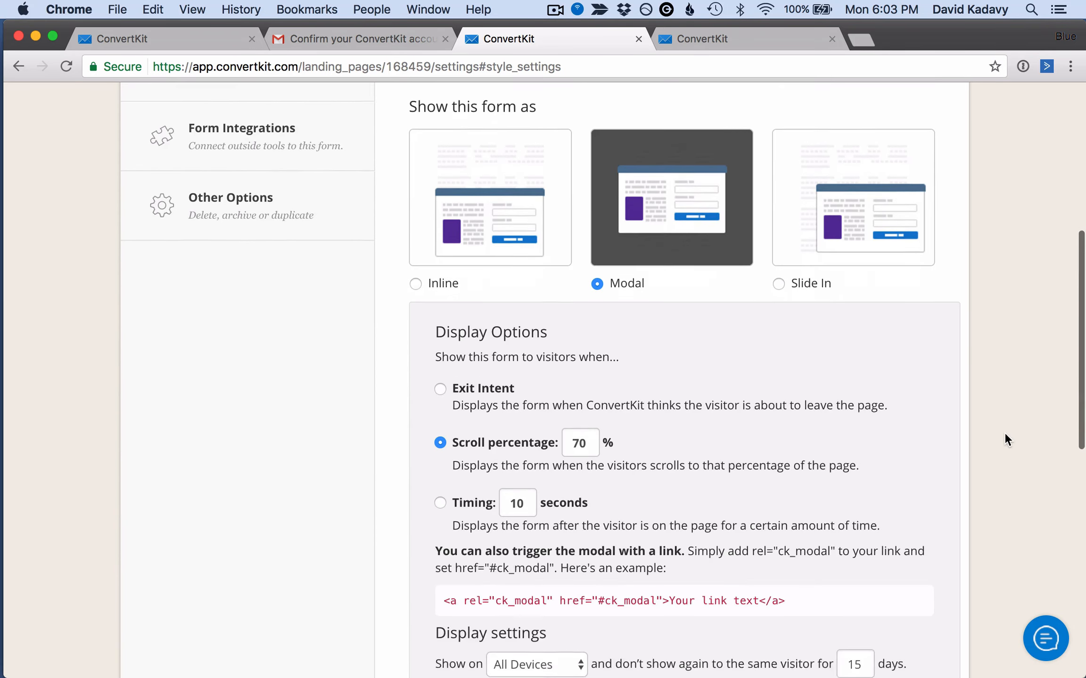
pyautogui.scroll(-3)
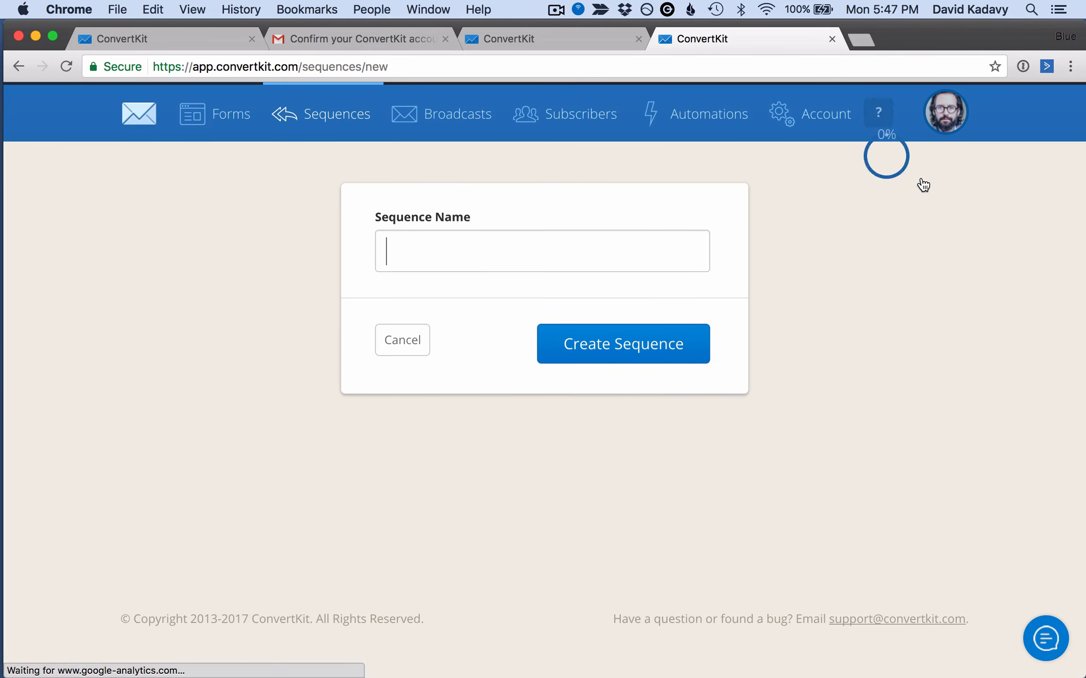
# Create a new sequence named 'Design Pitfalls'.
pyautogui.write('Design Pit')
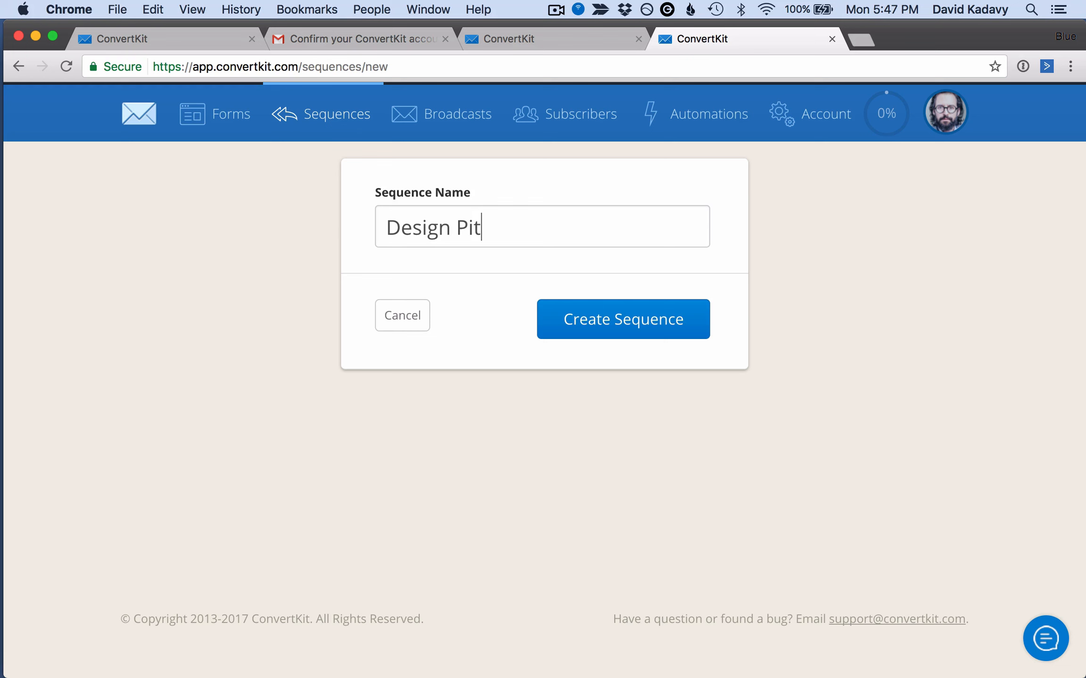
pyautogui.click(622, 319)
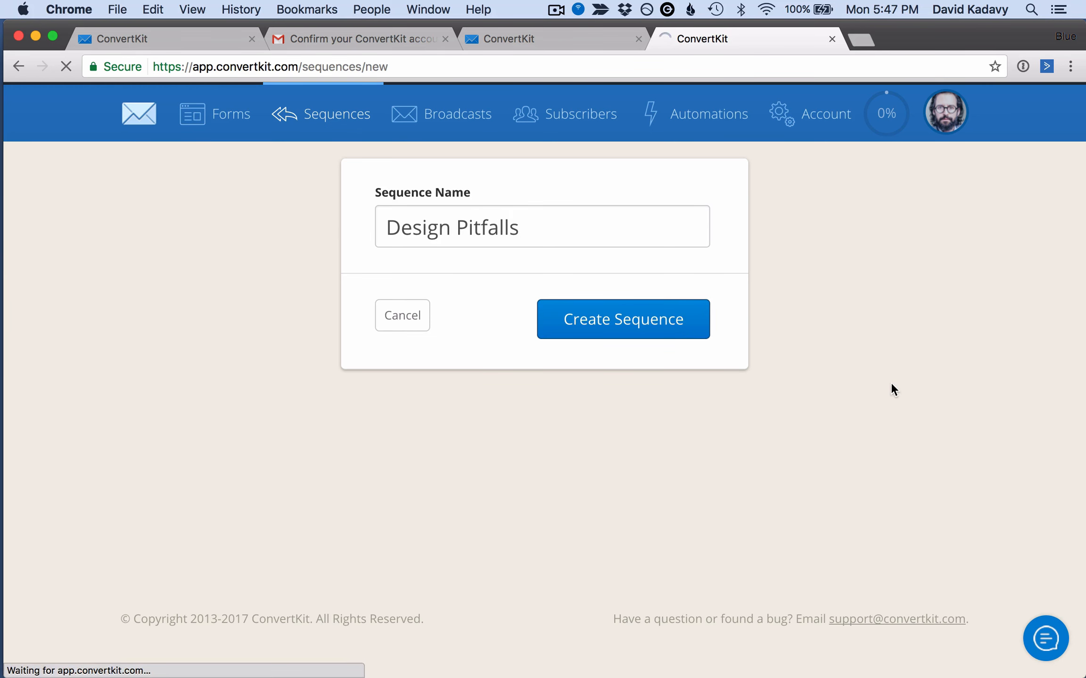
pyautogui.click(622, 319)
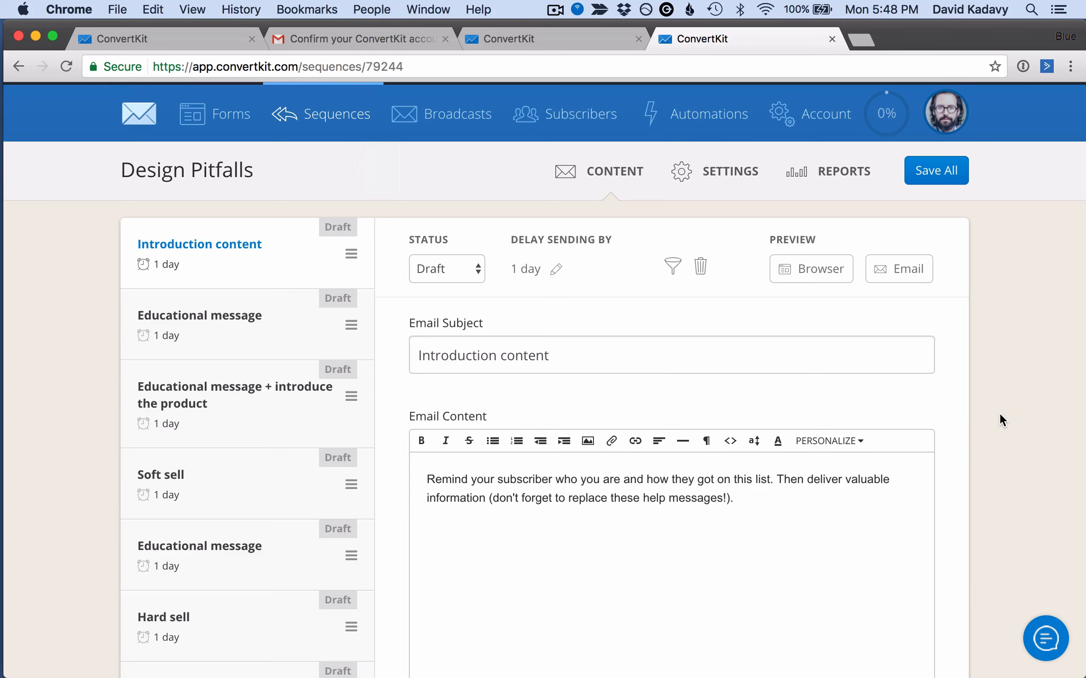
# Retitle the sequence emails as Welcome, share-with-friends, and Lessons 1–6.
pyautogui.click(558, 270)
pyautogui.write('Welcome messa')
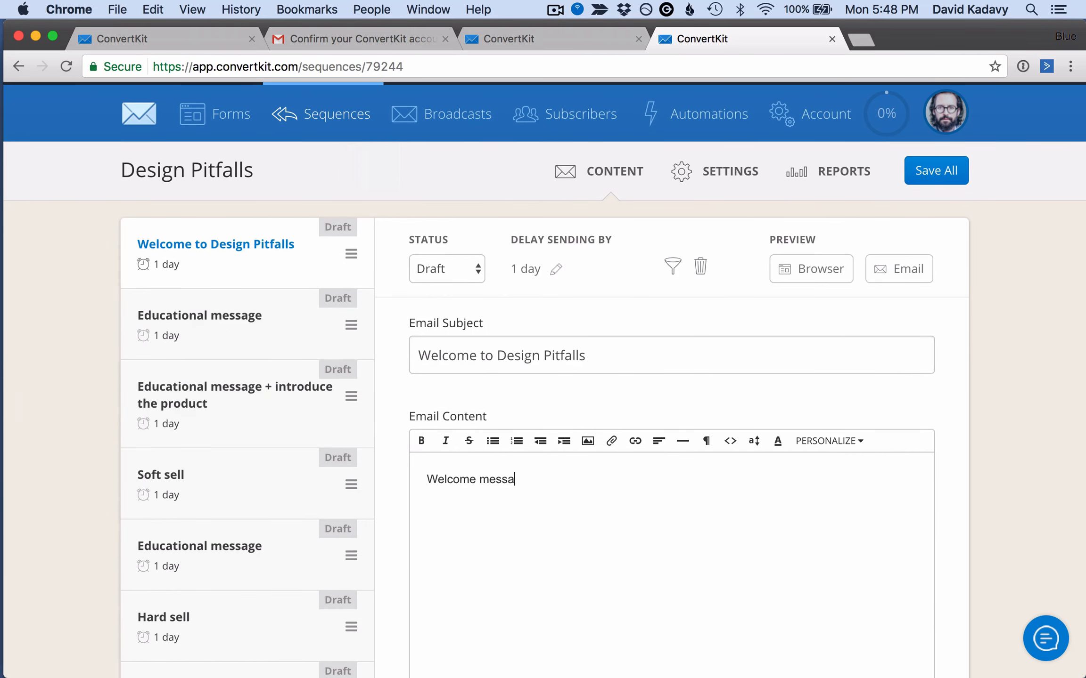
pyautogui.click(672, 265)
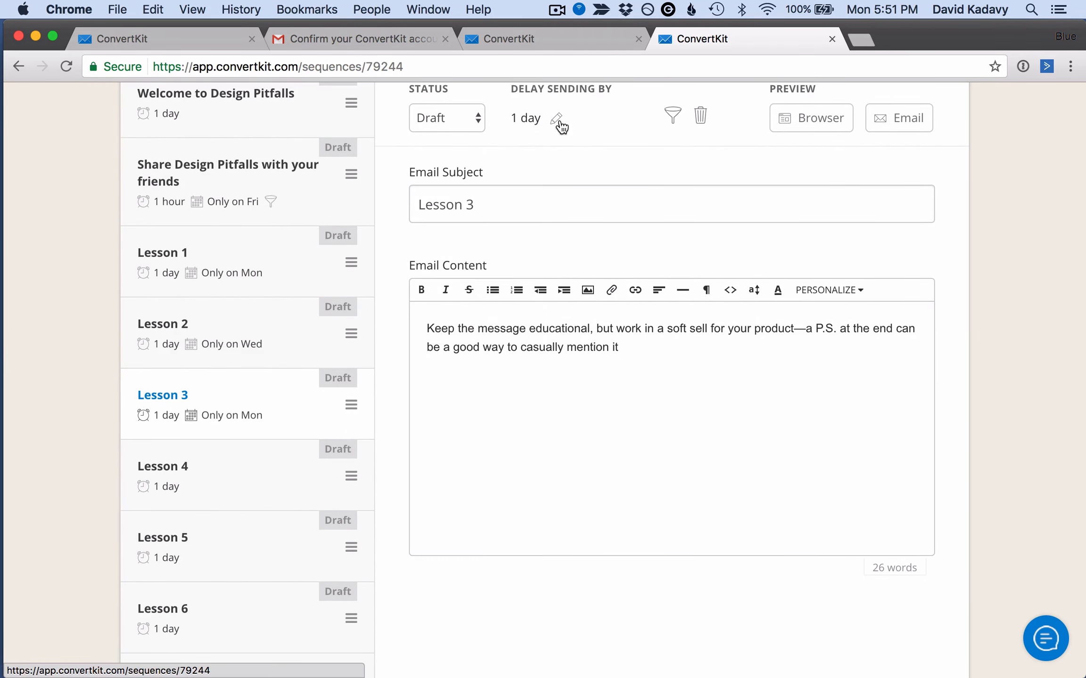
pyautogui.click(162, 441)
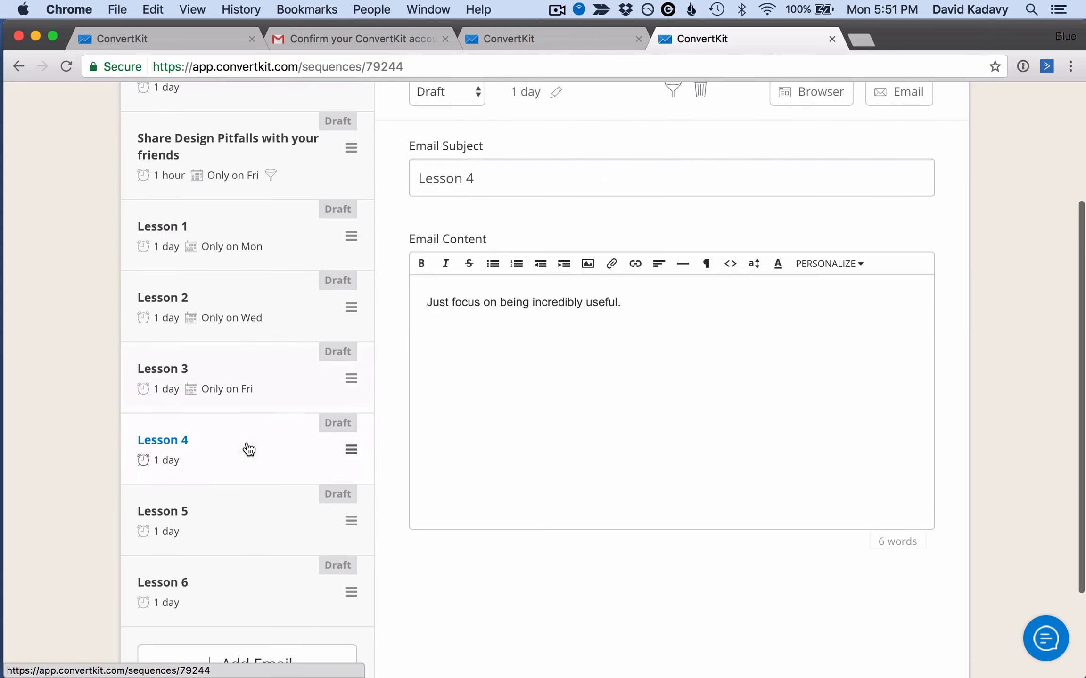
pyautogui.click(622, 269)
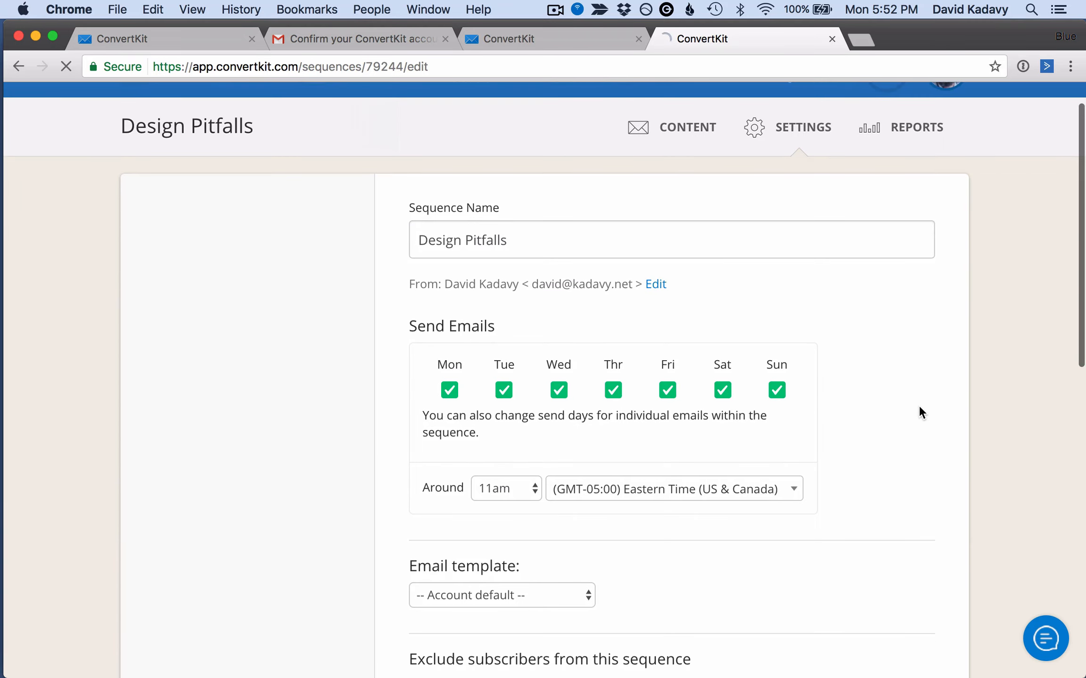
# Schedule the sequence around 9am Central Time with the Simple email template, and save.
pyautogui.scroll(-3)
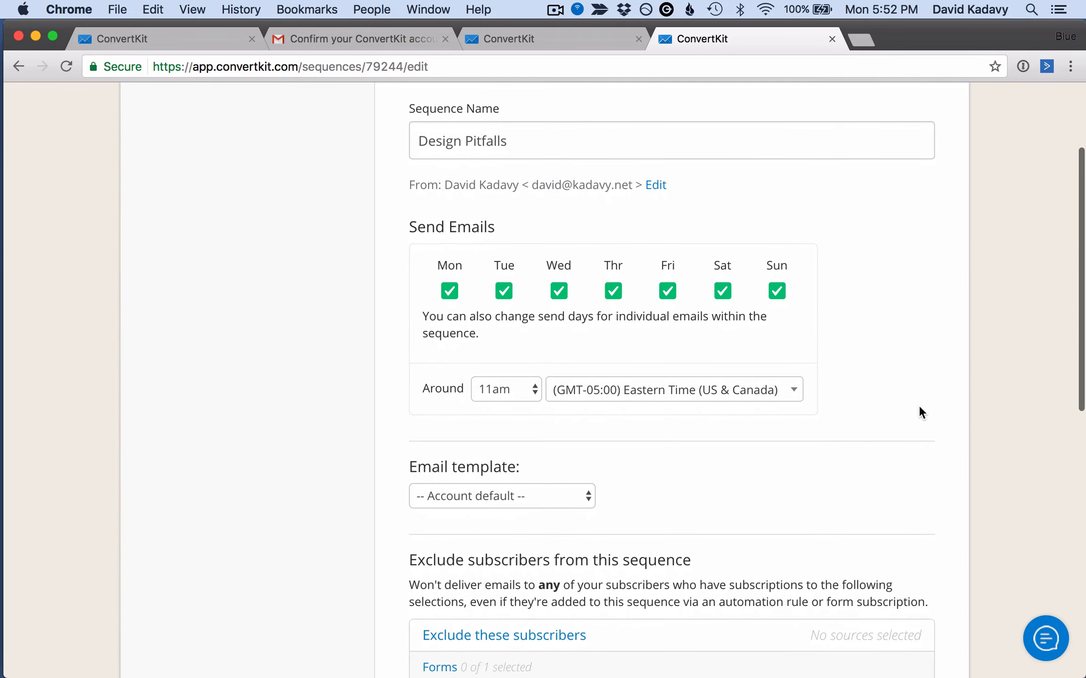
pyautogui.click(504, 389)
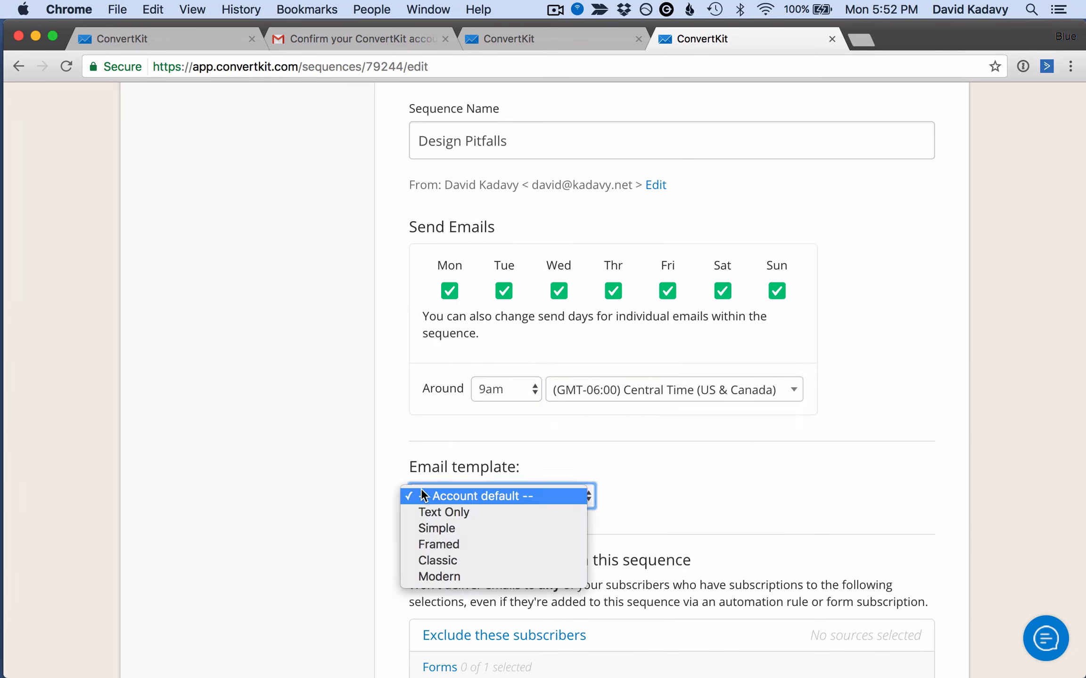
pyautogui.moveTo(437, 528)
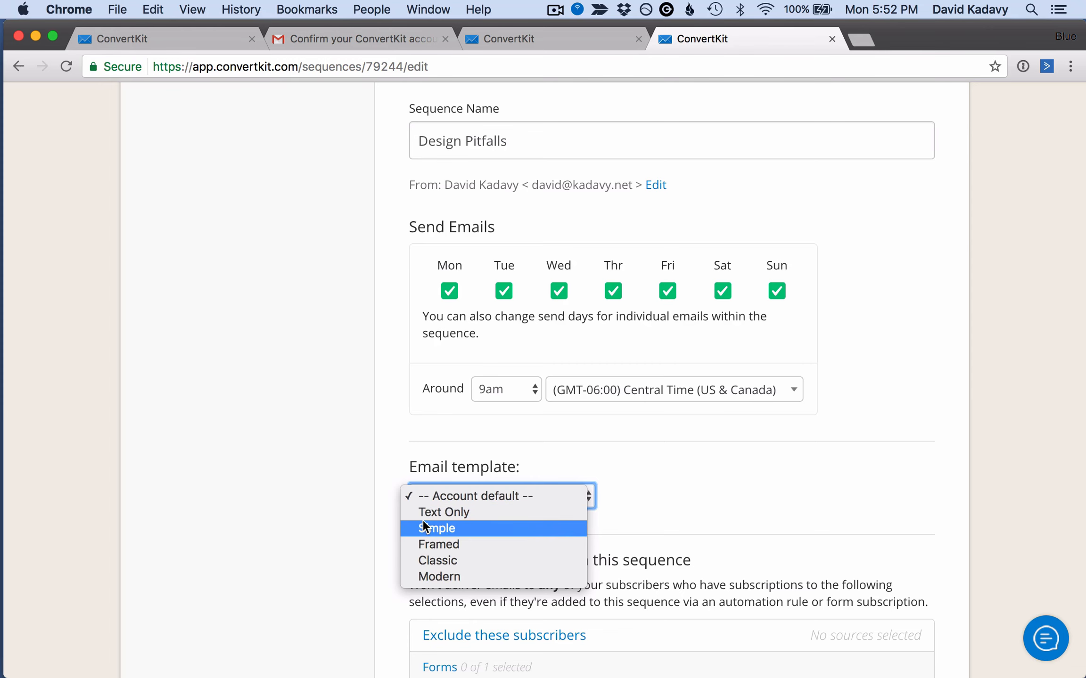
pyautogui.click(438, 529)
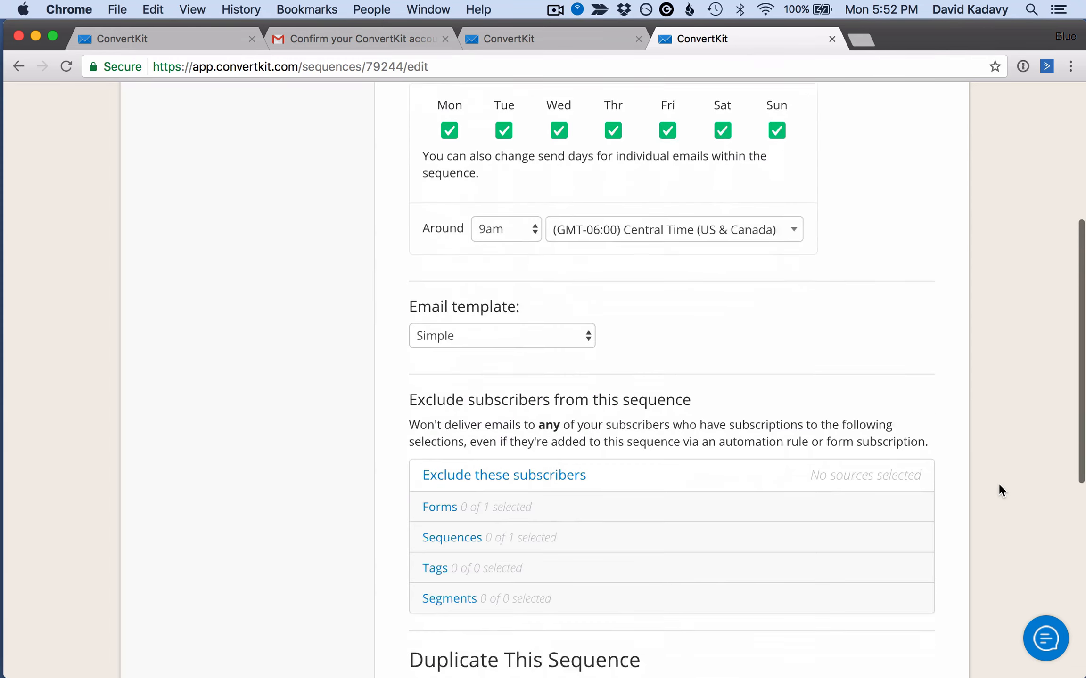
pyautogui.scroll(-3)
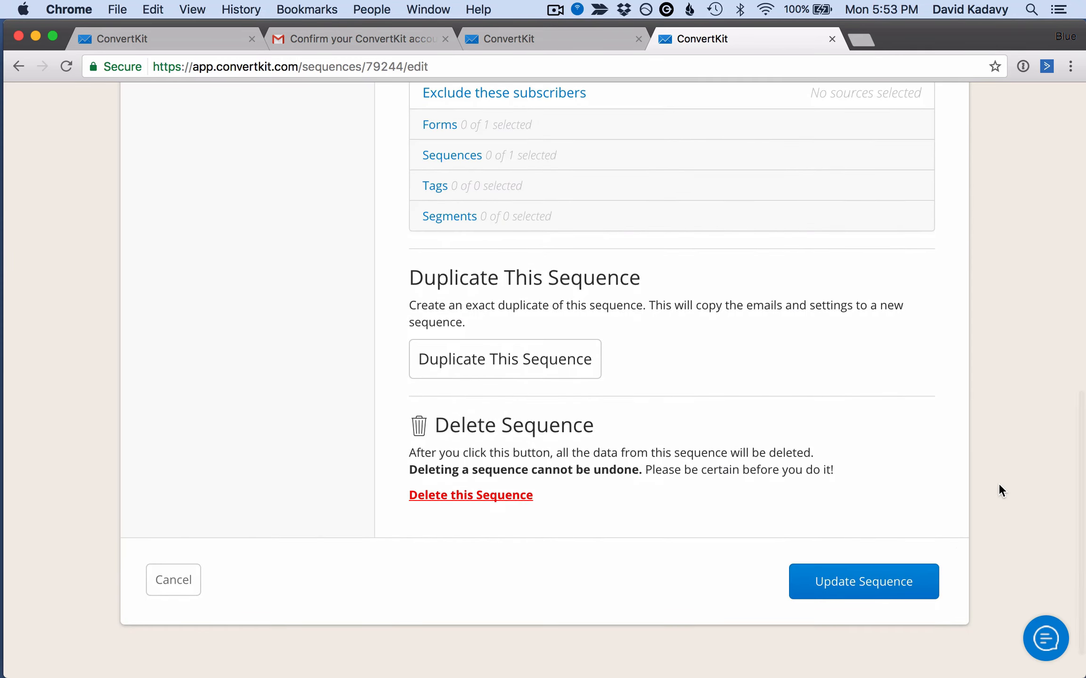
pyautogui.scroll(-3)
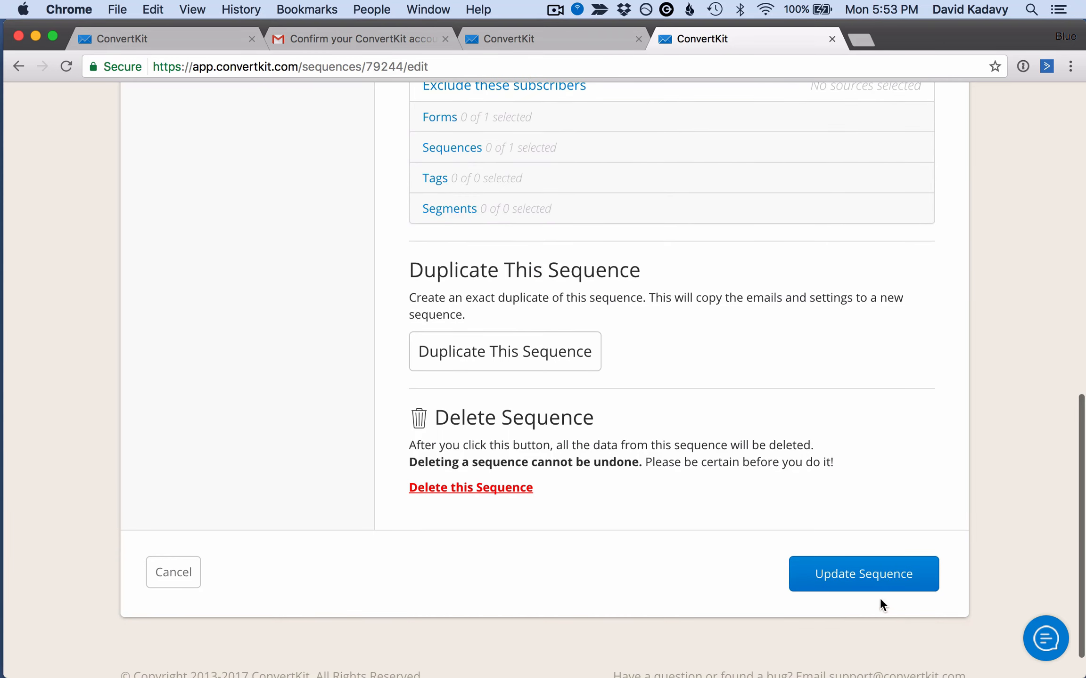
pyautogui.click(862, 574)
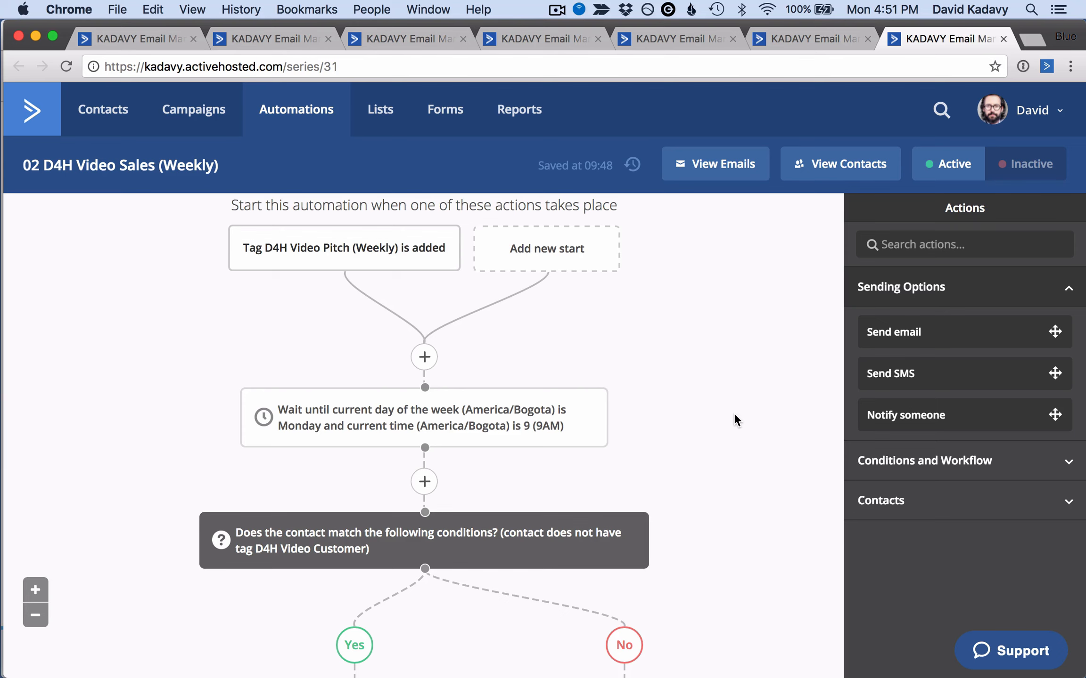
# Scroll through the 02 D4H Video Sales automation workflow.
pyautogui.scroll(-3)
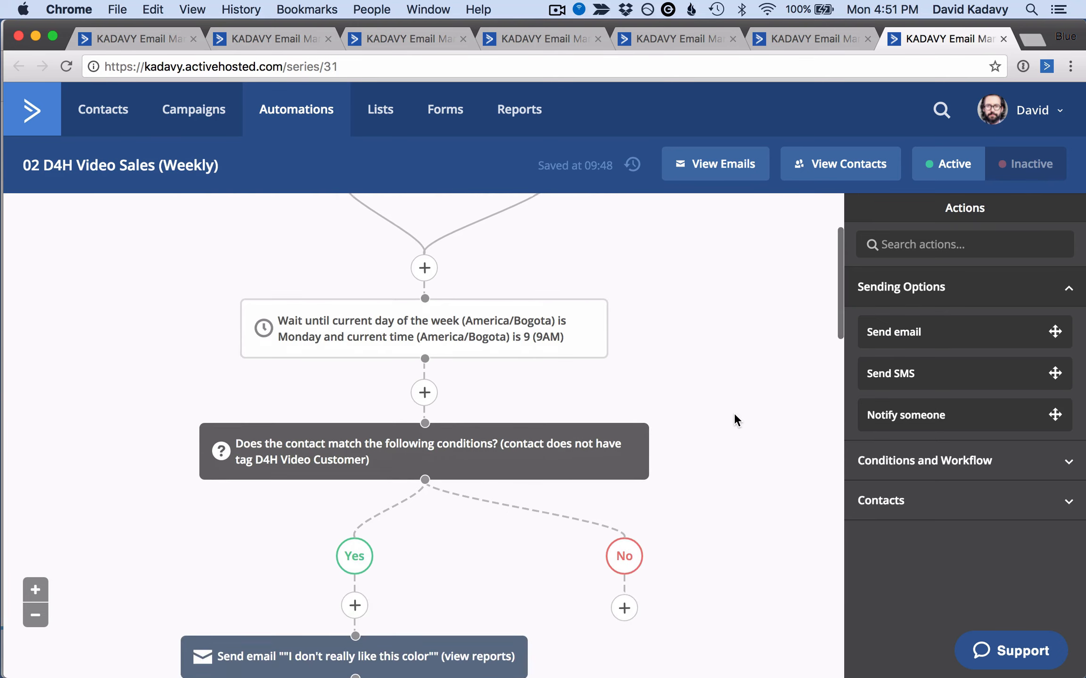
pyautogui.scroll(-3)
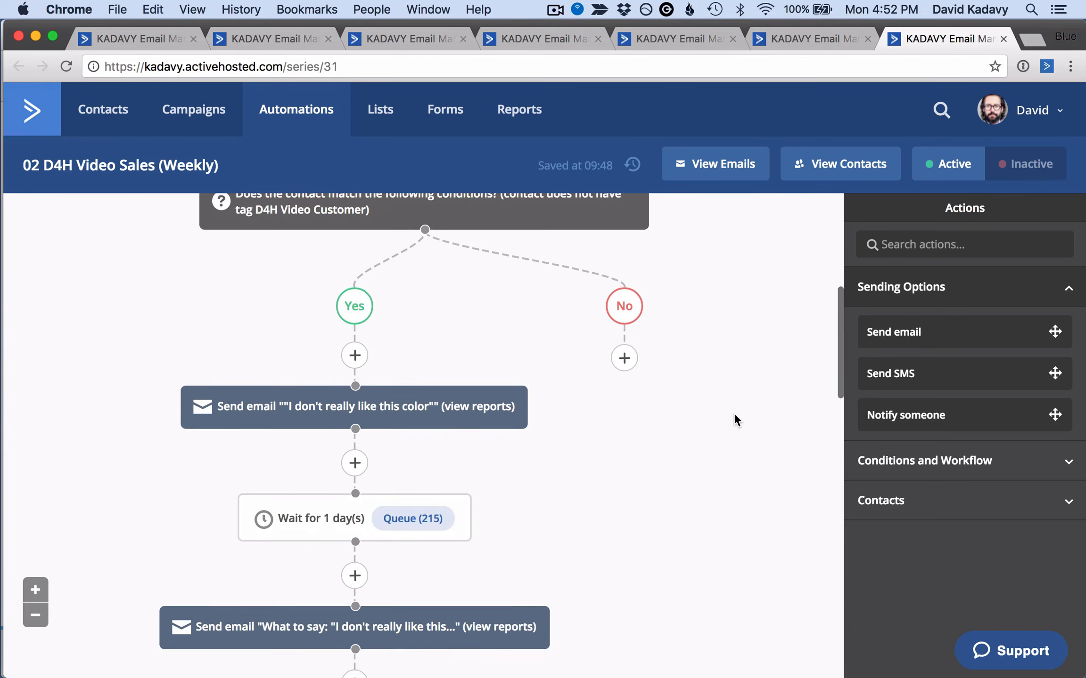
pyautogui.scroll(-3)
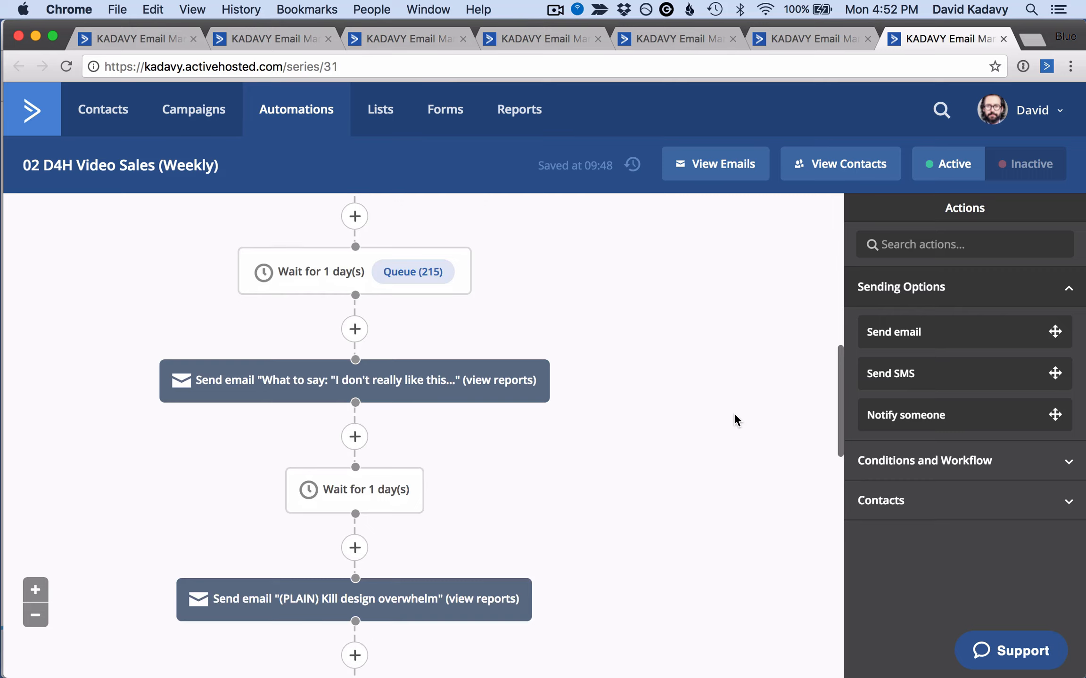
pyautogui.scroll(-3)
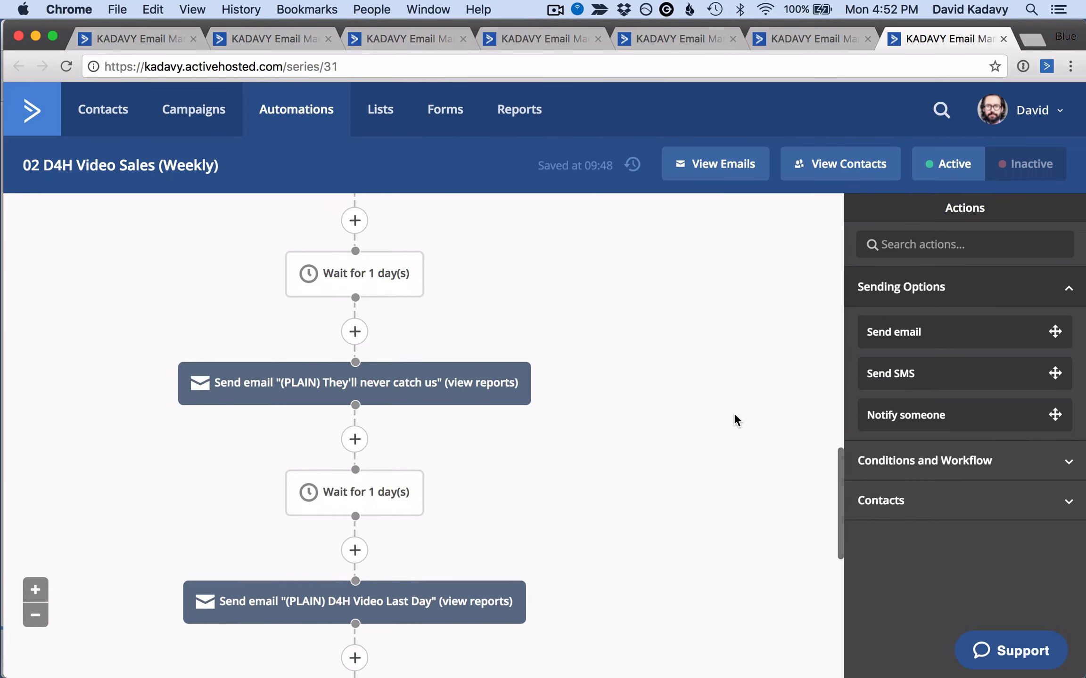
pyautogui.scroll(-3)
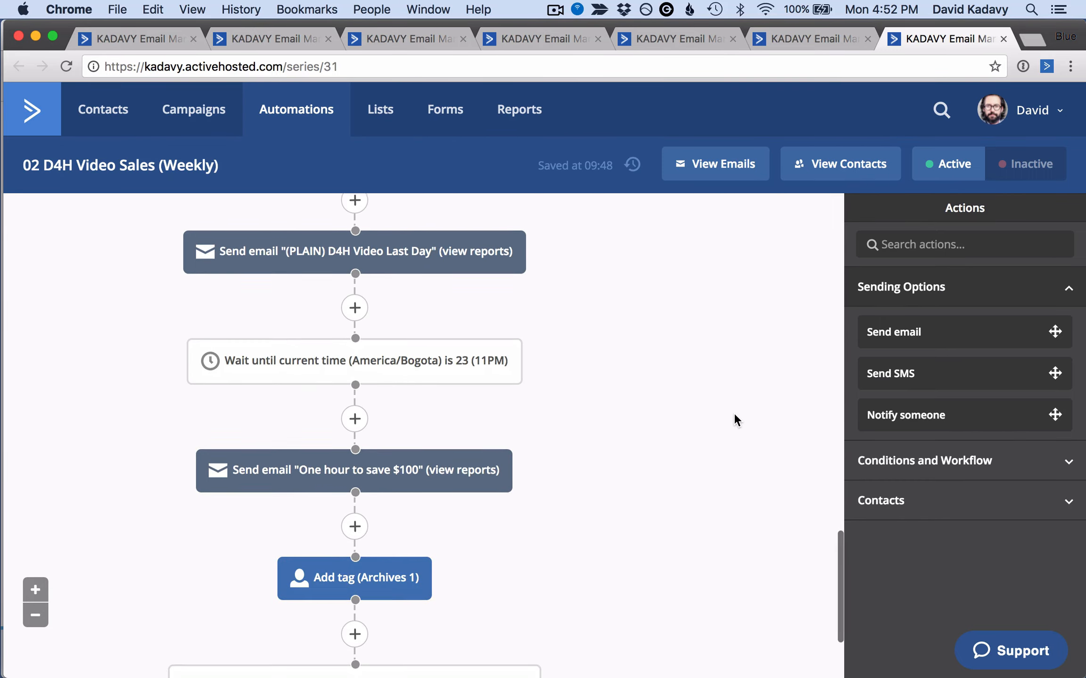
pyautogui.scroll(-3)
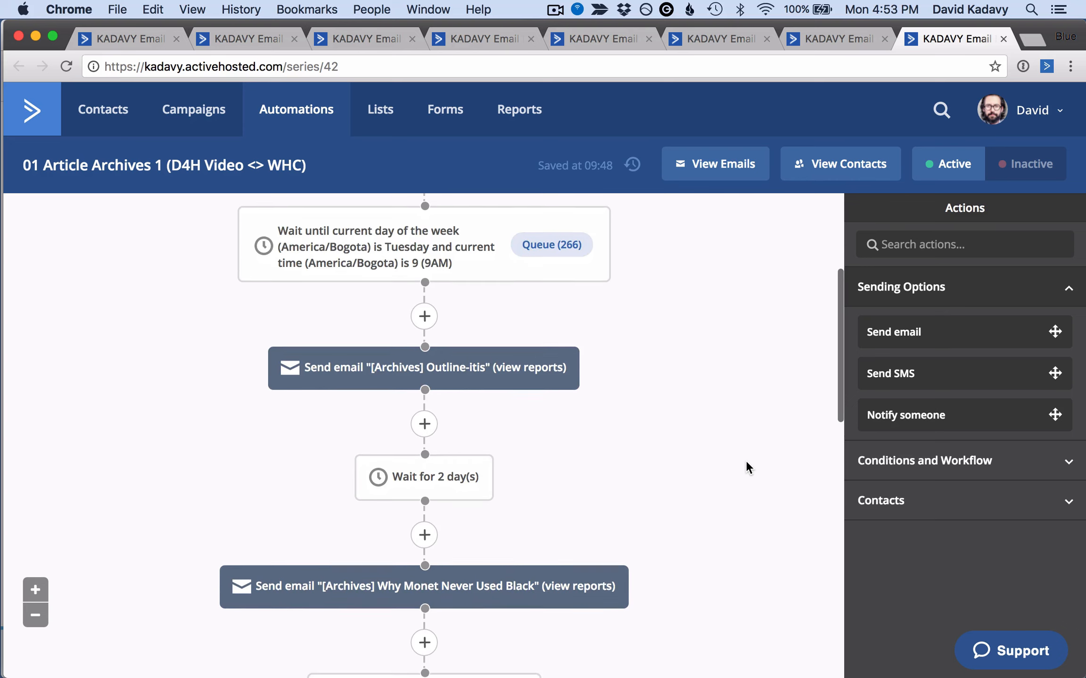
# Scroll the 01 Article Archives 1 automation's wait and send-email steps.
pyautogui.scroll(-3)
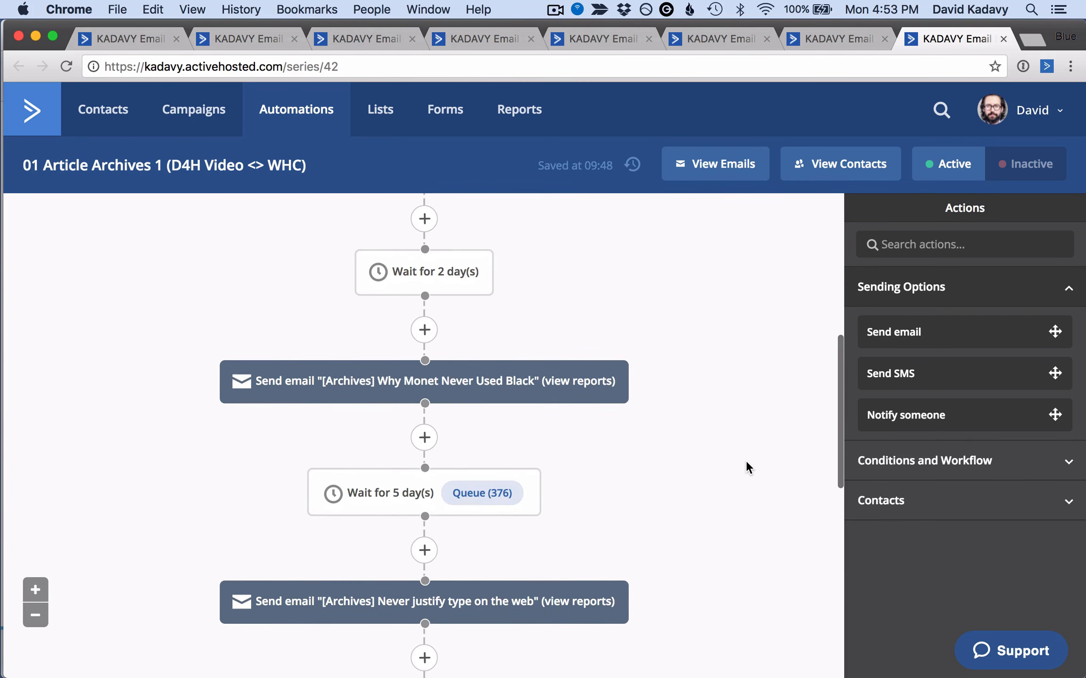
pyautogui.scroll(-3)
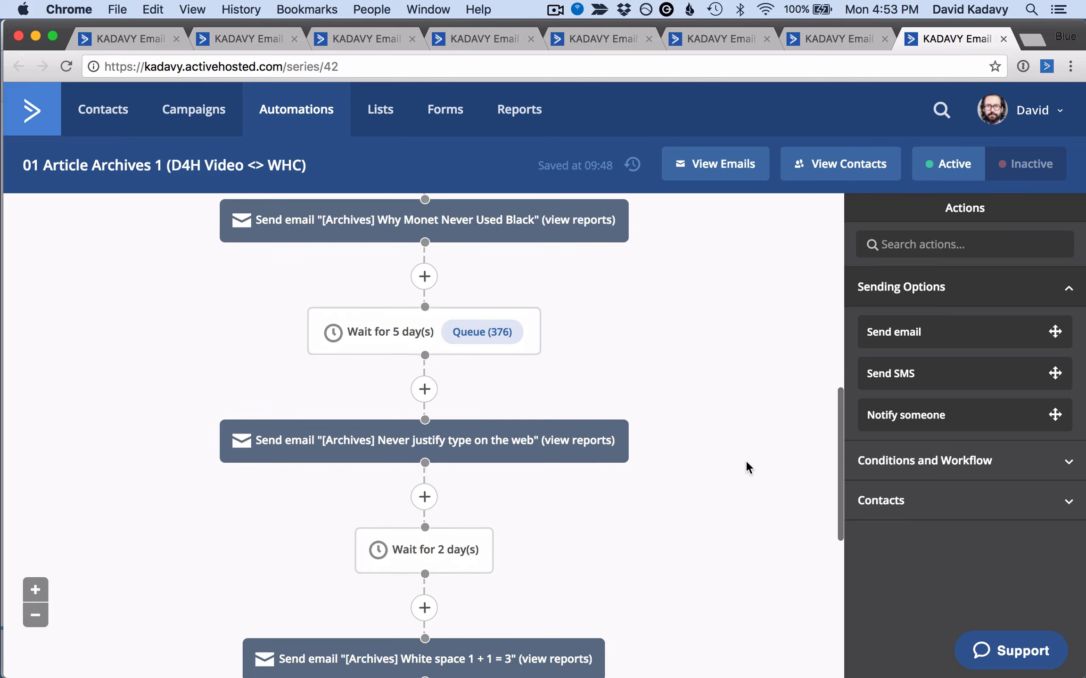
pyautogui.scroll(-3)
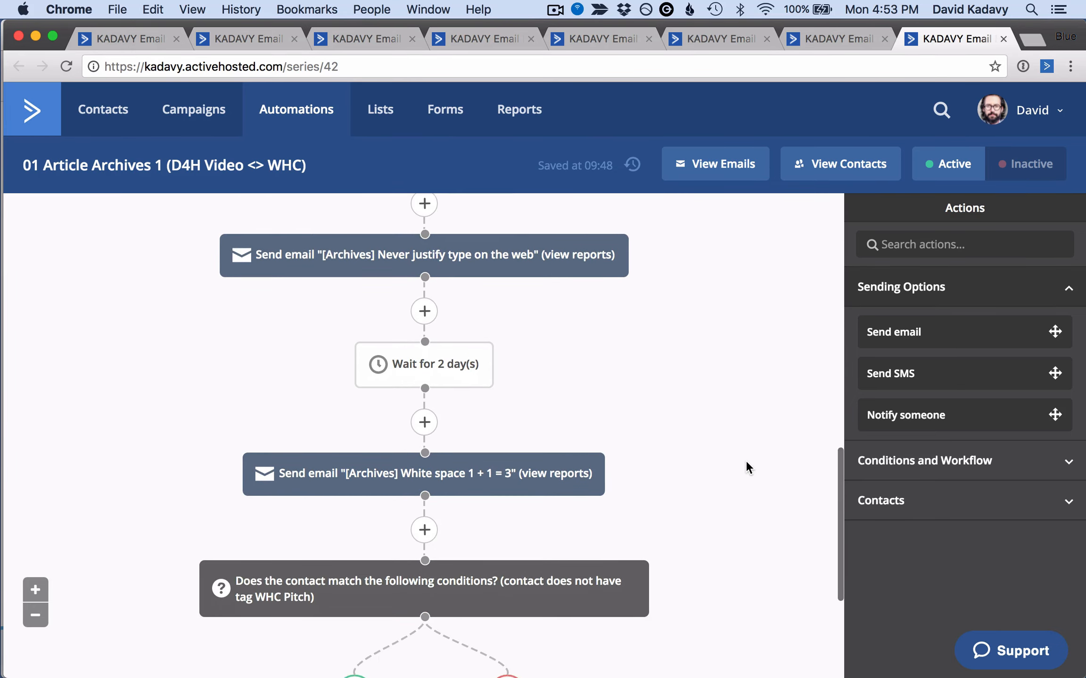
pyautogui.scroll(-3)
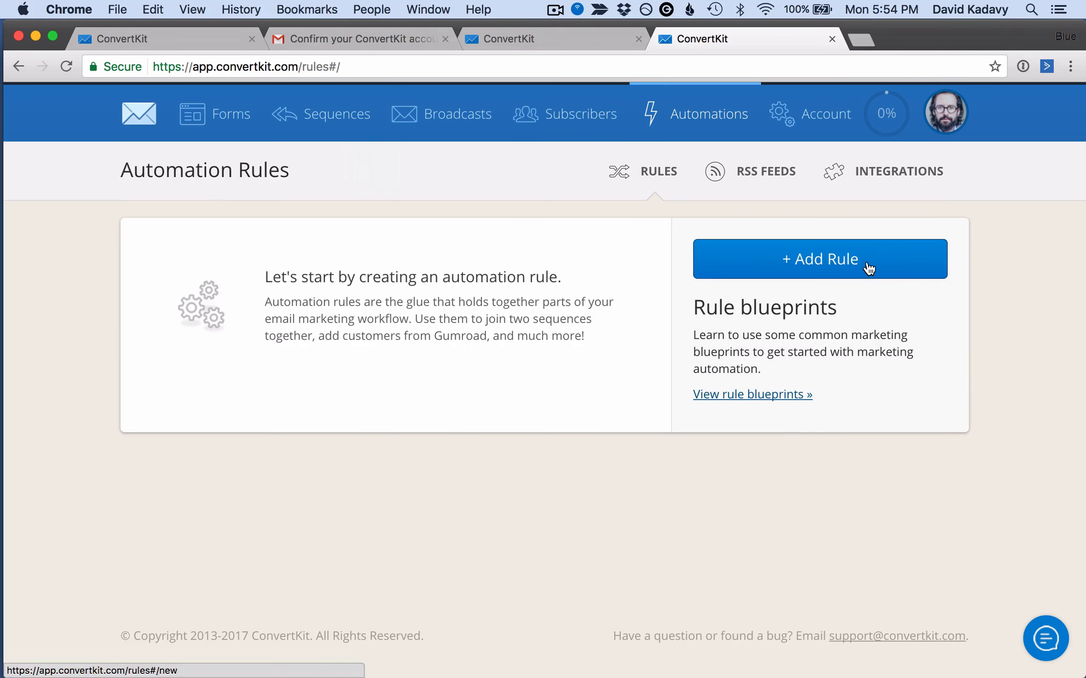
# Save a rule tagging Design Pitfalls completers PitfallsGrad, and begin a second rule.
pyautogui.click(819, 259)
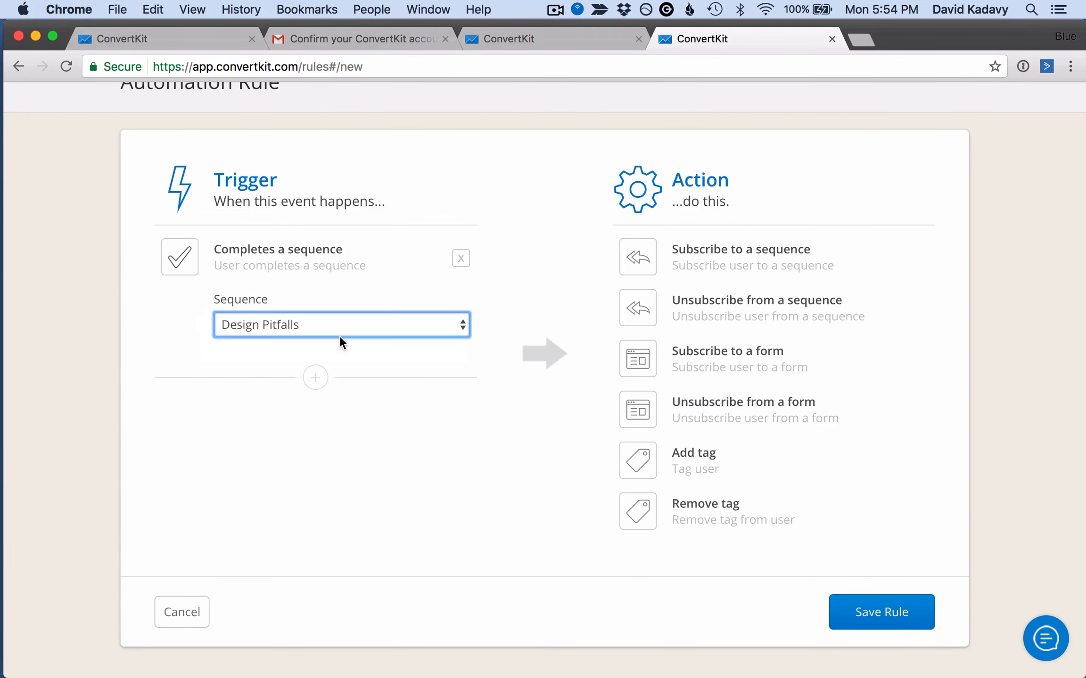
pyautogui.click(693, 452)
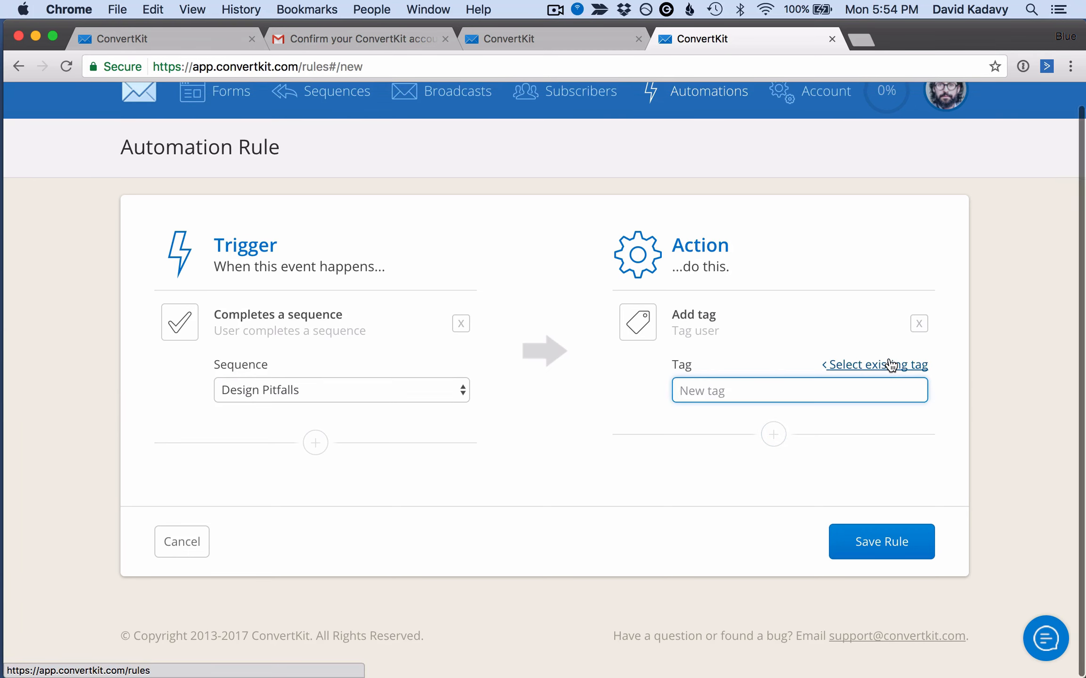
pyautogui.write('PitfallsGrad')
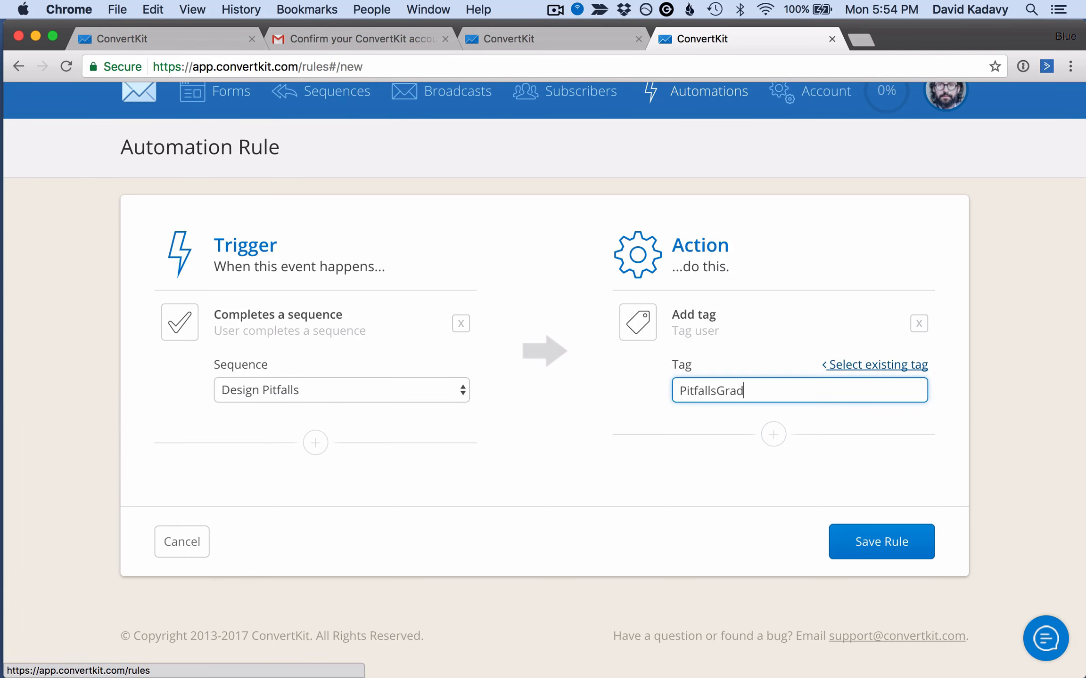
pyautogui.click(881, 542)
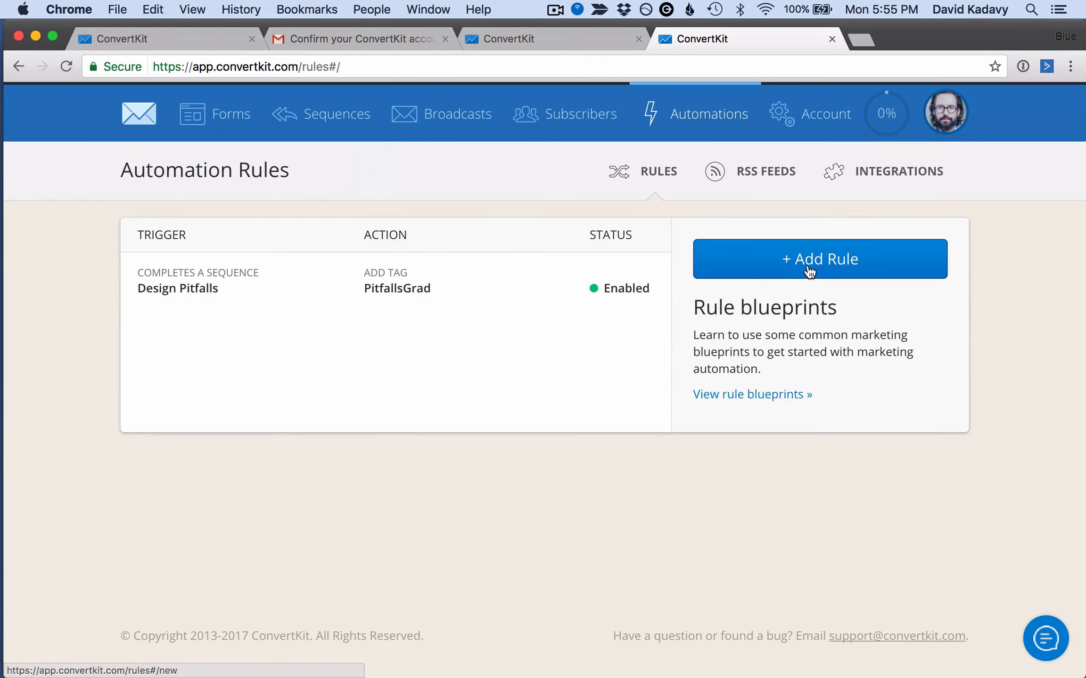
pyautogui.click(819, 259)
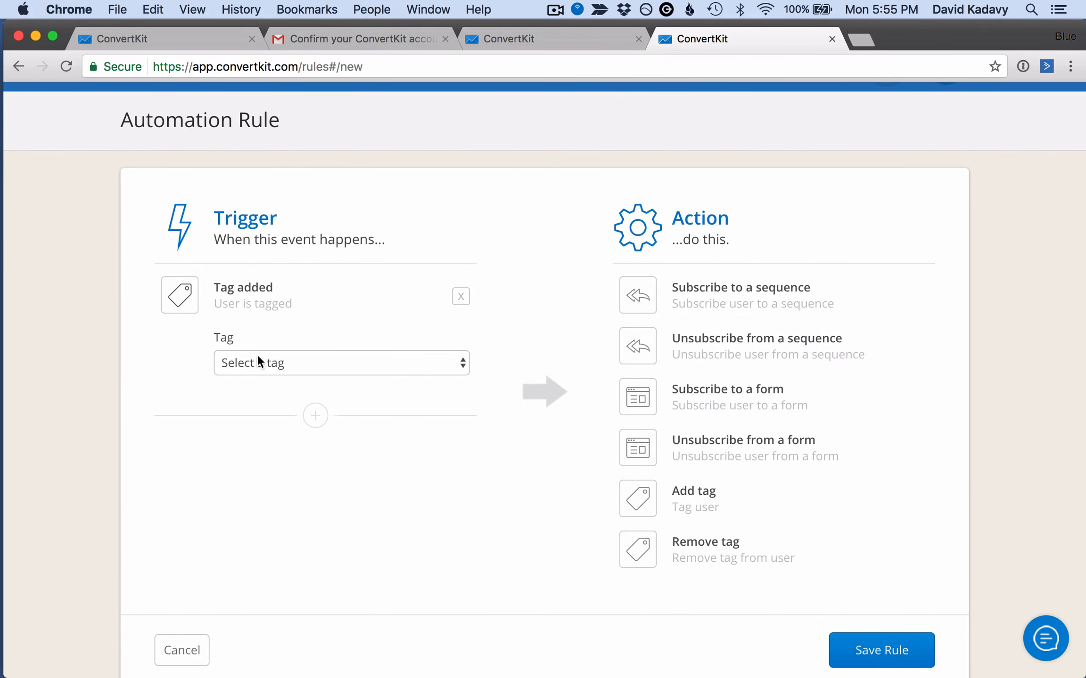
# Save a rule subscribing PitfallsGrad-tagged people to the Design Pitfalls sequence.
pyautogui.click(339, 363)
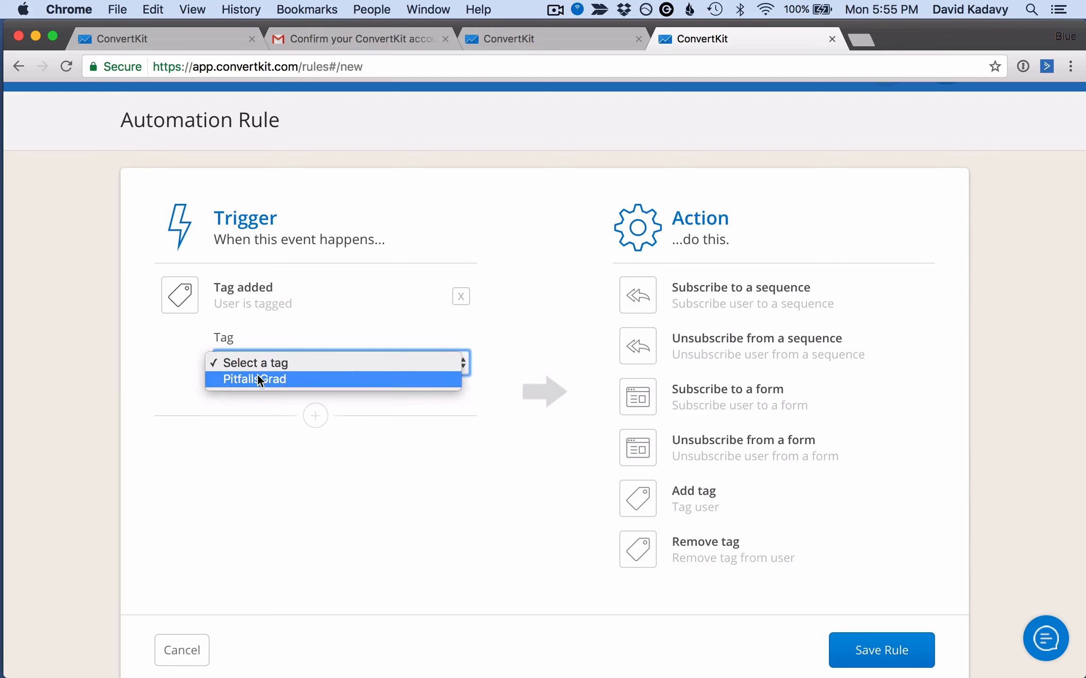
pyautogui.click(255, 379)
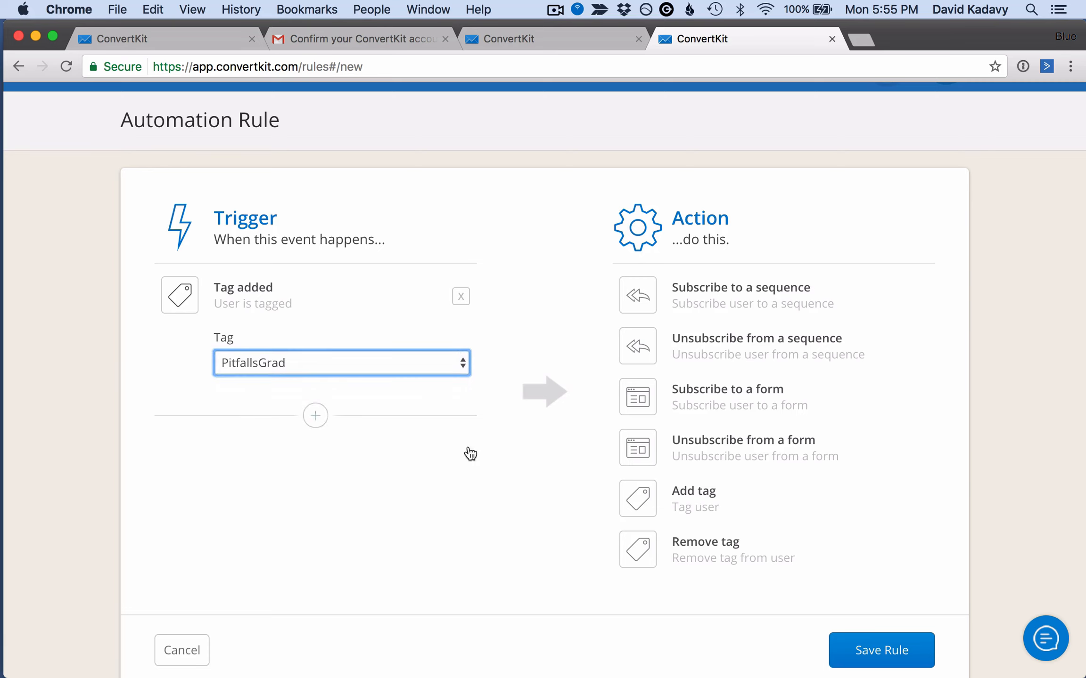
pyautogui.moveTo(748, 288)
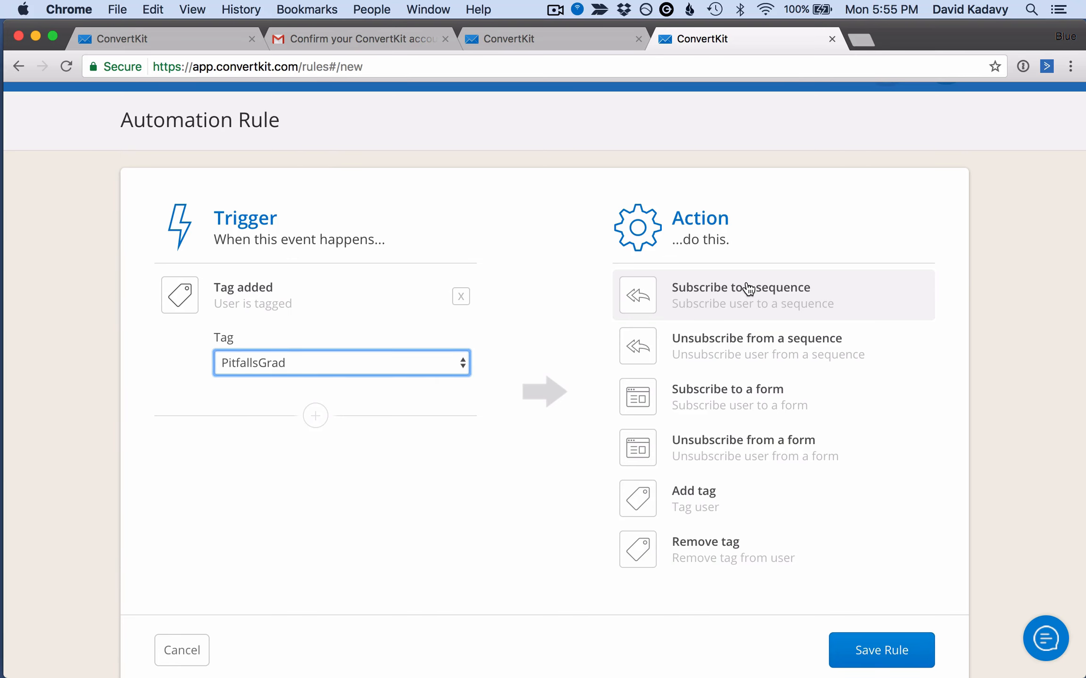
pyautogui.click(739, 295)
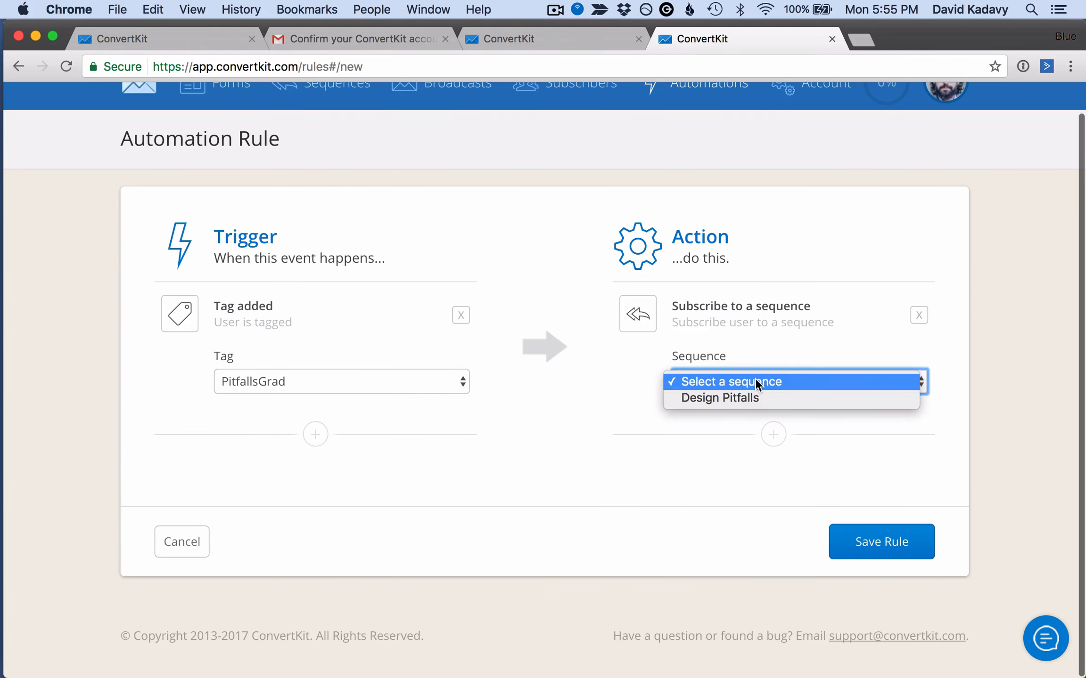
pyautogui.click(720, 397)
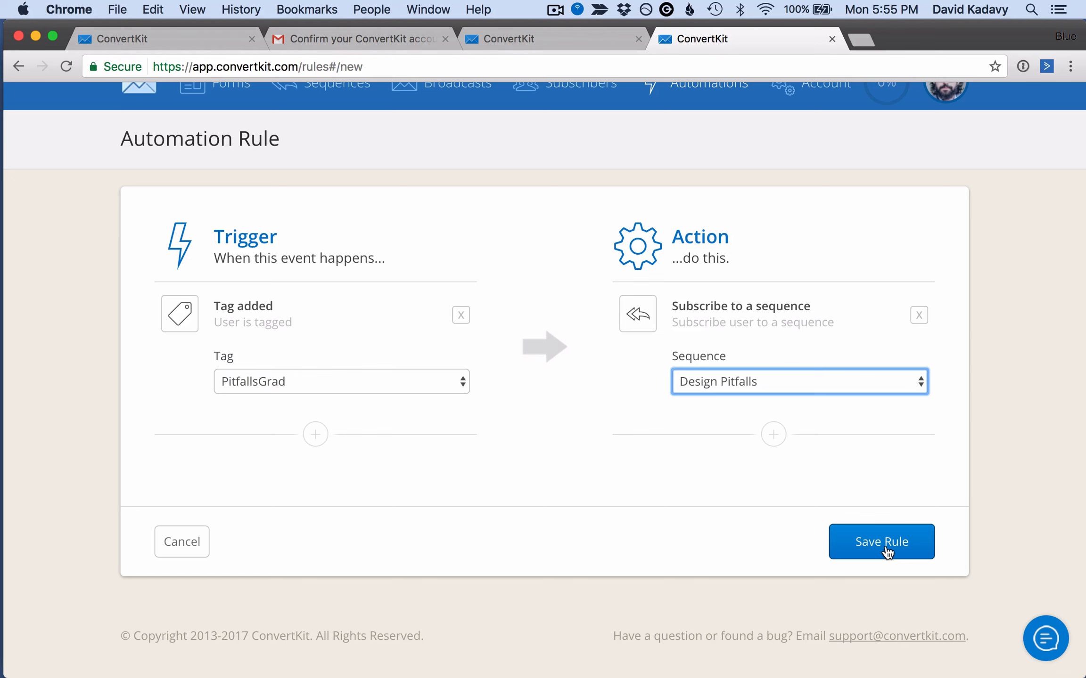
pyautogui.click(881, 542)
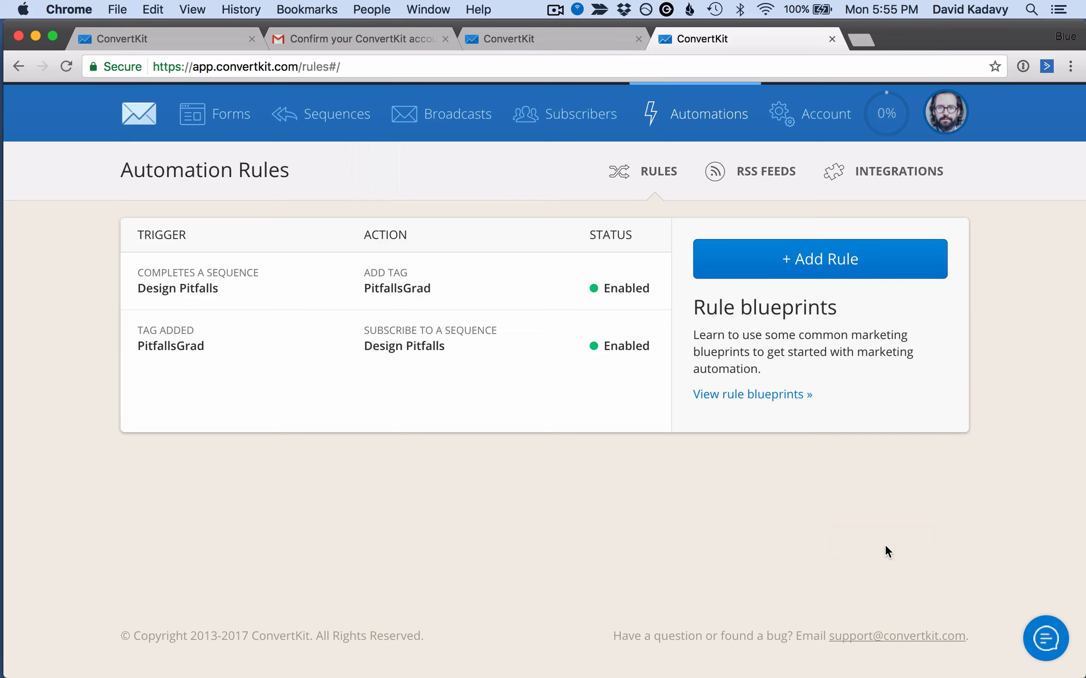
pyautogui.moveTo(866, 270)
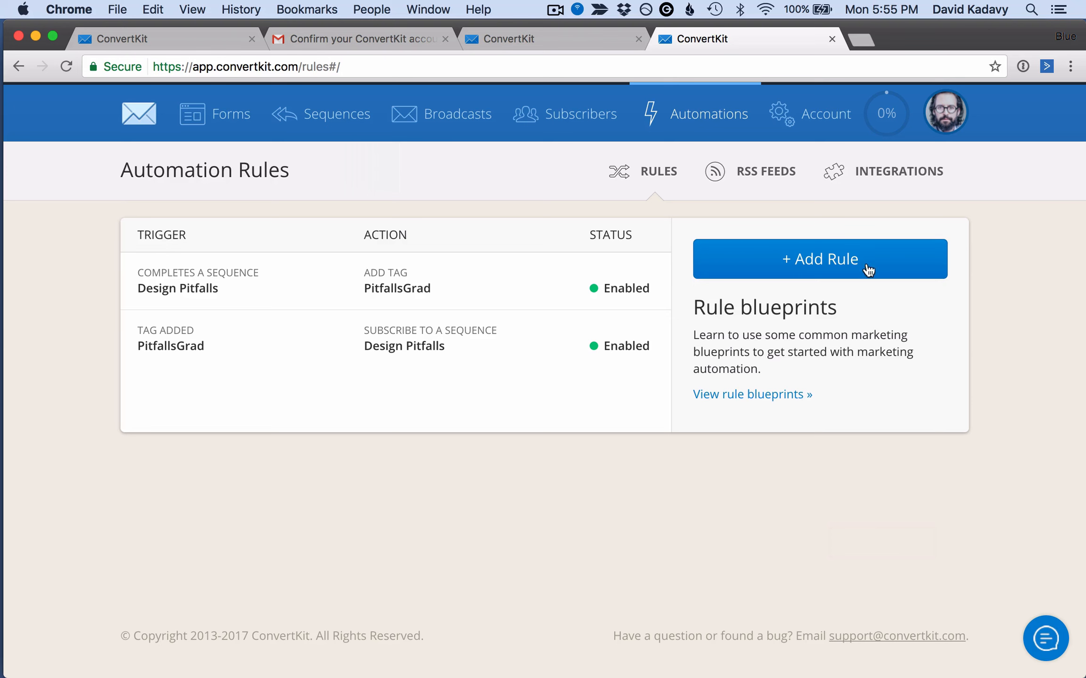
# Browse ConvertKit's Integrations page, then return to ActiveCampaign's recency tagging automation.
pyautogui.click(898, 171)
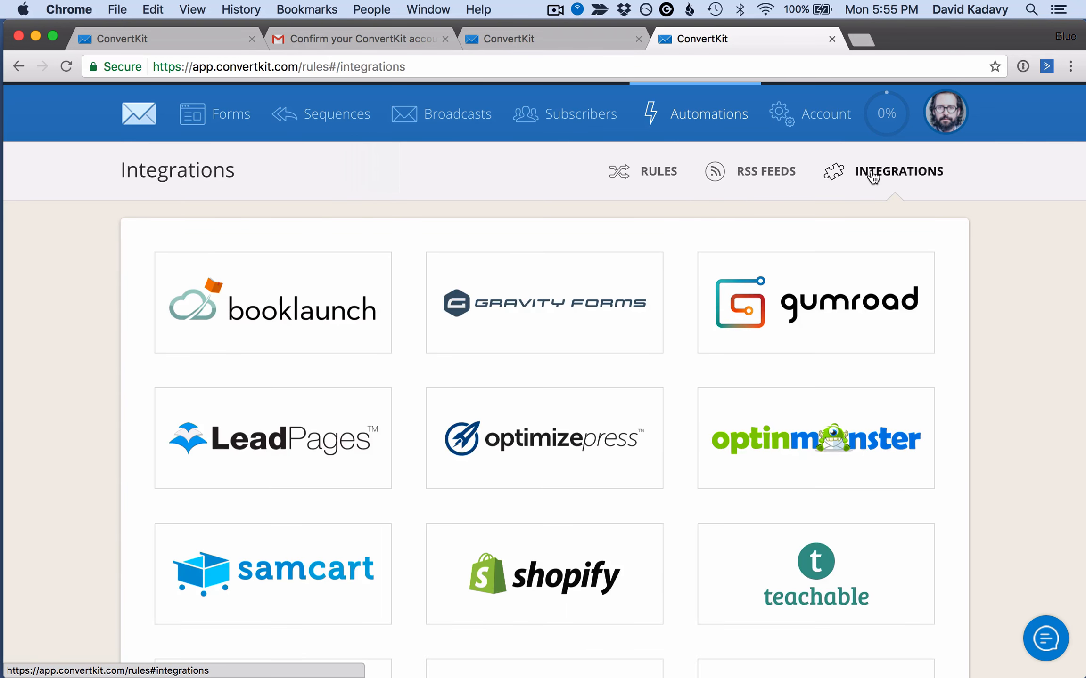
pyautogui.scroll(-3)
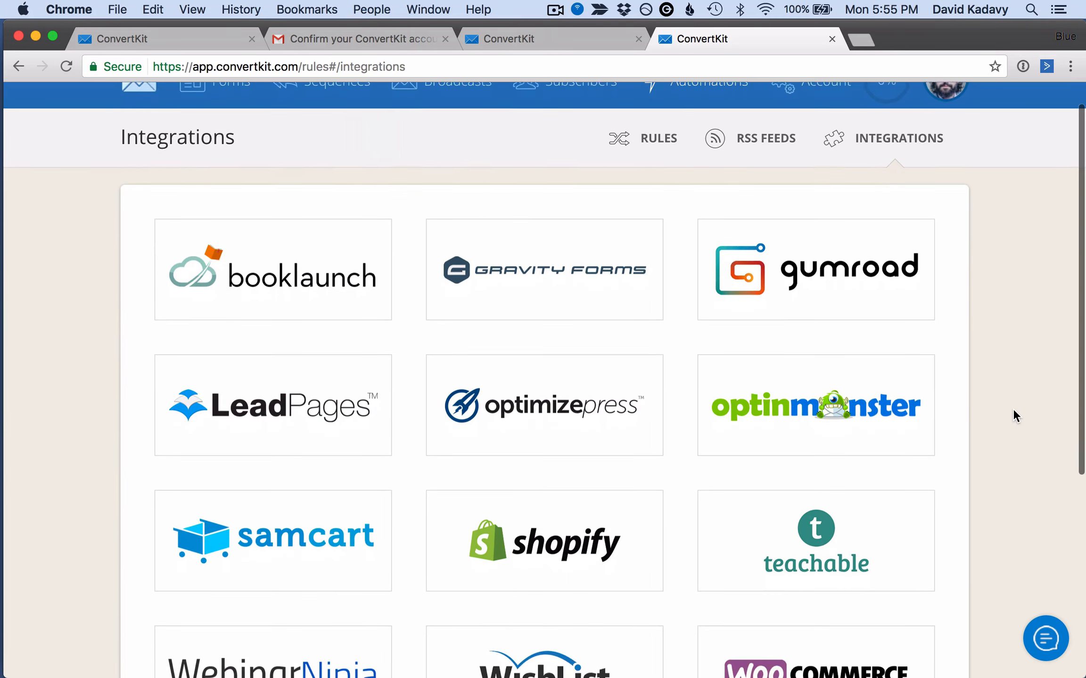
pyautogui.click(730, 38)
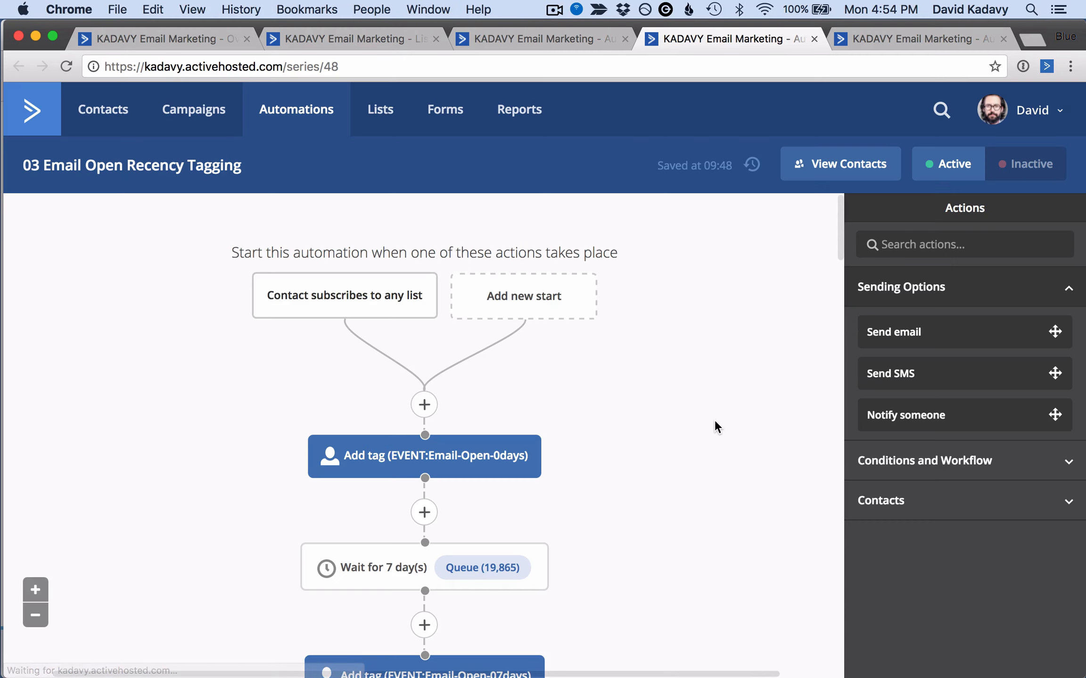
# Scroll the 03 Email Open Recency Tagging workflow's 30-day open tags and reactivation branches.
pyautogui.scroll(-3)
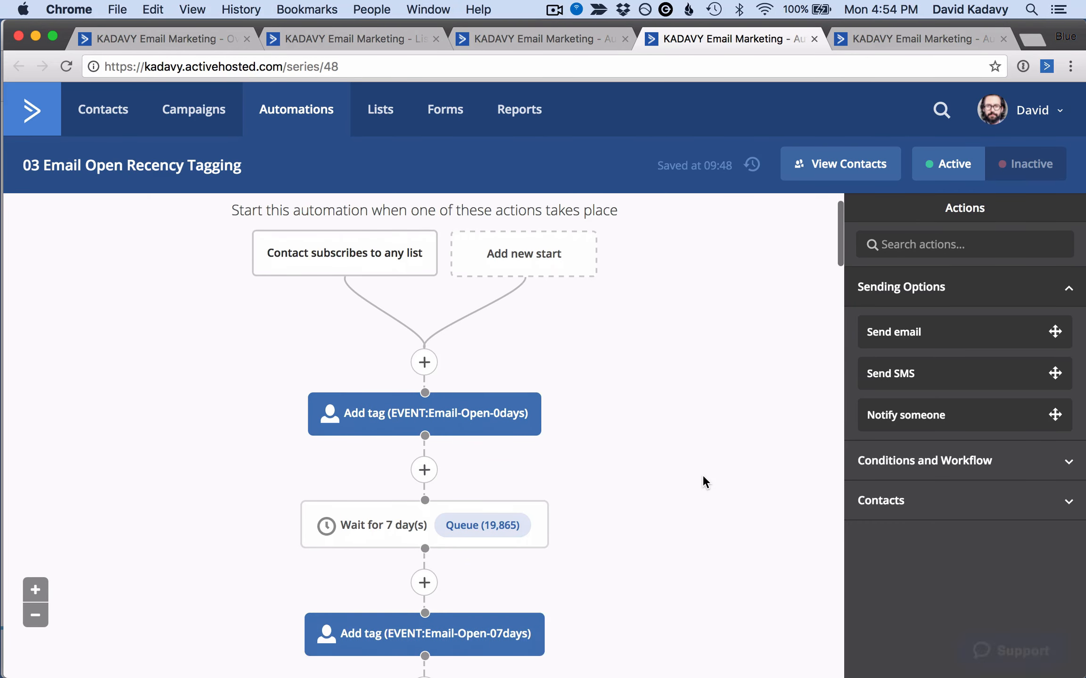
pyautogui.scroll(-3)
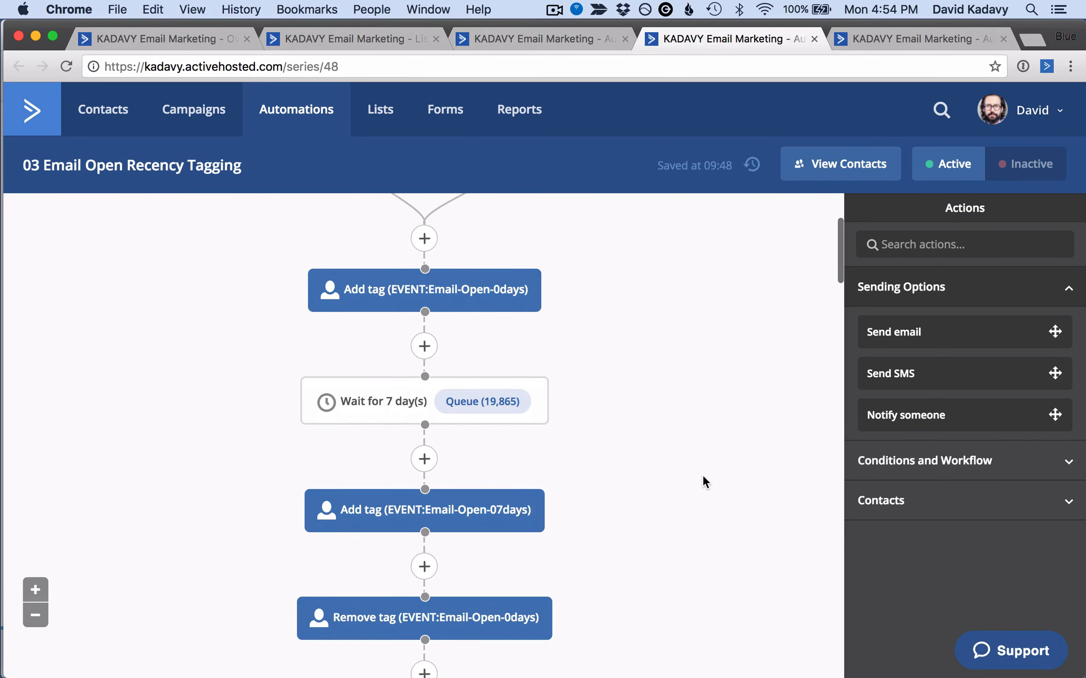
pyautogui.scroll(-3)
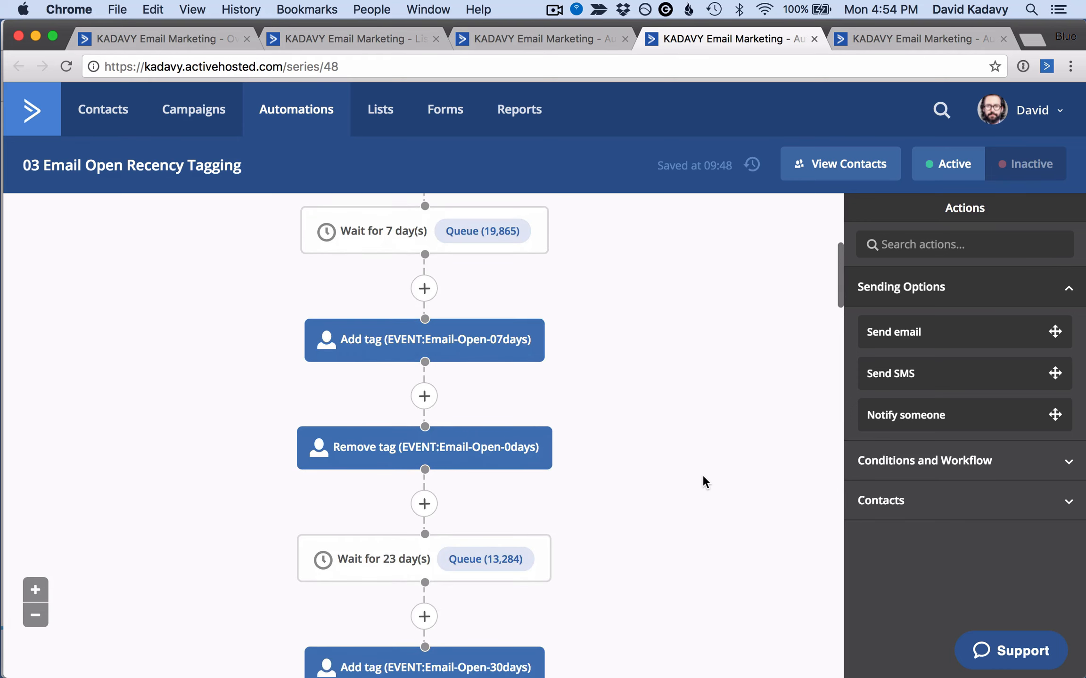
pyautogui.scroll(-3)
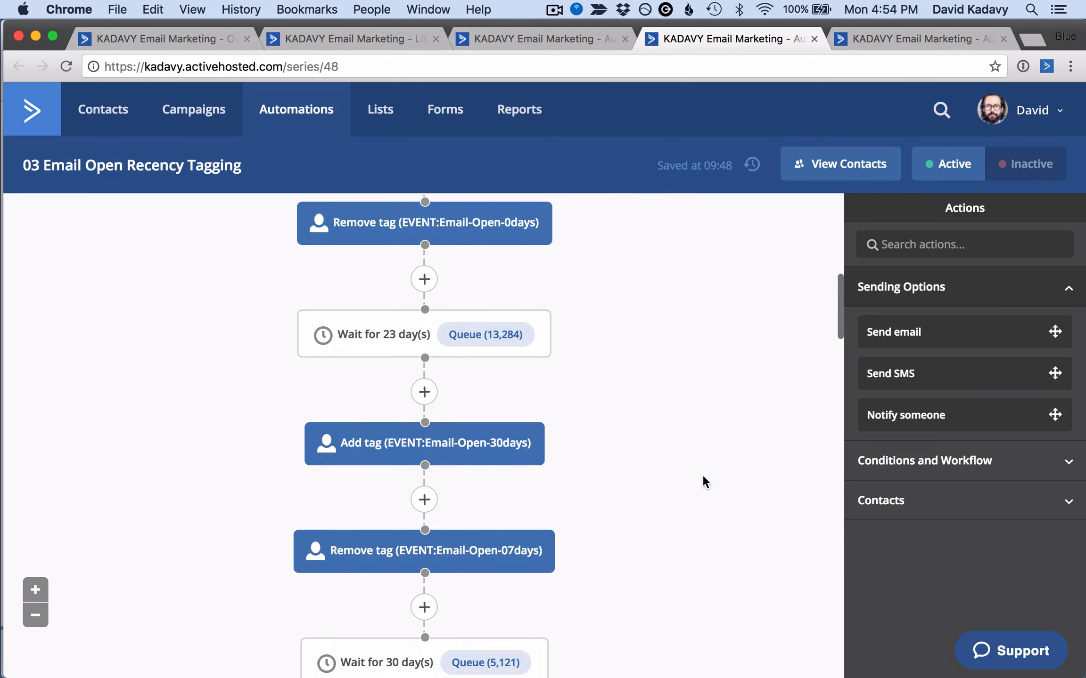
pyautogui.scroll(-3)
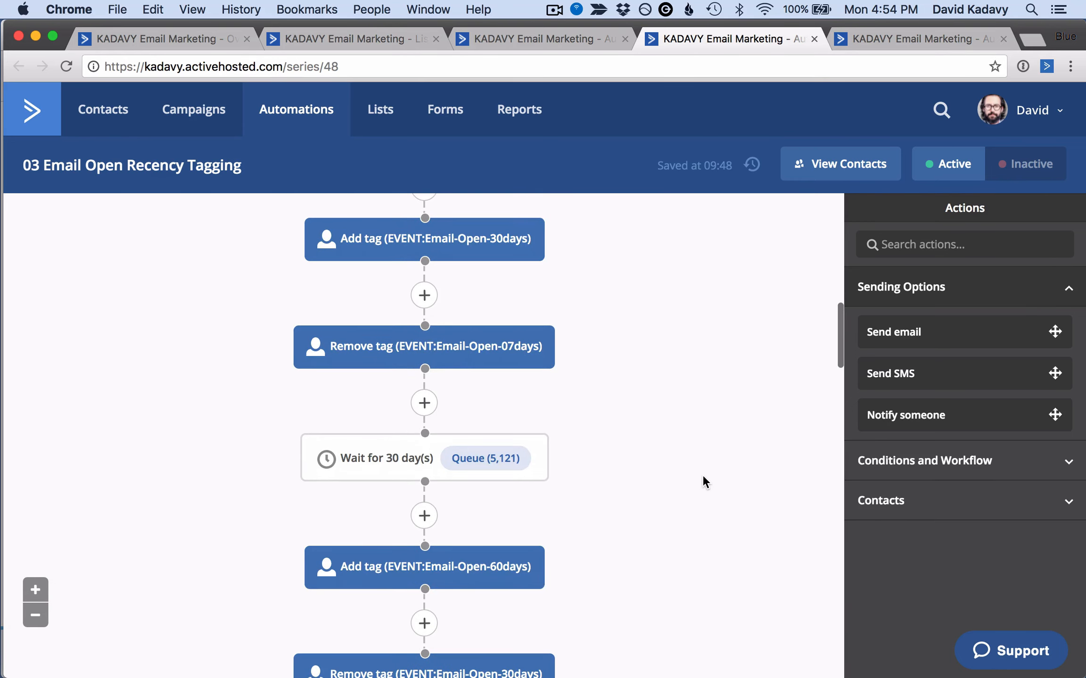
pyautogui.scroll(-3)
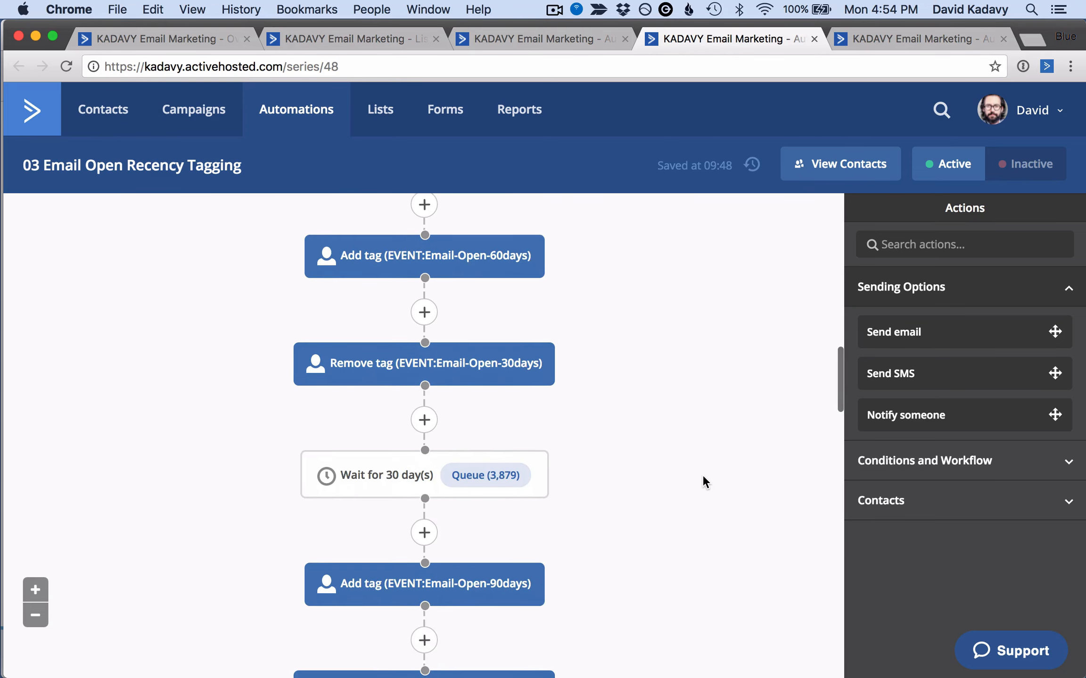
pyautogui.scroll(-3)
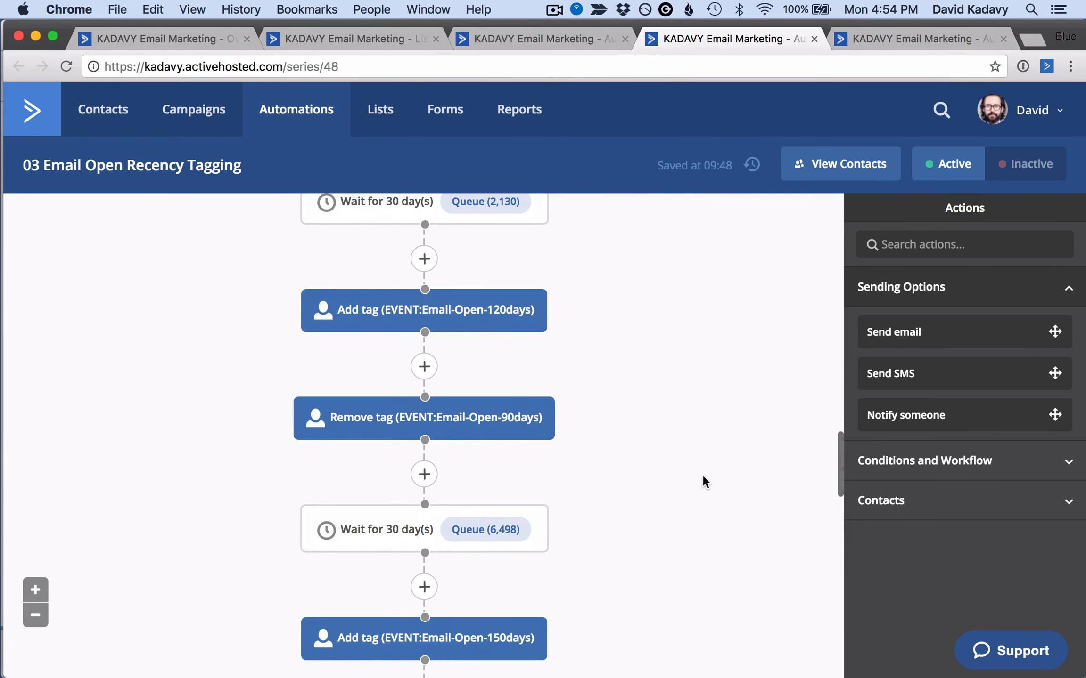
pyautogui.scroll(-3)
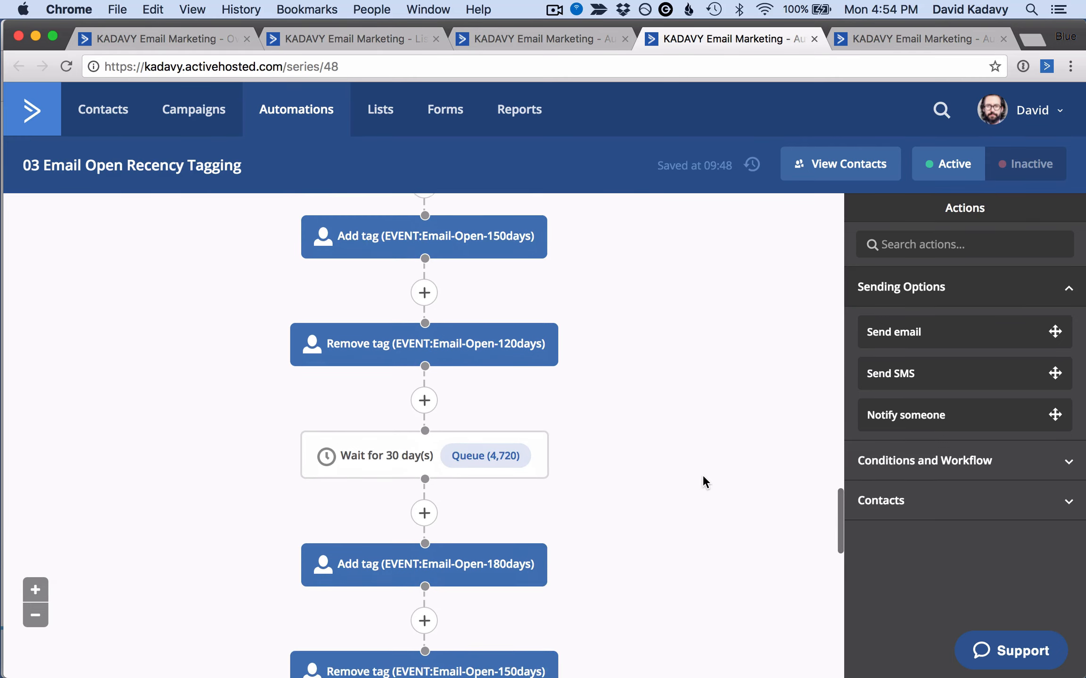
pyautogui.scroll(-3)
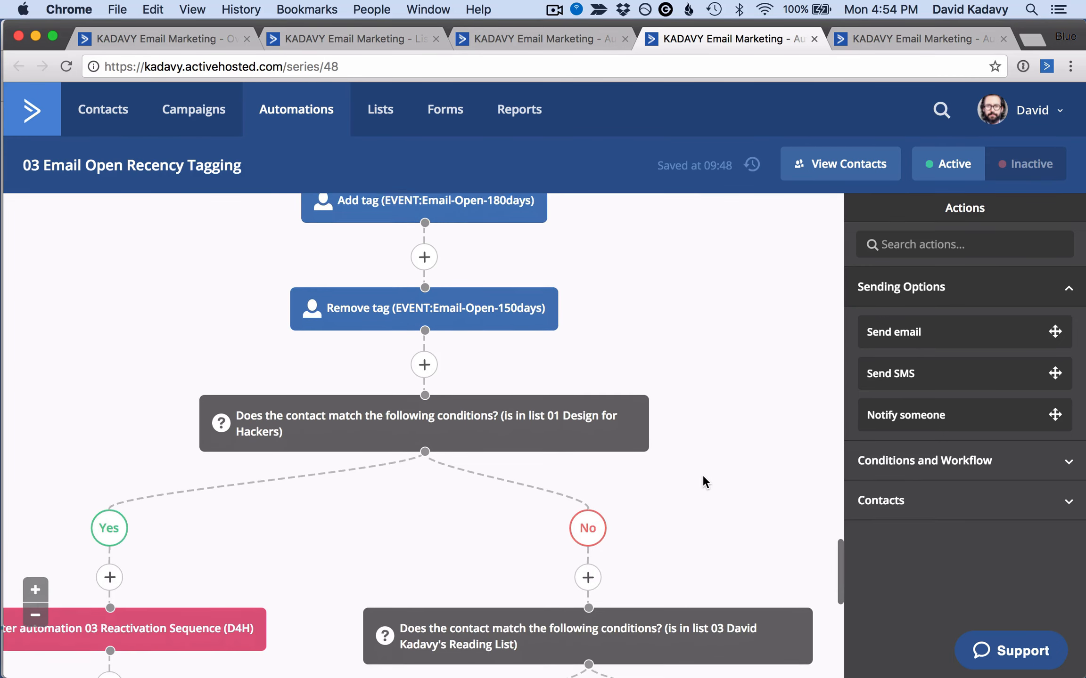
pyautogui.scroll(-3)
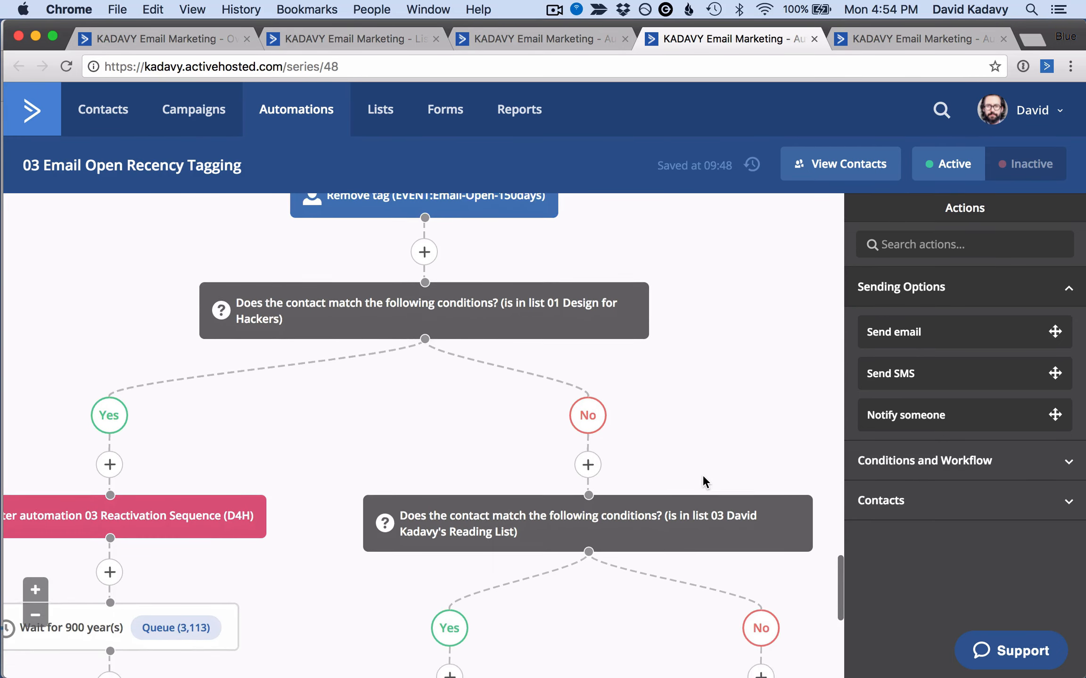
pyautogui.scroll(-3)
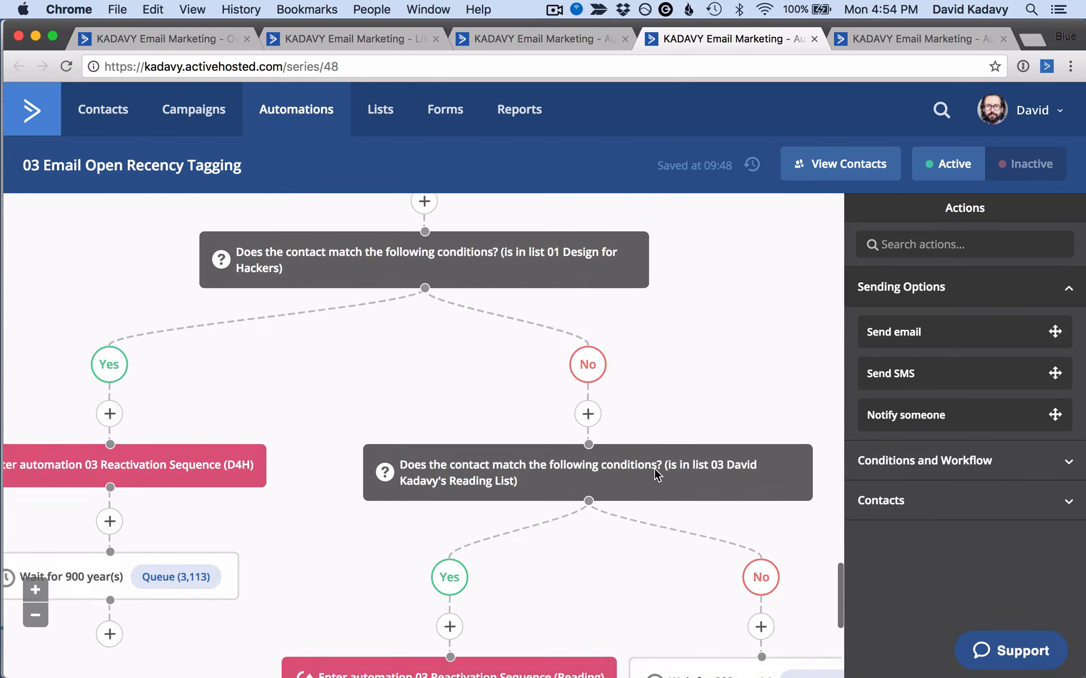
pyautogui.scroll(-3)
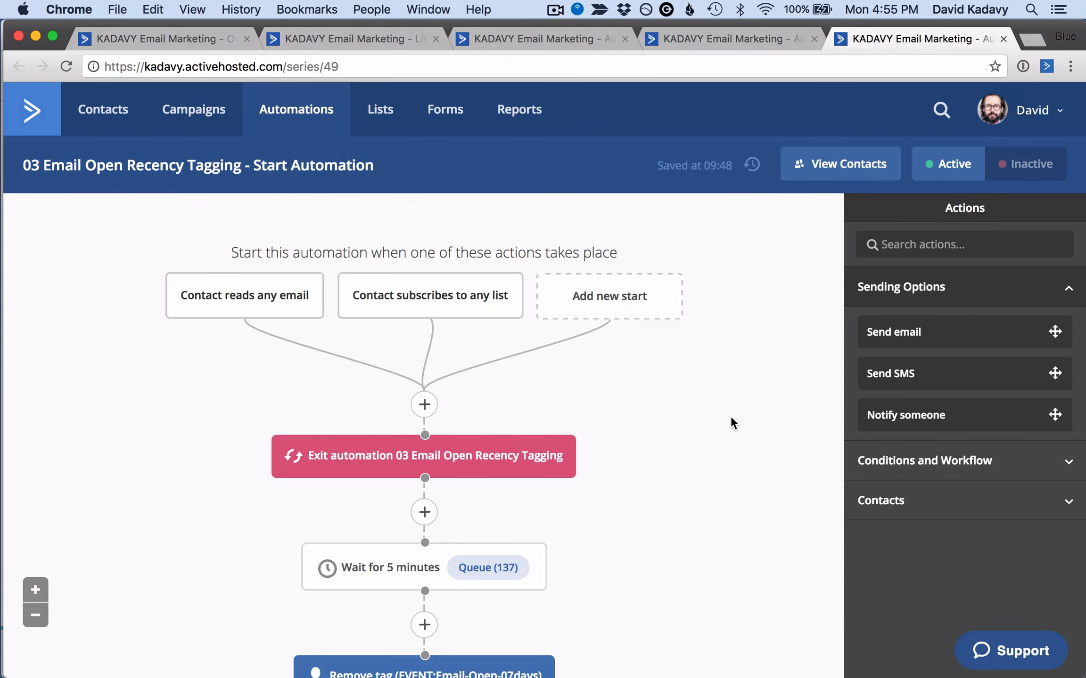
pyautogui.scroll(-3)
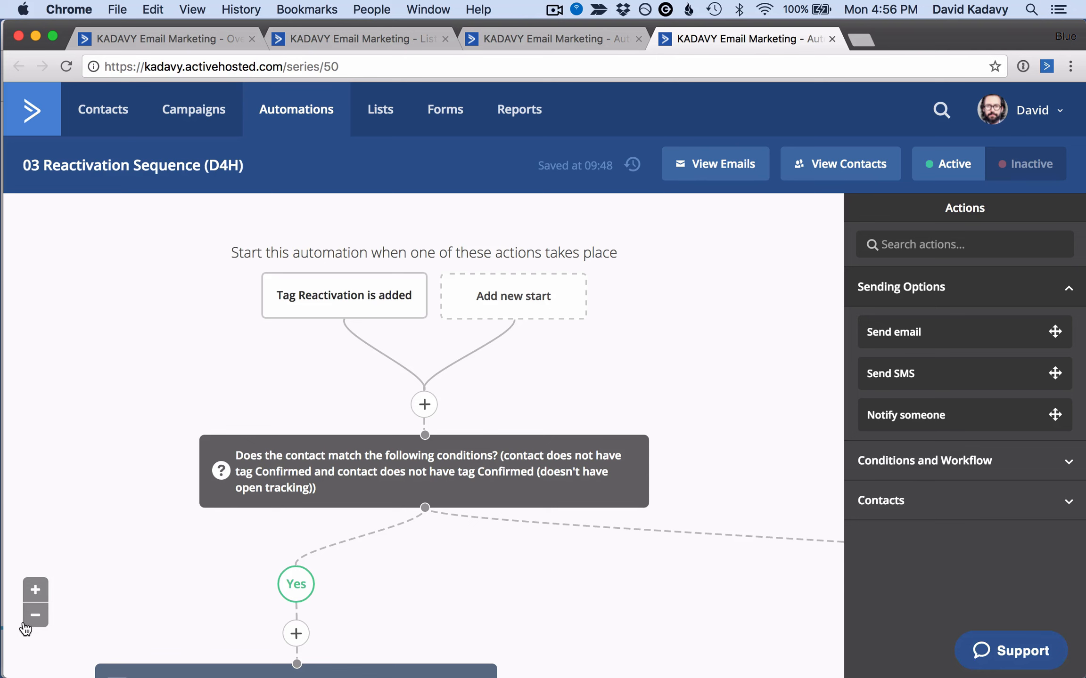
# Zoom out and scroll through the Reactivation Sequence's emails and link-click branches.
pyautogui.click(34, 615)
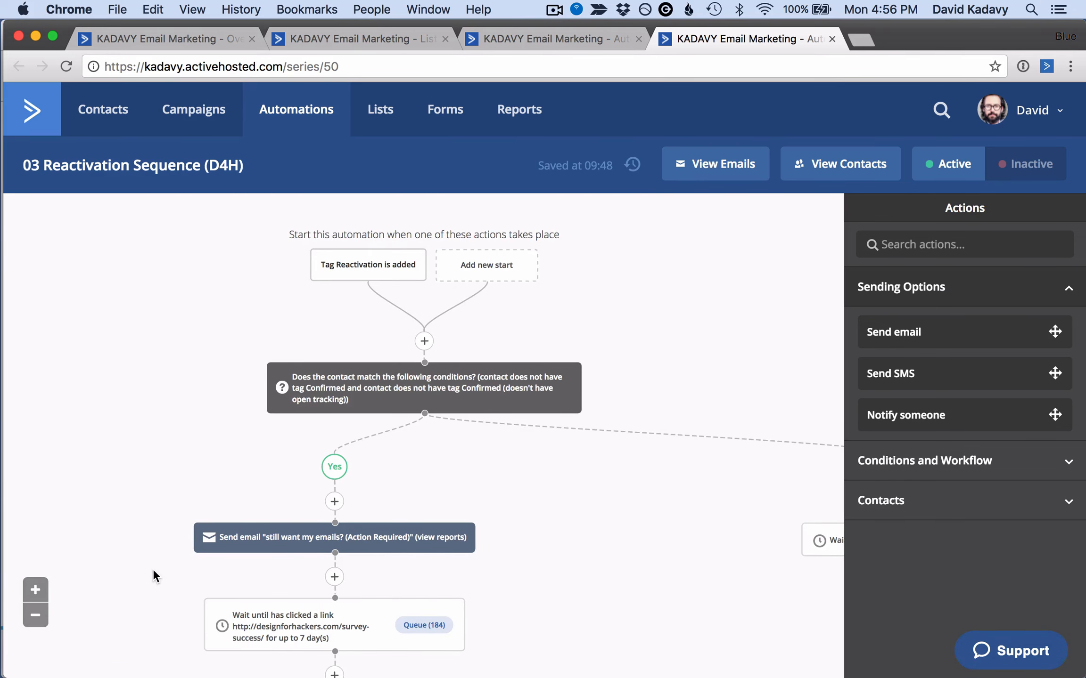
pyautogui.scroll(-3)
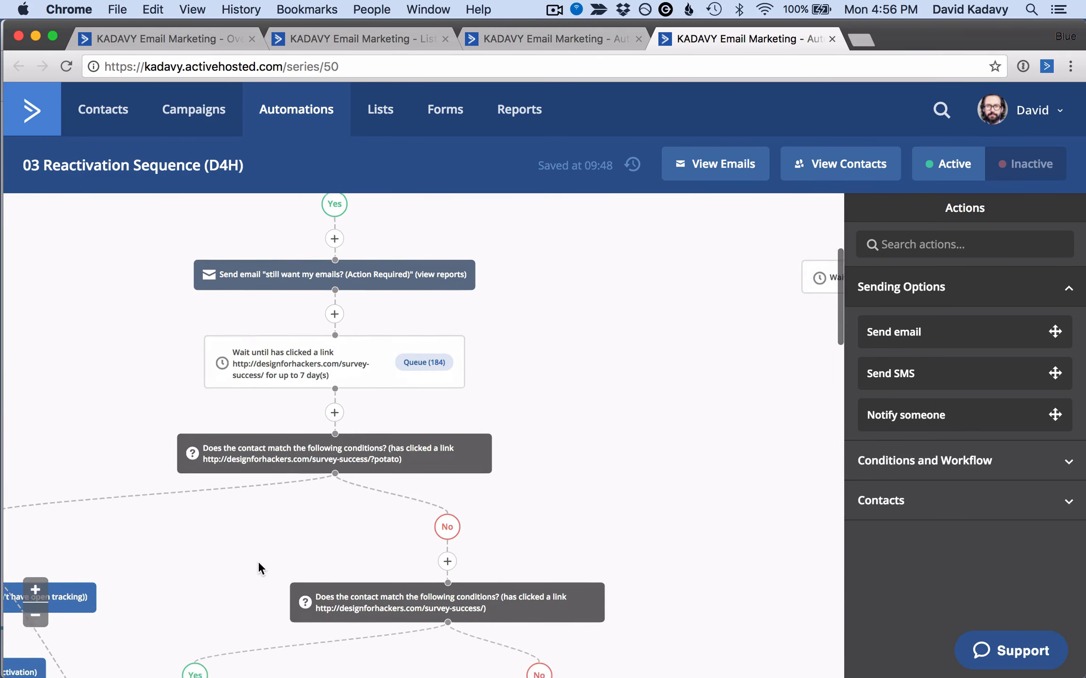
pyautogui.scroll(-3)
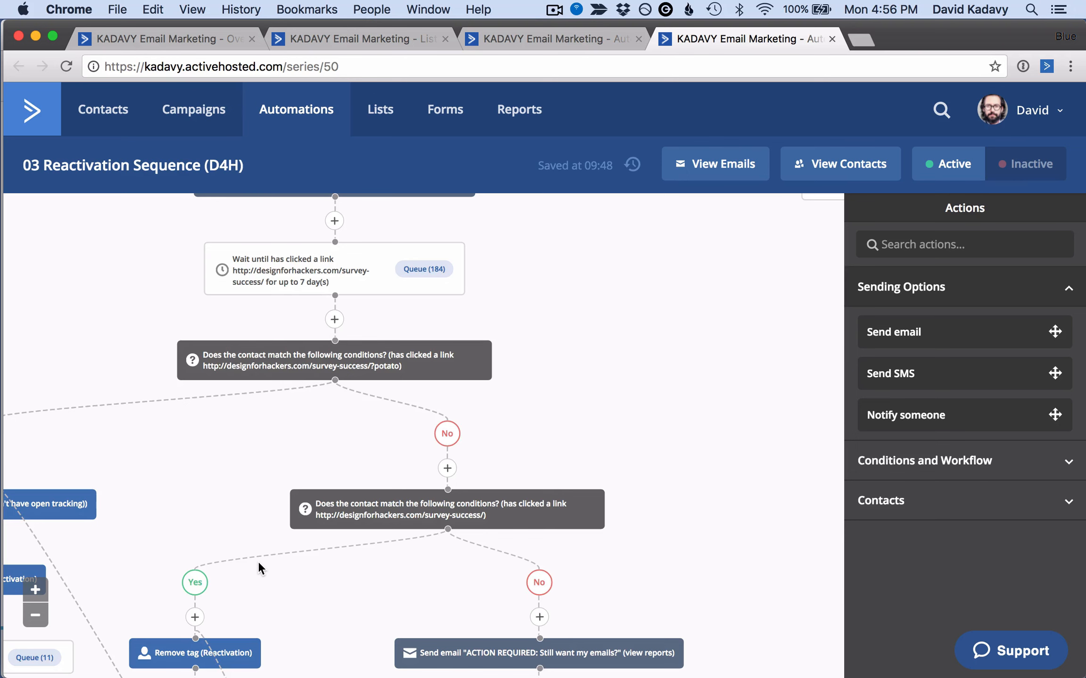
pyautogui.scroll(-3)
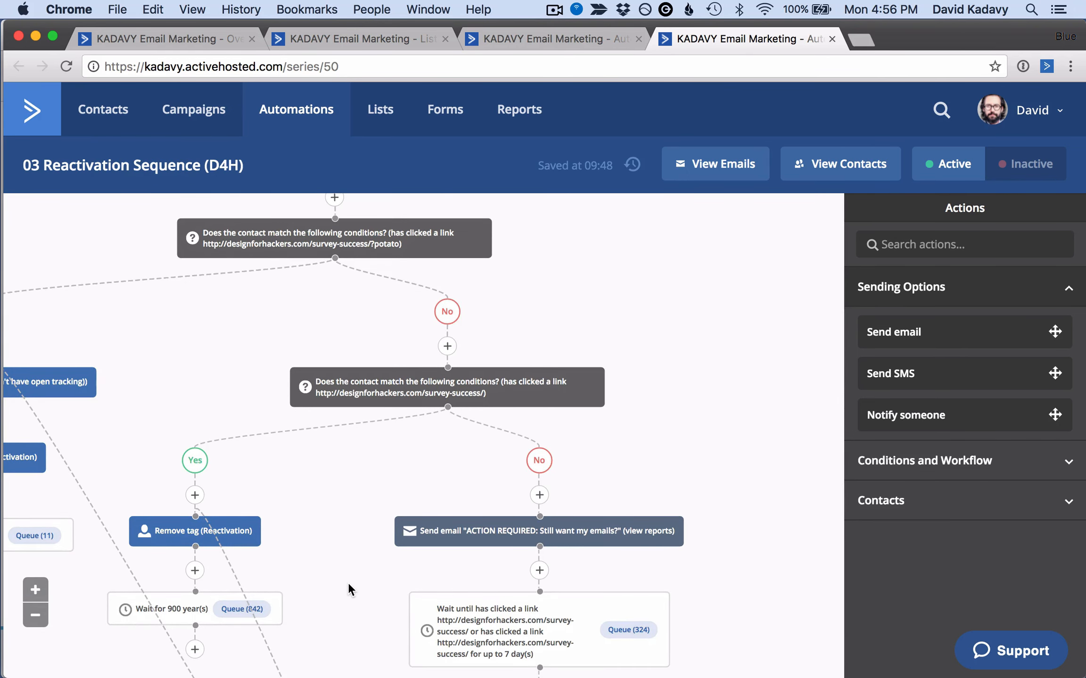
pyautogui.scroll(-3)
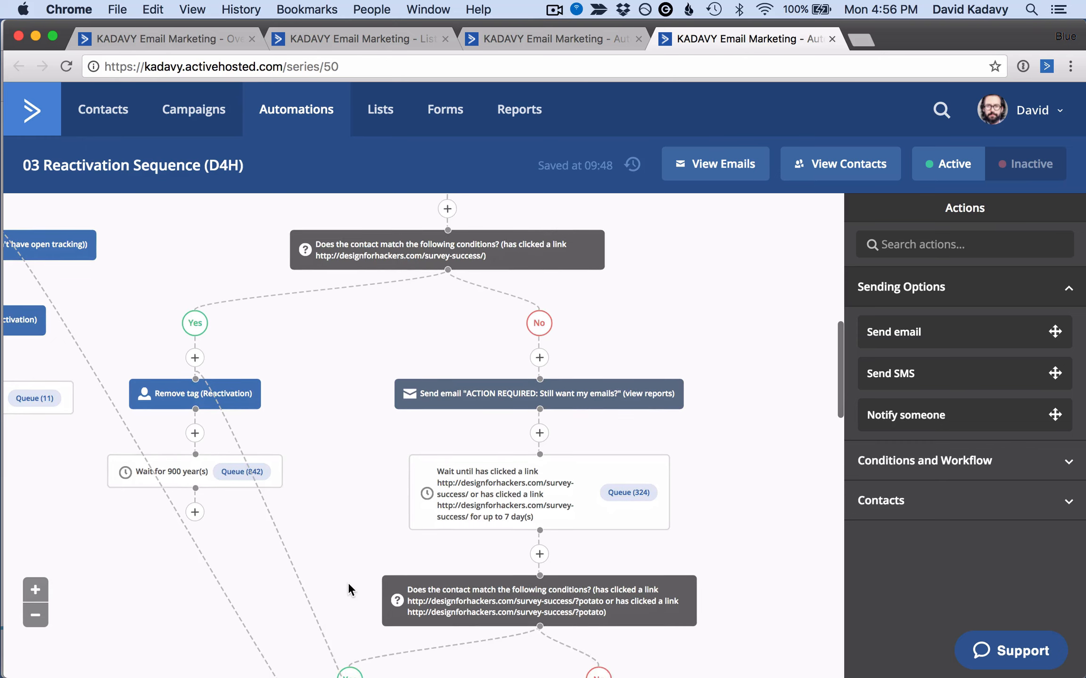
pyautogui.scroll(-3)
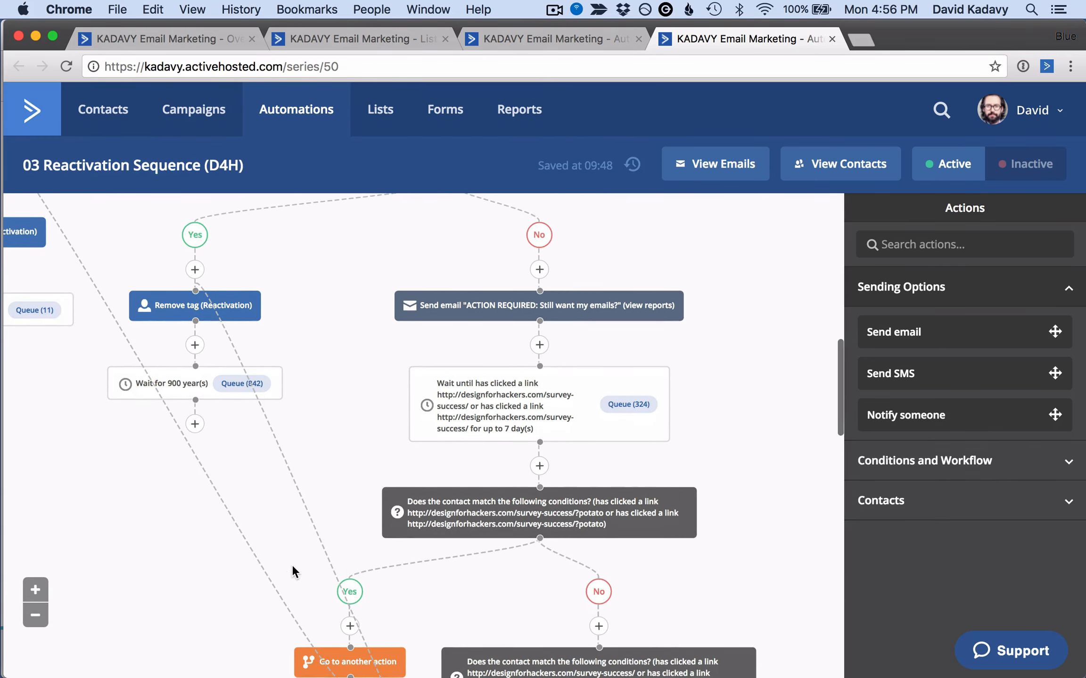
pyautogui.scroll(-3)
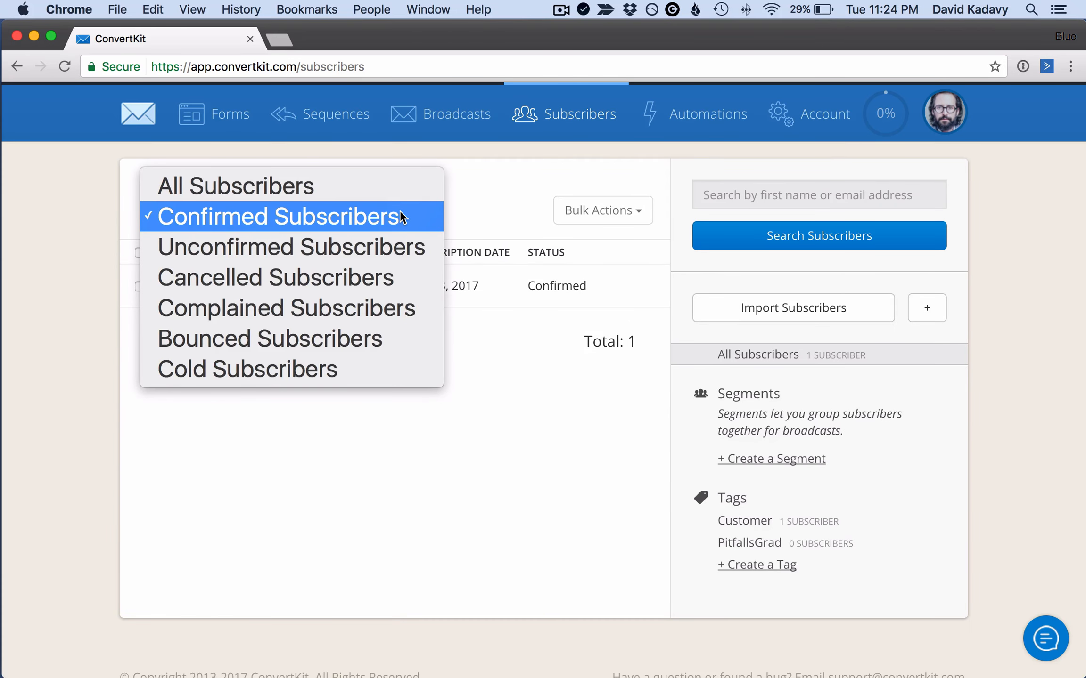
pyautogui.moveTo(377, 339)
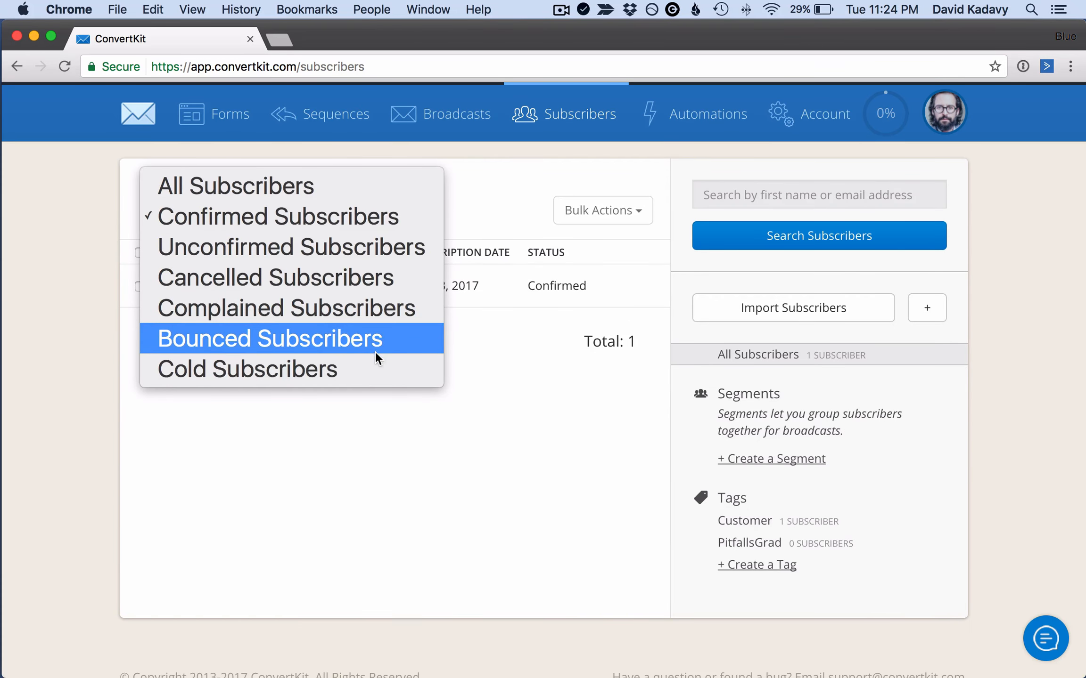
pyautogui.moveTo(376, 367)
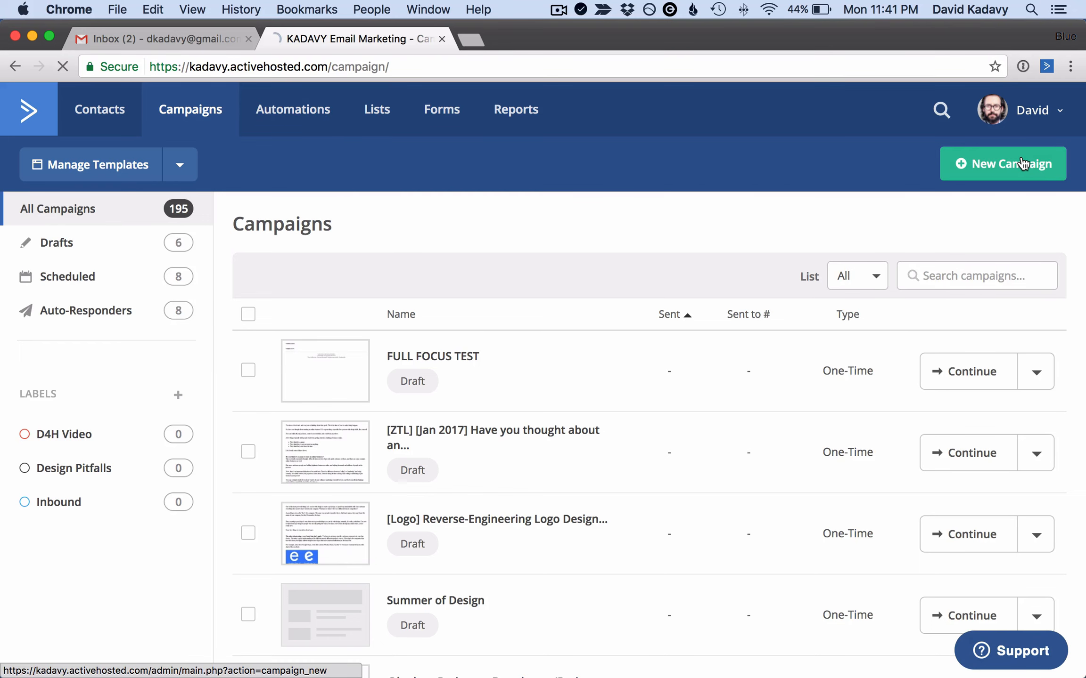
# Create a new standard campaign named 'ConvertKit vs ActiveCampaign'.
pyautogui.click(1002, 164)
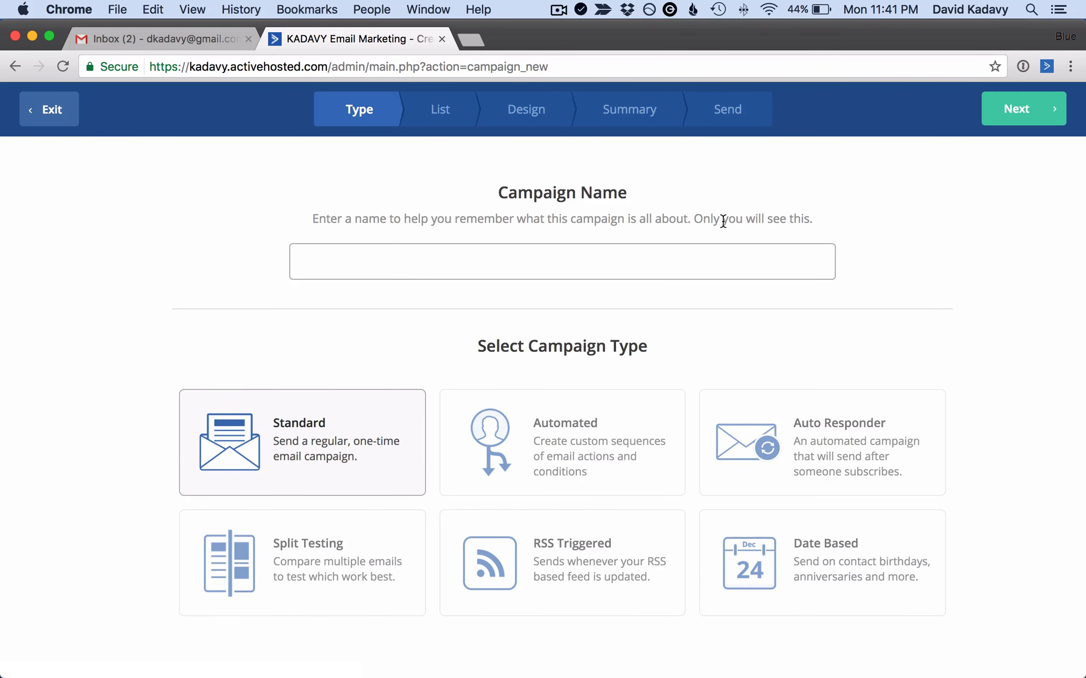
pyautogui.write('ConvertKit vs ActiveCampaign')
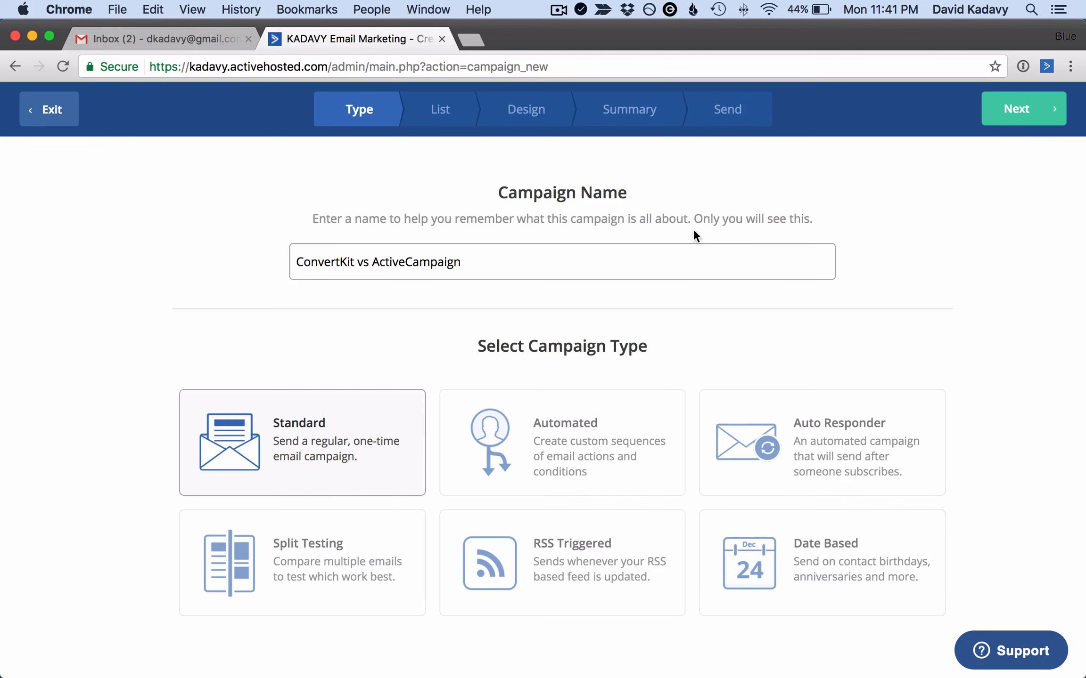
pyautogui.click(1016, 109)
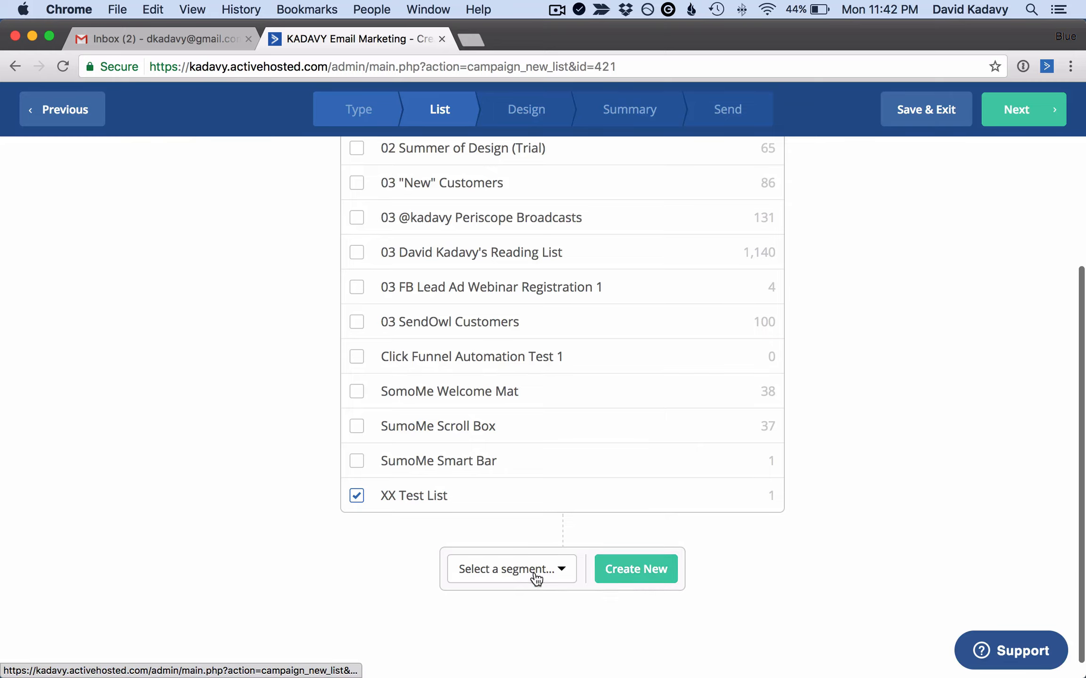
# Try building a new recipient segment with a Has clicked on a link condition.
pyautogui.click(635, 568)
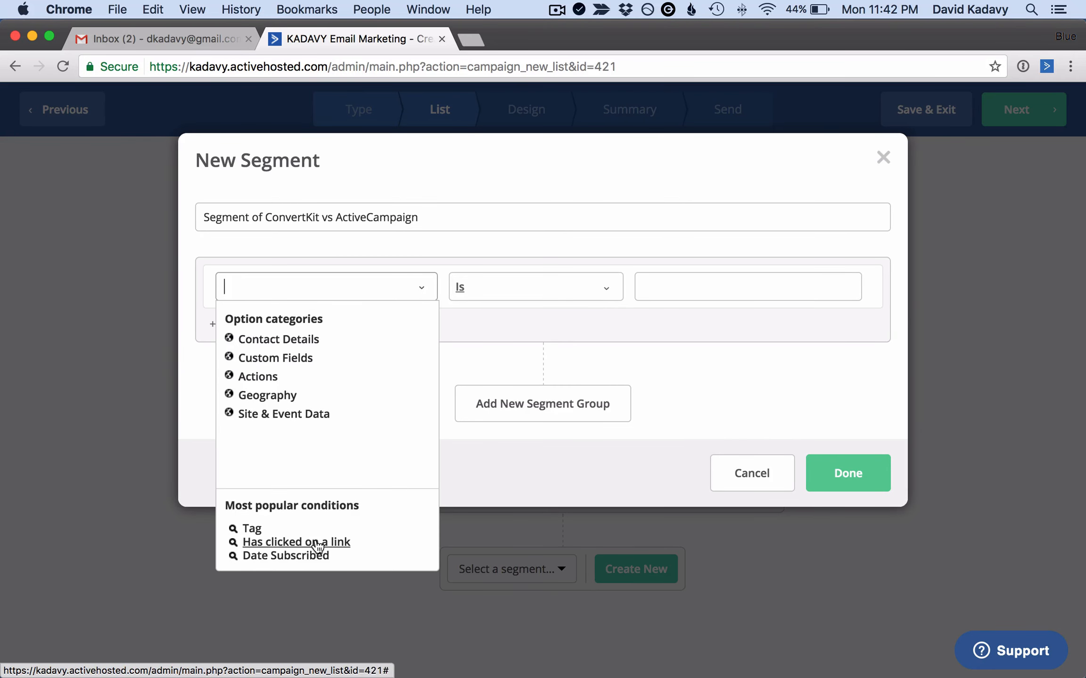
pyautogui.click(295, 542)
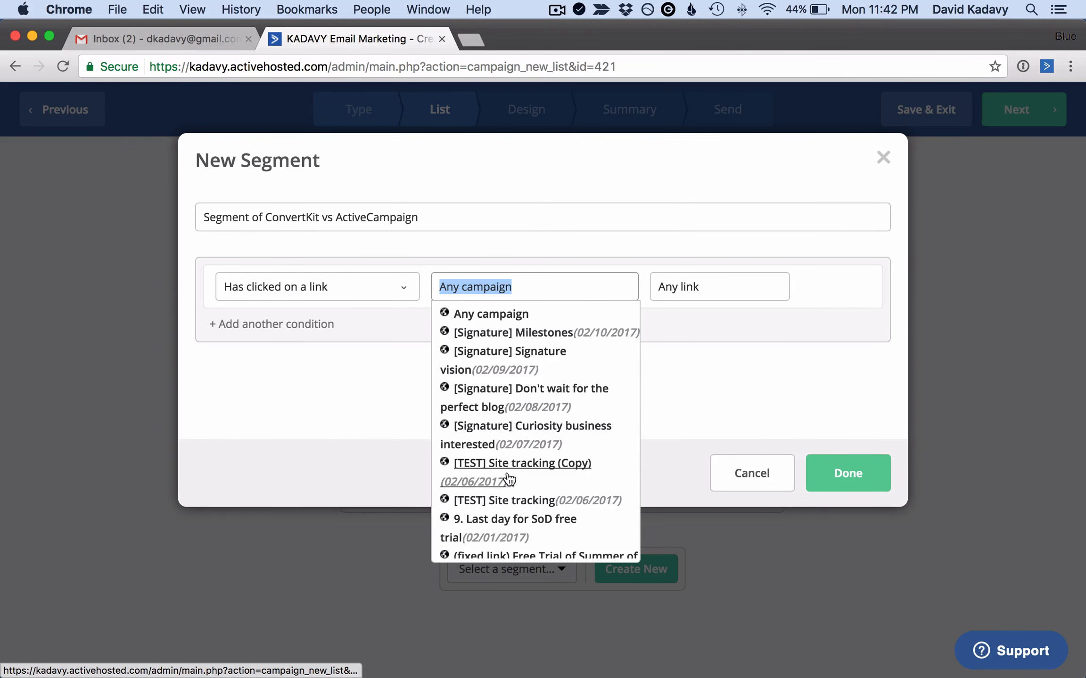
pyautogui.click(515, 519)
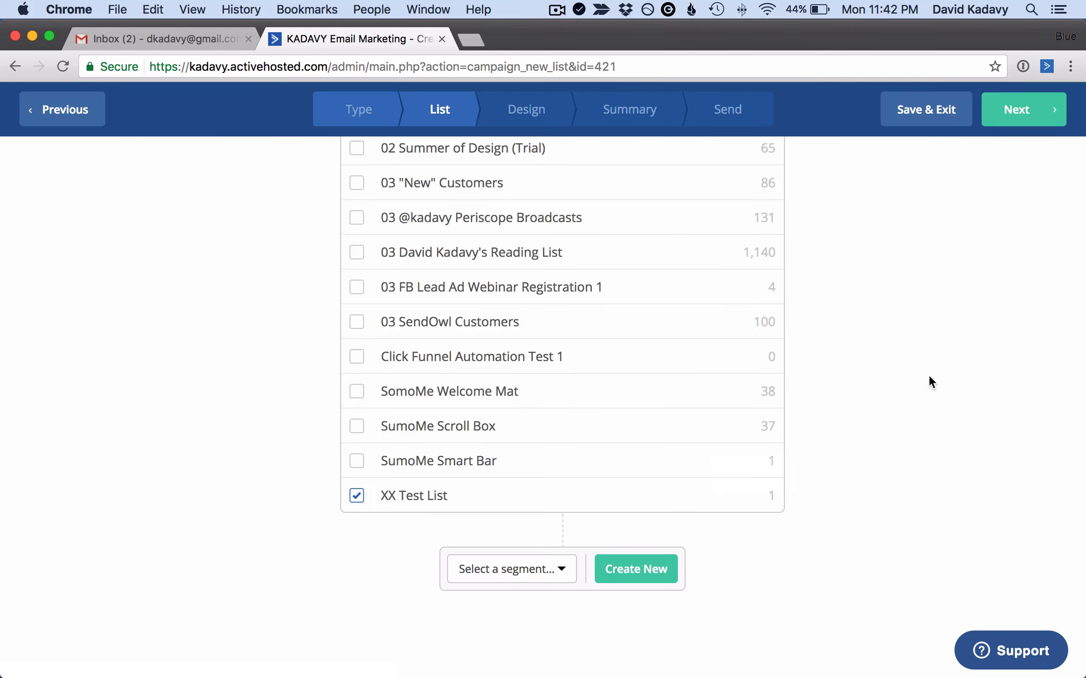
# Apply the PLAIN JANE template and confirm the sender details and subject.
pyautogui.click(1022, 109)
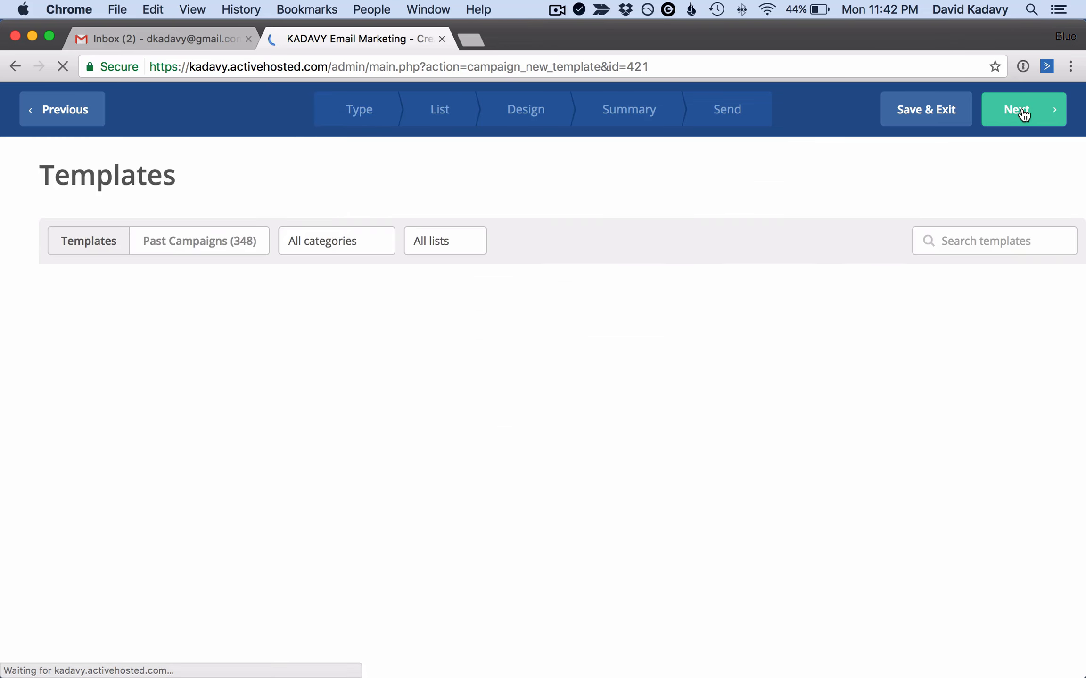
pyautogui.click(1016, 109)
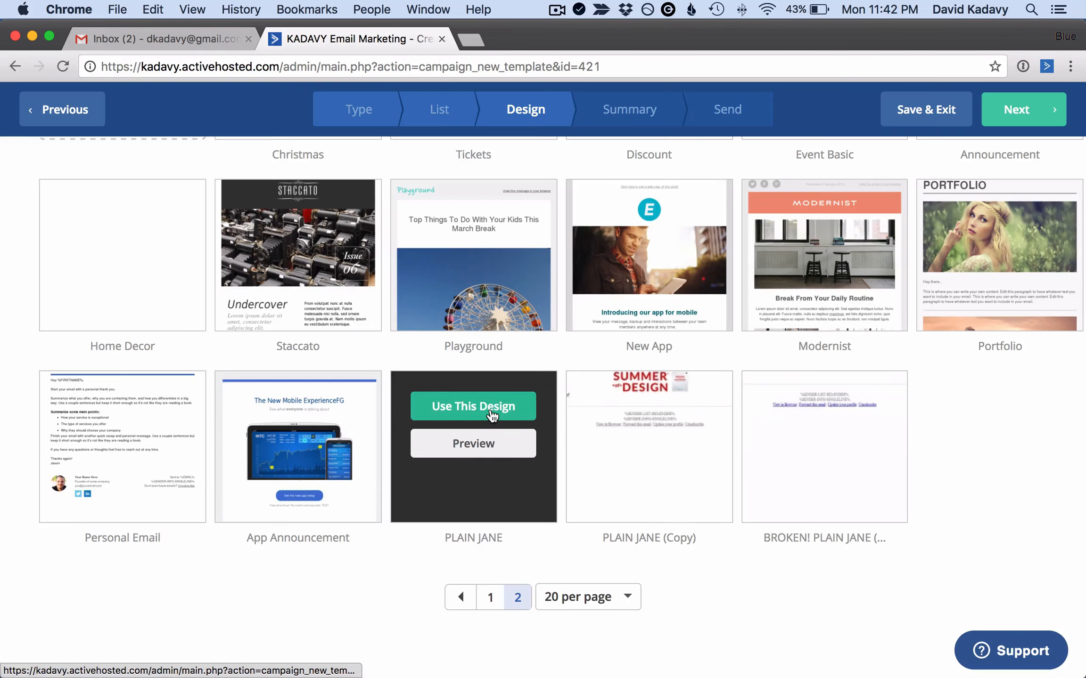
pyautogui.click(473, 406)
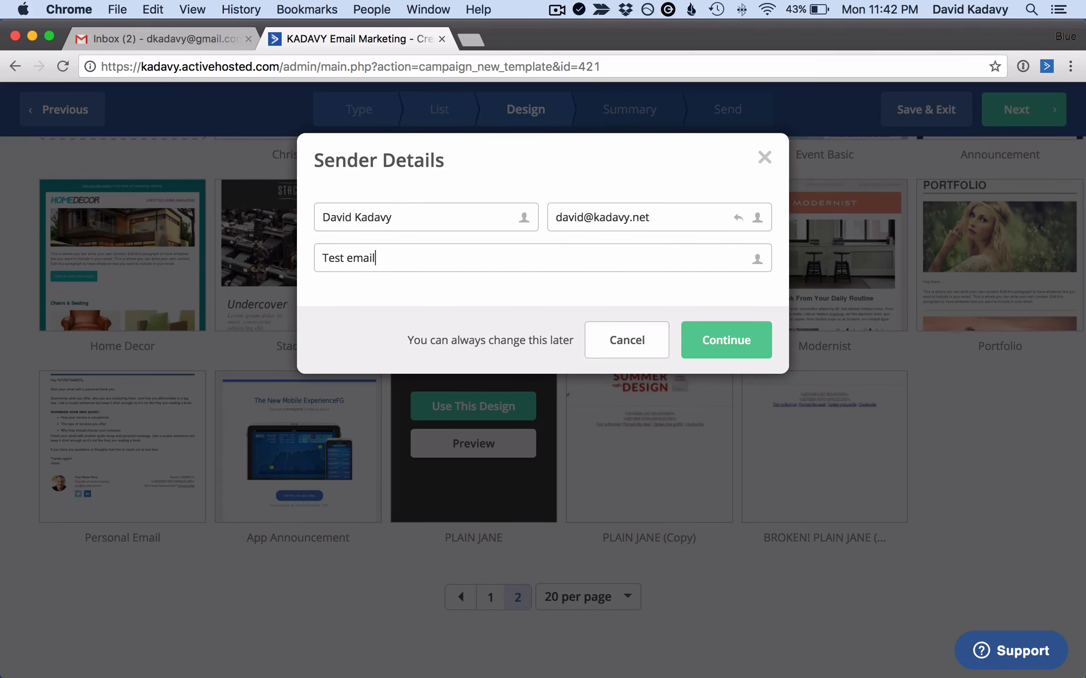
pyautogui.click(725, 340)
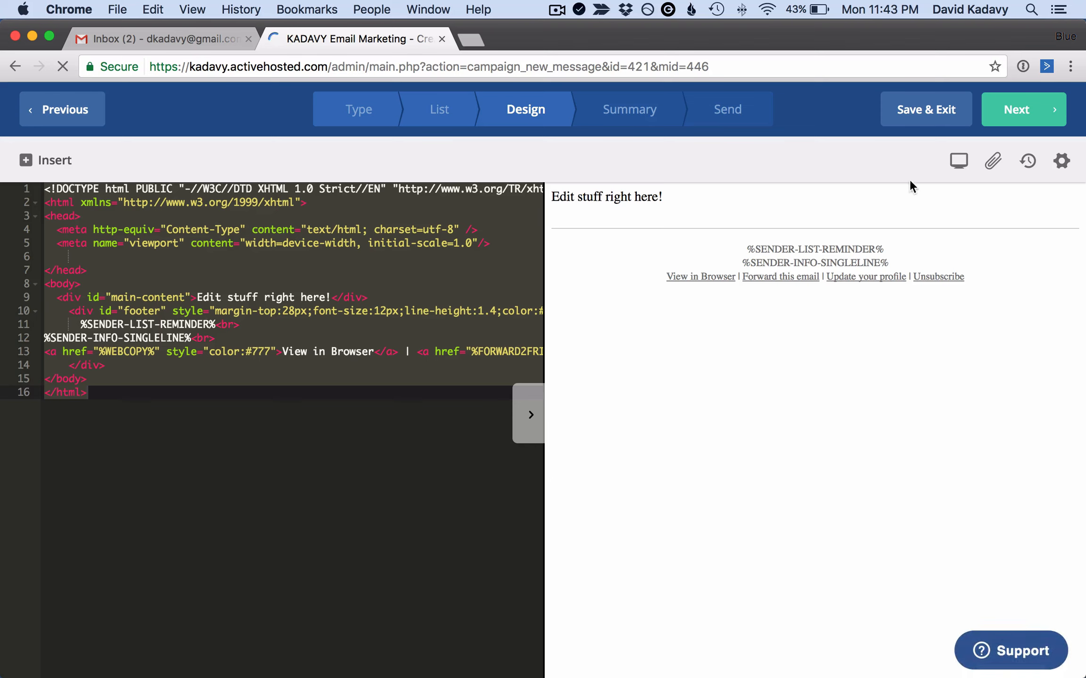
pyautogui.moveTo(958, 161)
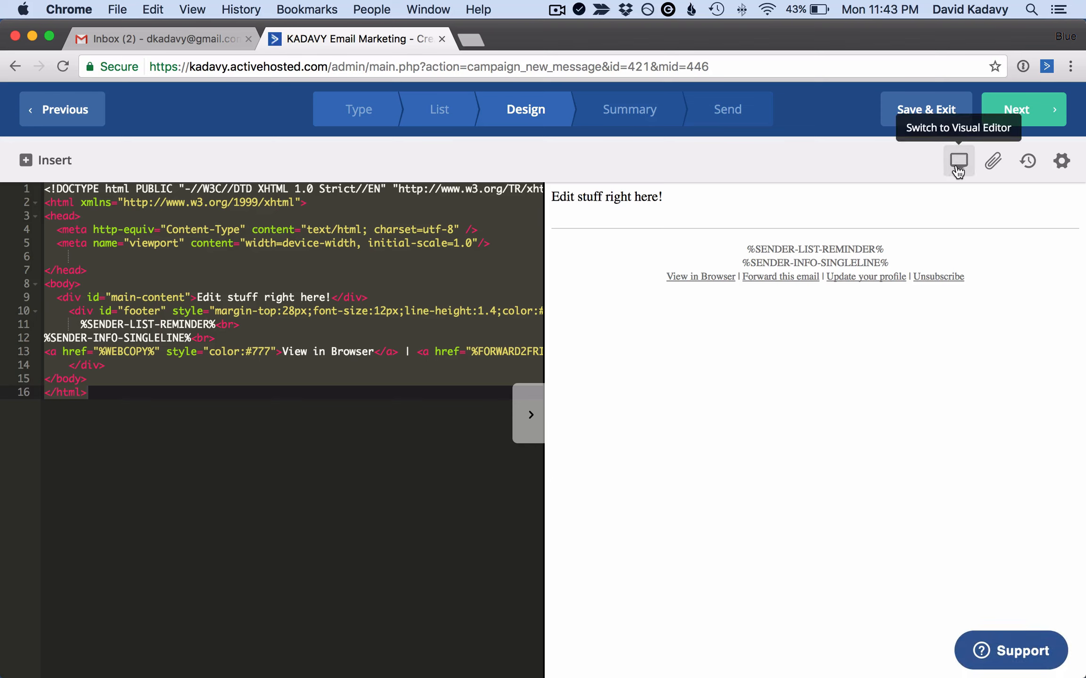
# In the Visual Editor, open the case_studies image folder and start an image upload.
pyautogui.click(958, 161)
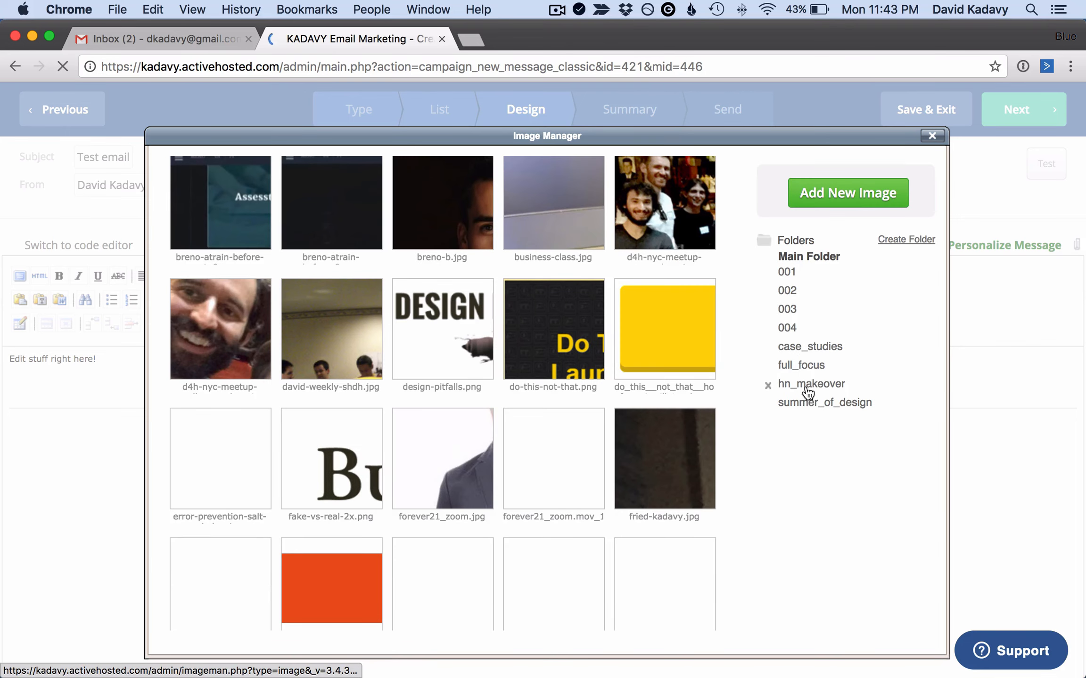
pyautogui.click(810, 346)
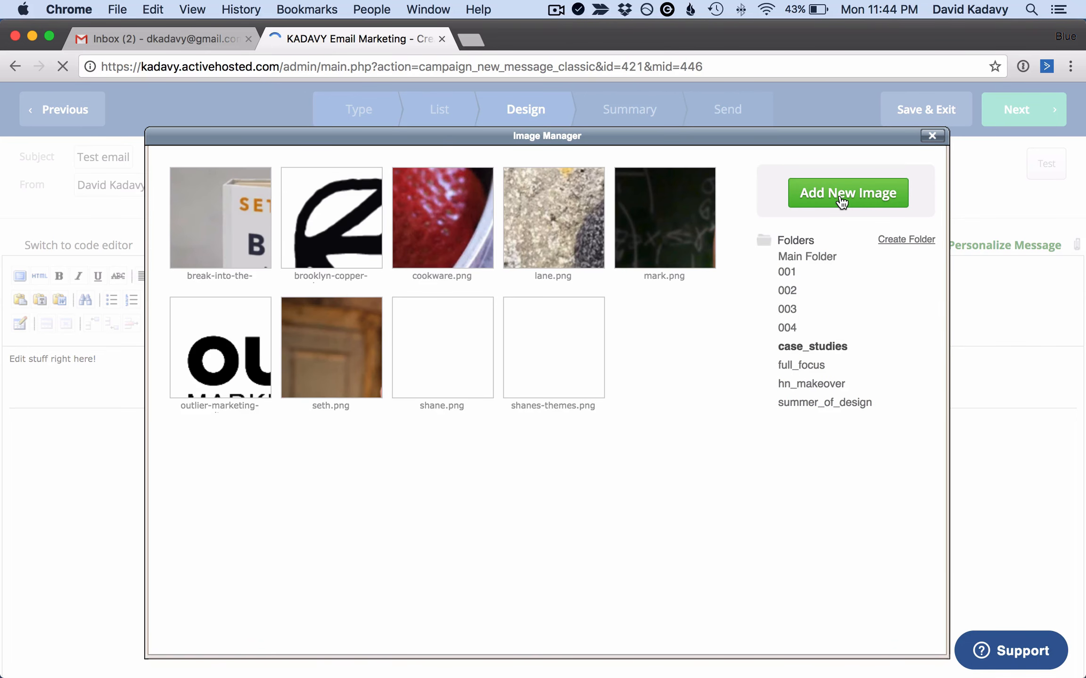
pyautogui.click(846, 192)
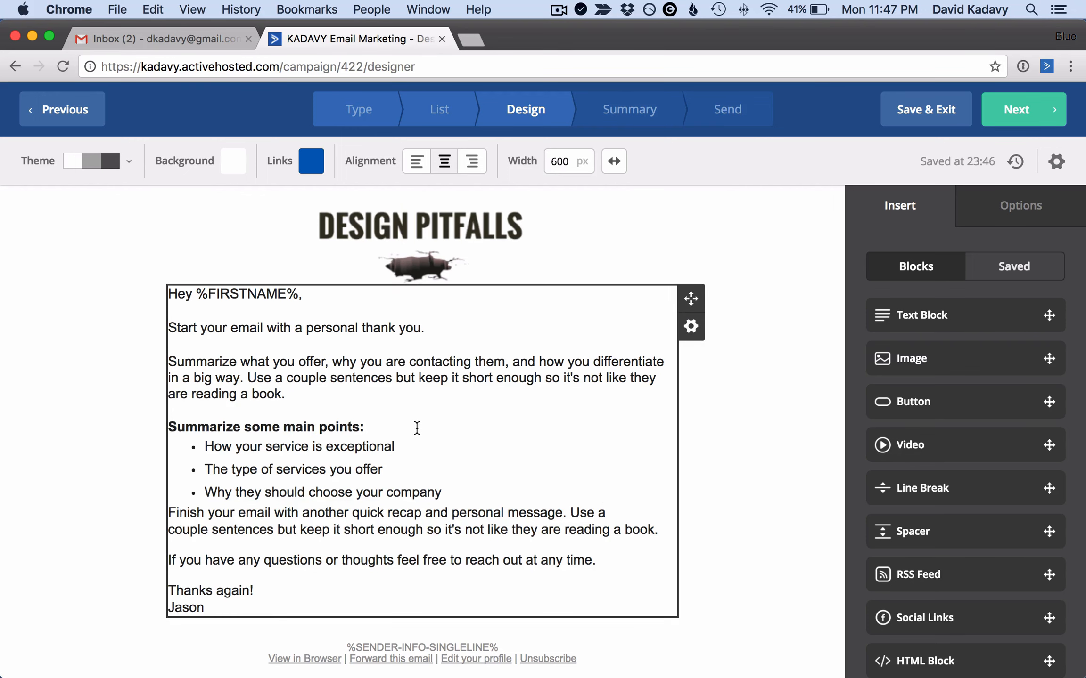
# Add an Image block beside the body text and pick its picture from case_studies.
pyautogui.click(416, 429)
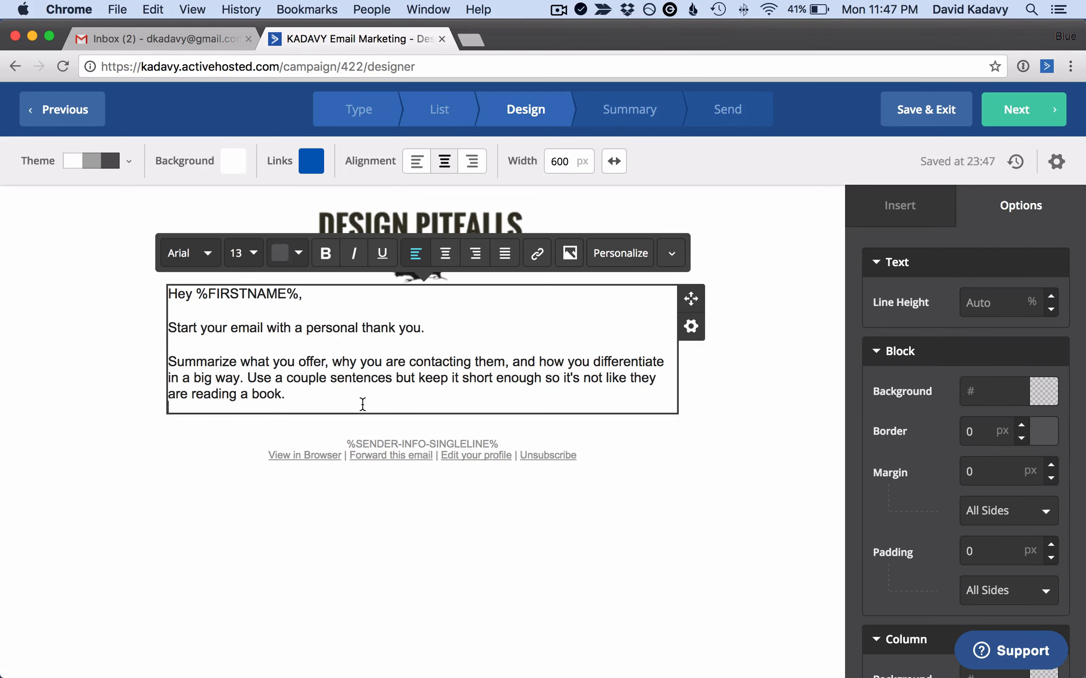
pyautogui.click(899, 206)
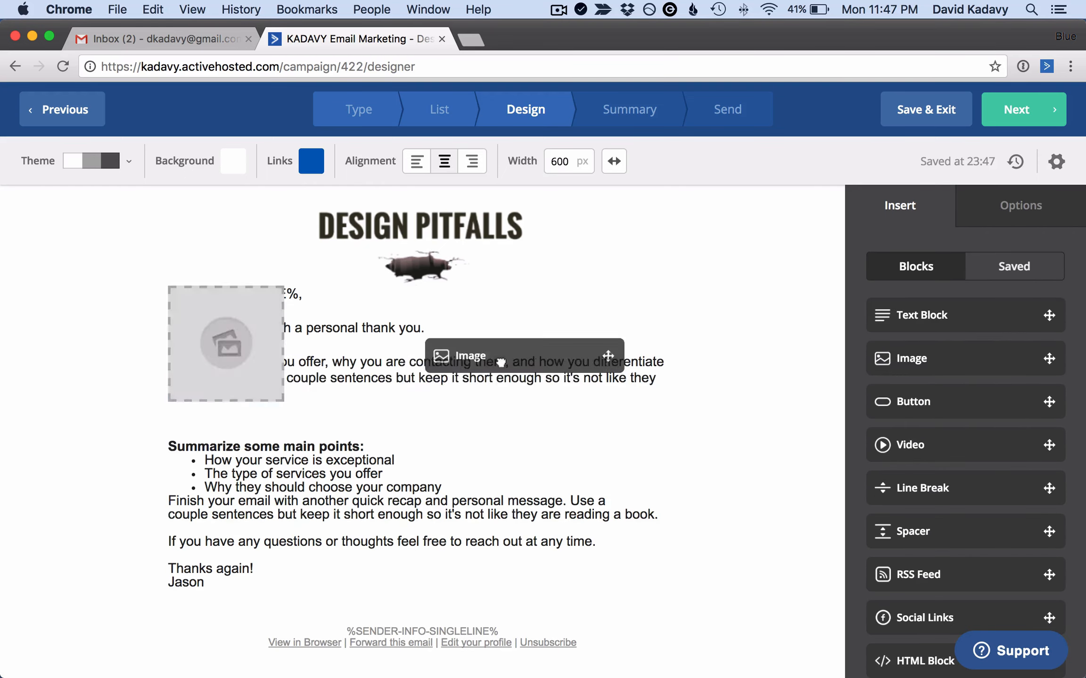
pyautogui.click(225, 344)
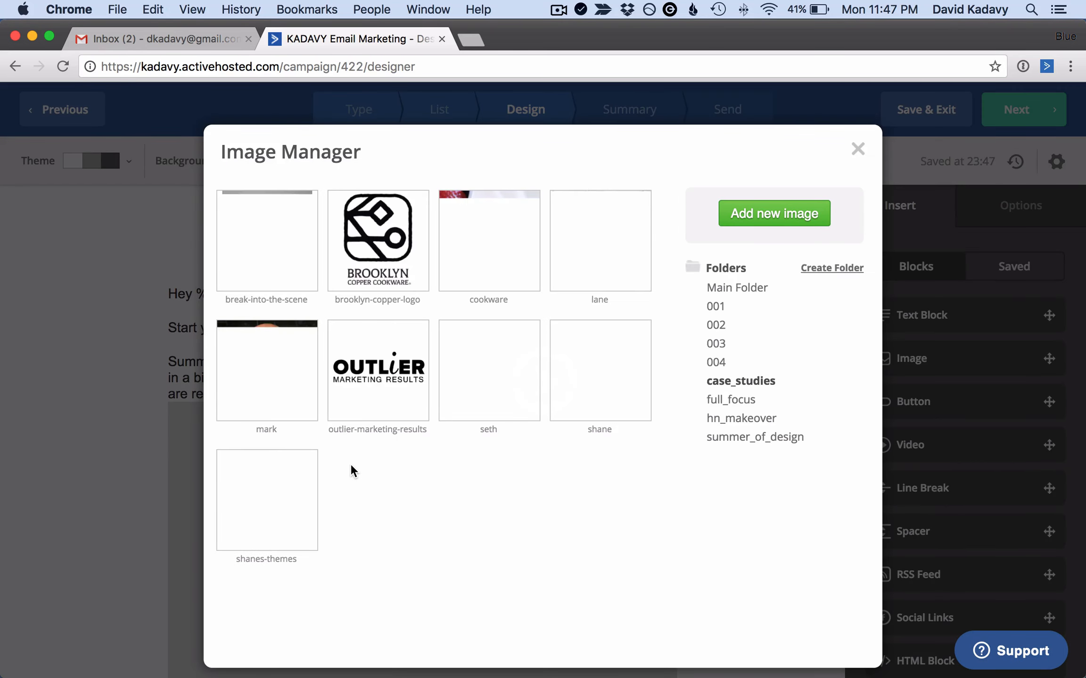
pyautogui.click(857, 149)
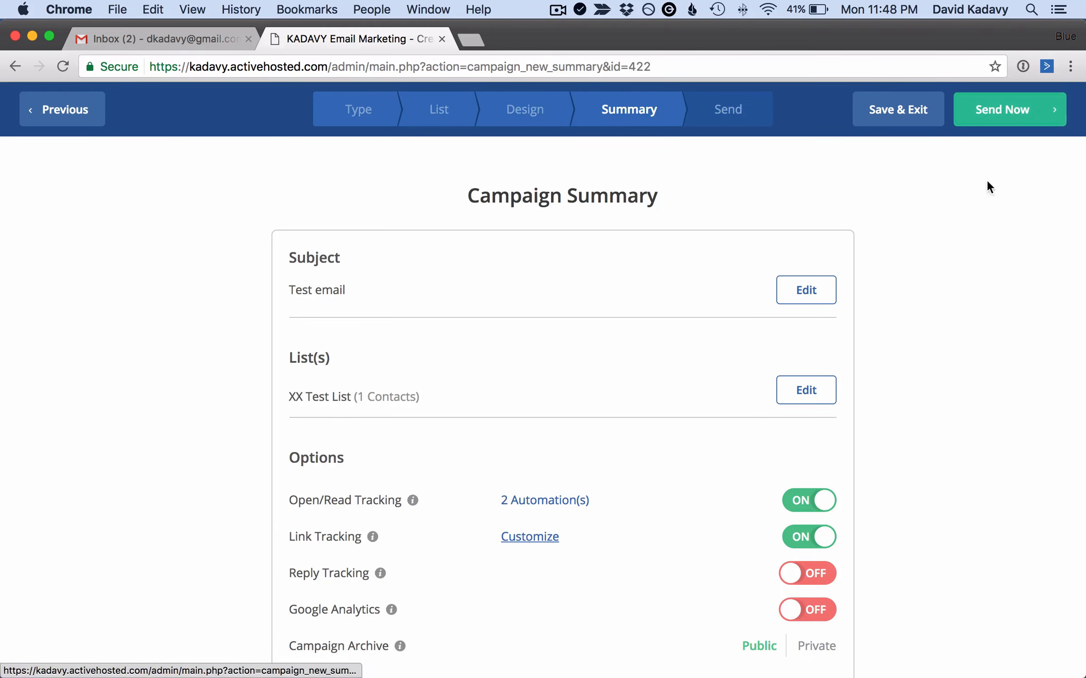
# Send the Test email campaign to XX Test List immediately.
pyautogui.click(1001, 109)
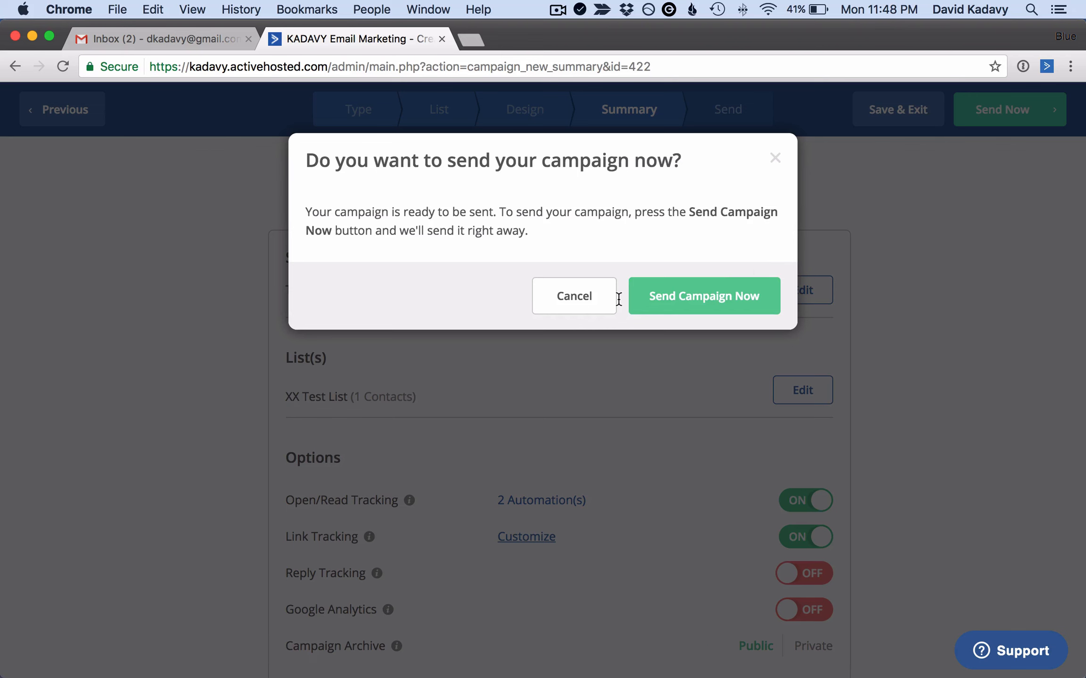
pyautogui.click(703, 295)
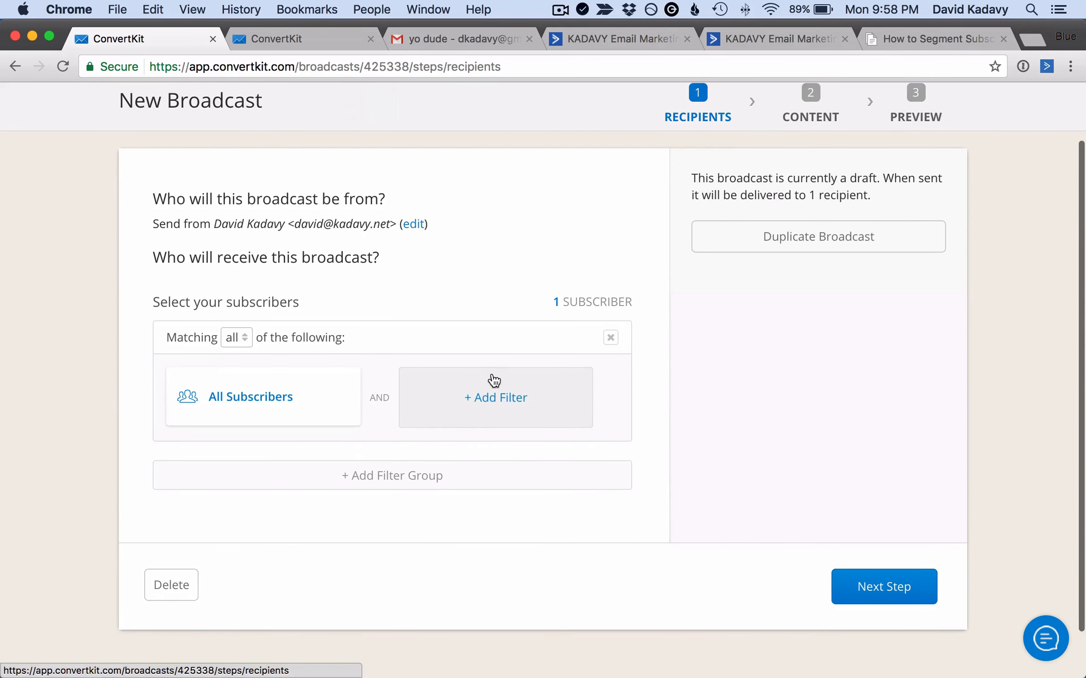
# Review the subscriber filter types for the broadcast recipients, then continue.
pyautogui.click(496, 397)
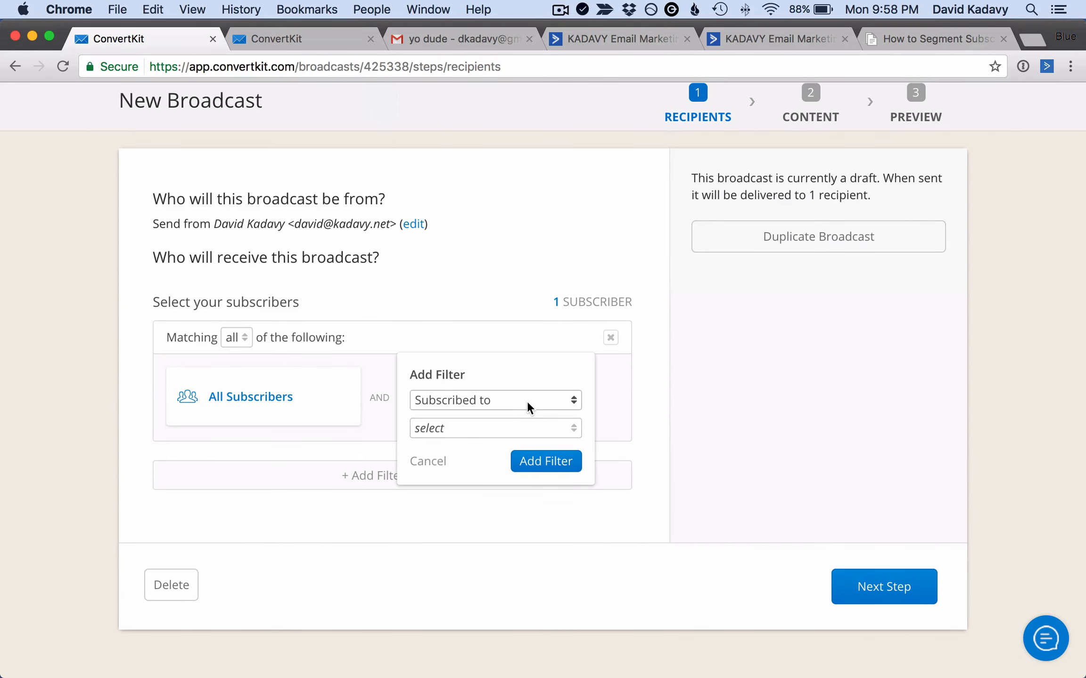
pyautogui.click(494, 400)
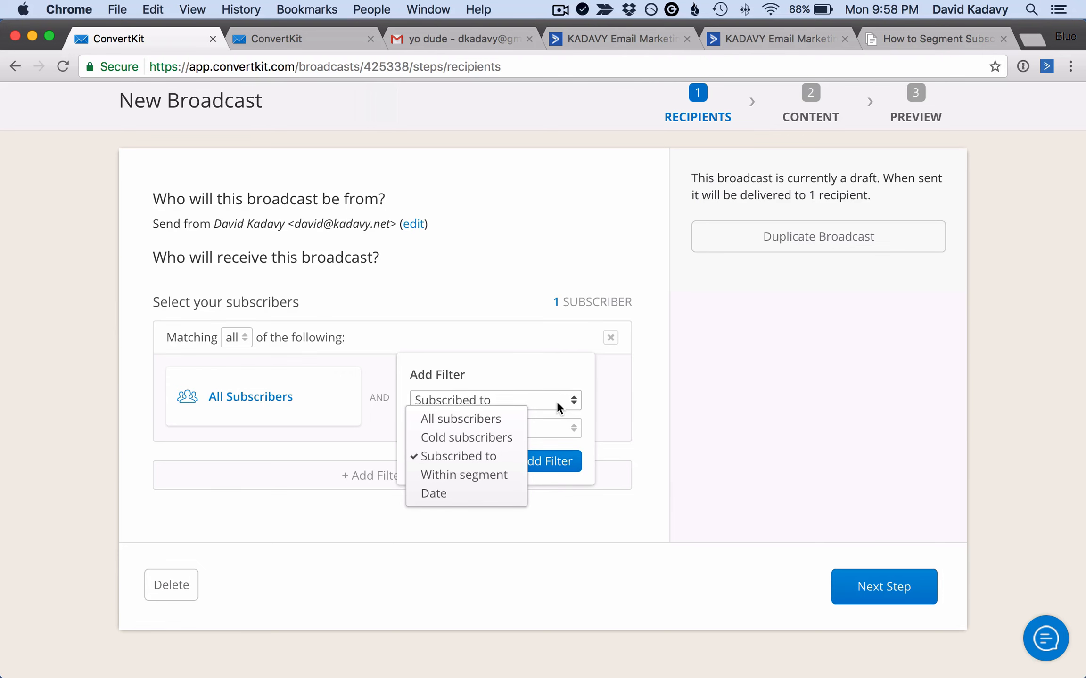
pyautogui.click(882, 587)
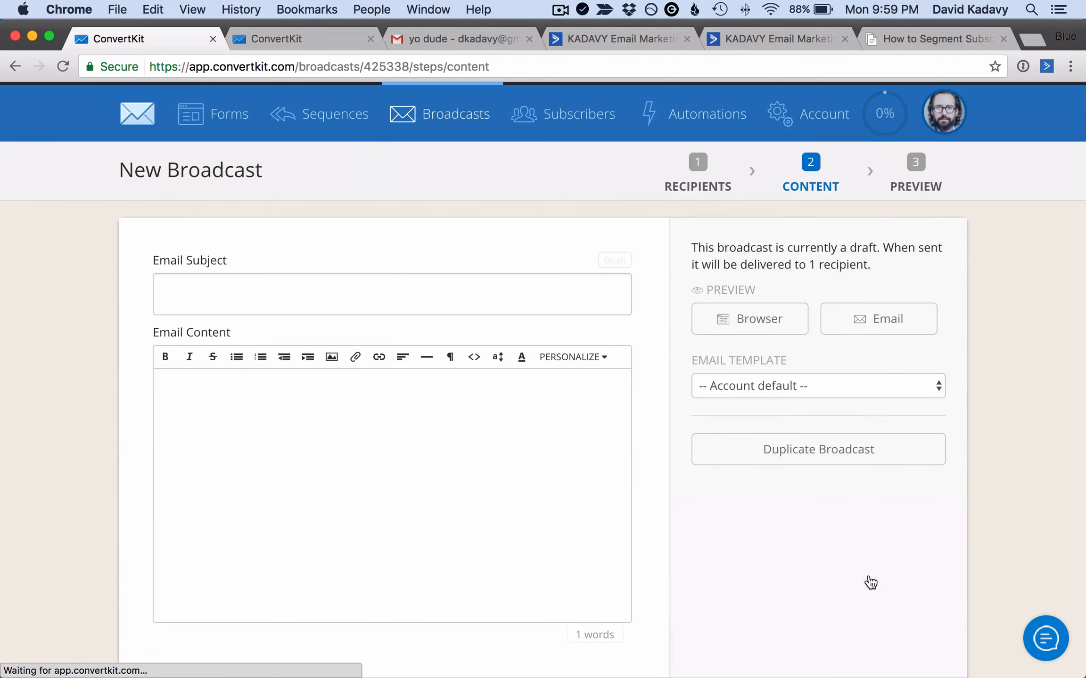
# Write the "Here's my test Broadcast" message and send the Test Email broadcast.
pyautogui.write("Here's my")
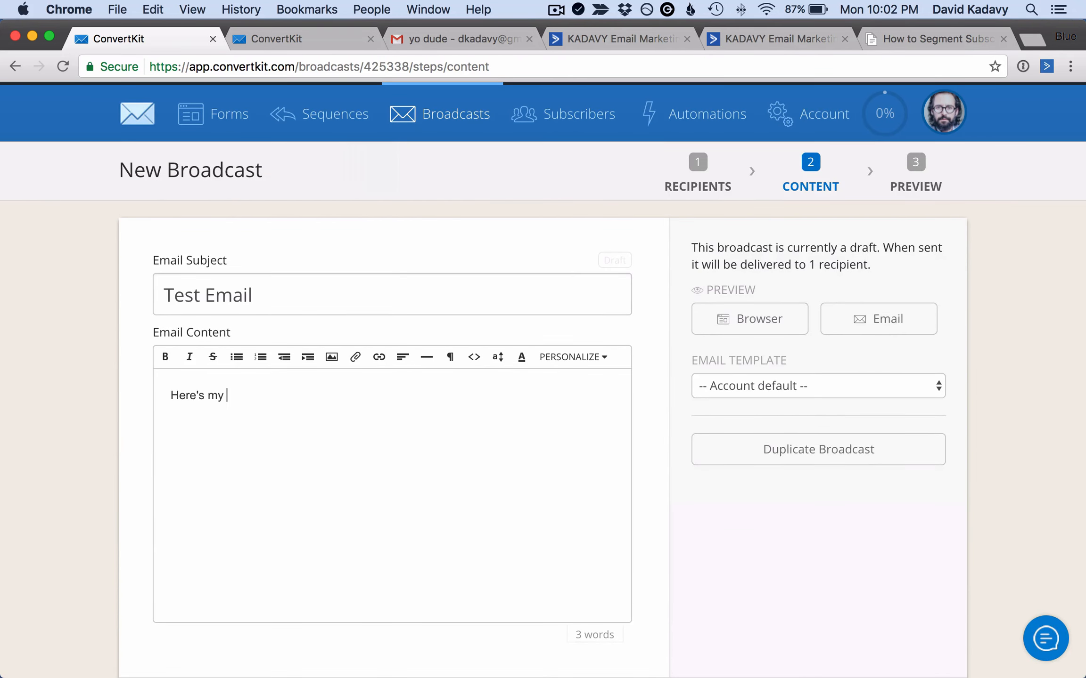
pyautogui.write('test "Broadcast"')
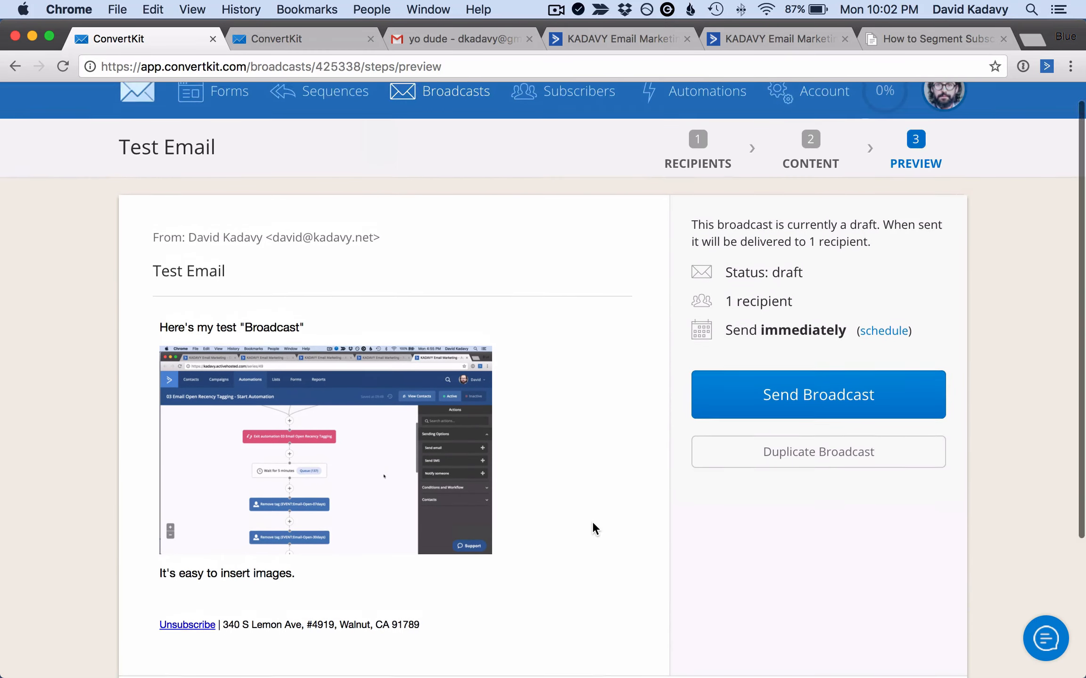
pyautogui.click(817, 395)
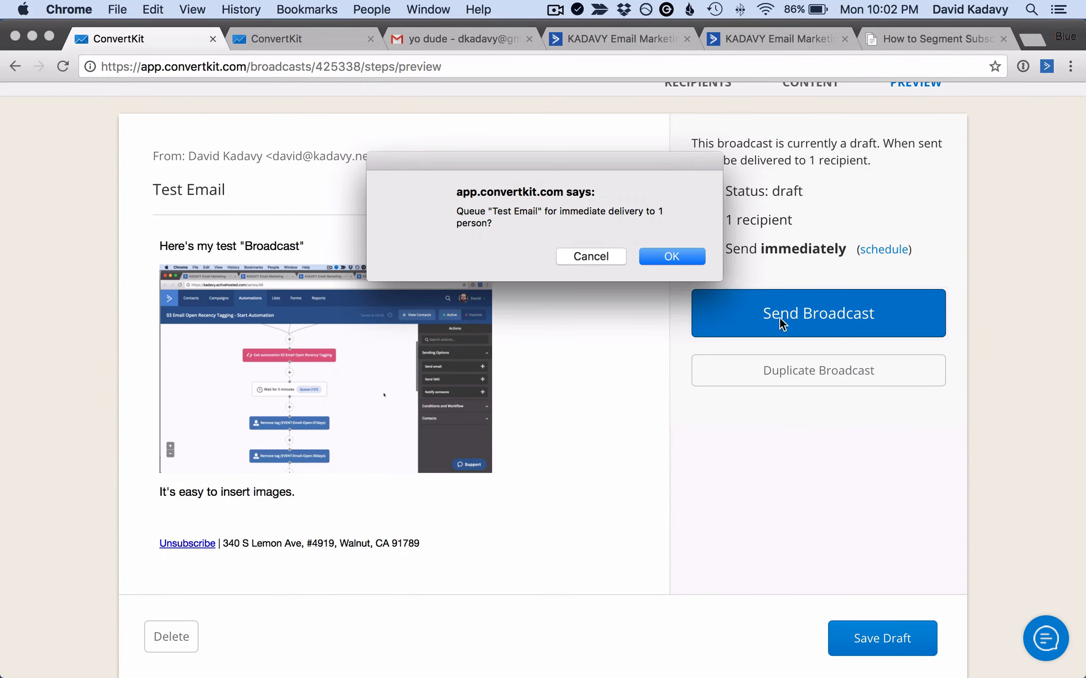